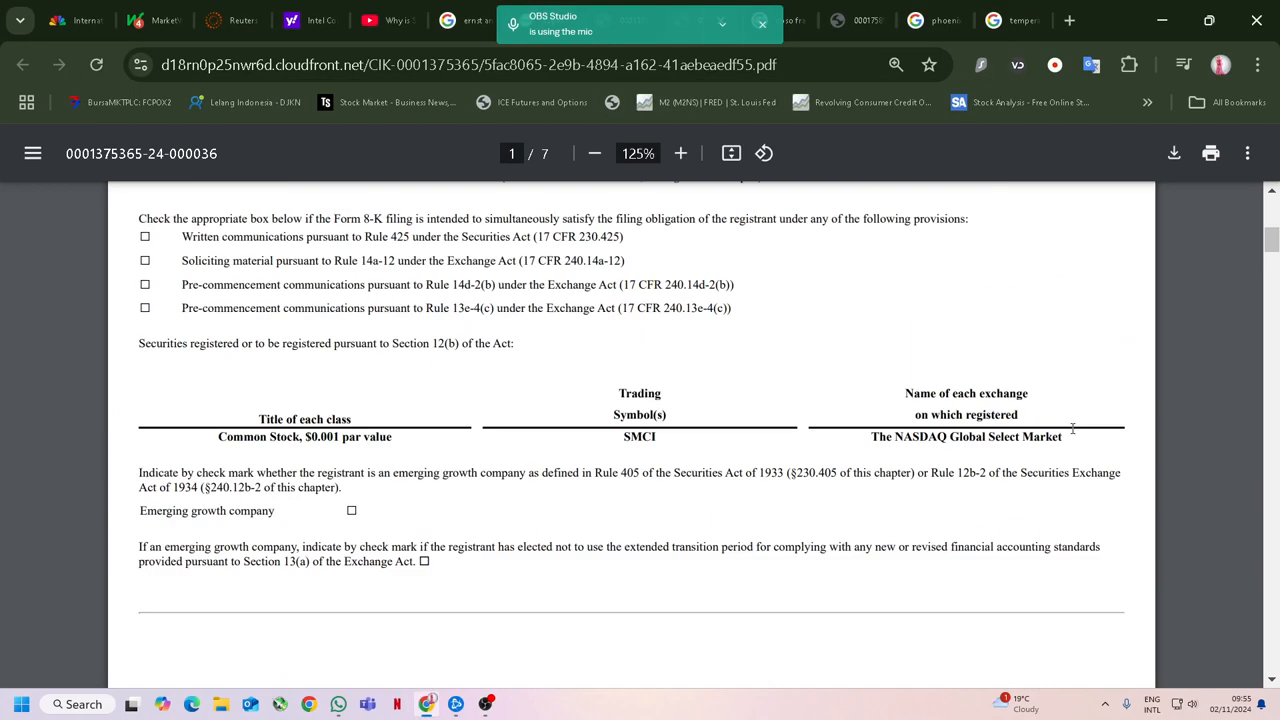
Reach Item 4.01, Changes in Registrant's Certifying Accountant, on page 2 of the 8-K.
{"action": "scroll", "scroll_direction": "down", "scroll_amount": 3}
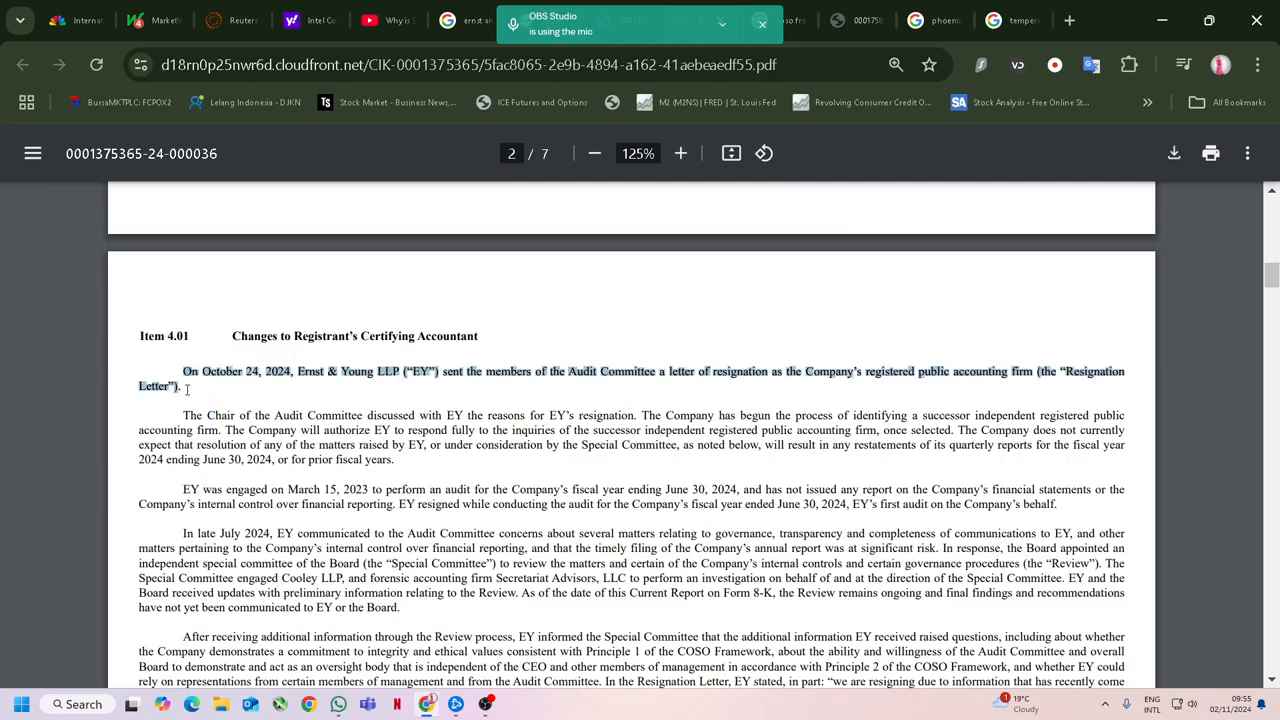
Search 'smc' to bring up the SMCI quote, then chart it over 1Y and narrow to 1M.
{"action": "left_click", "coordinate": [290, 20]}
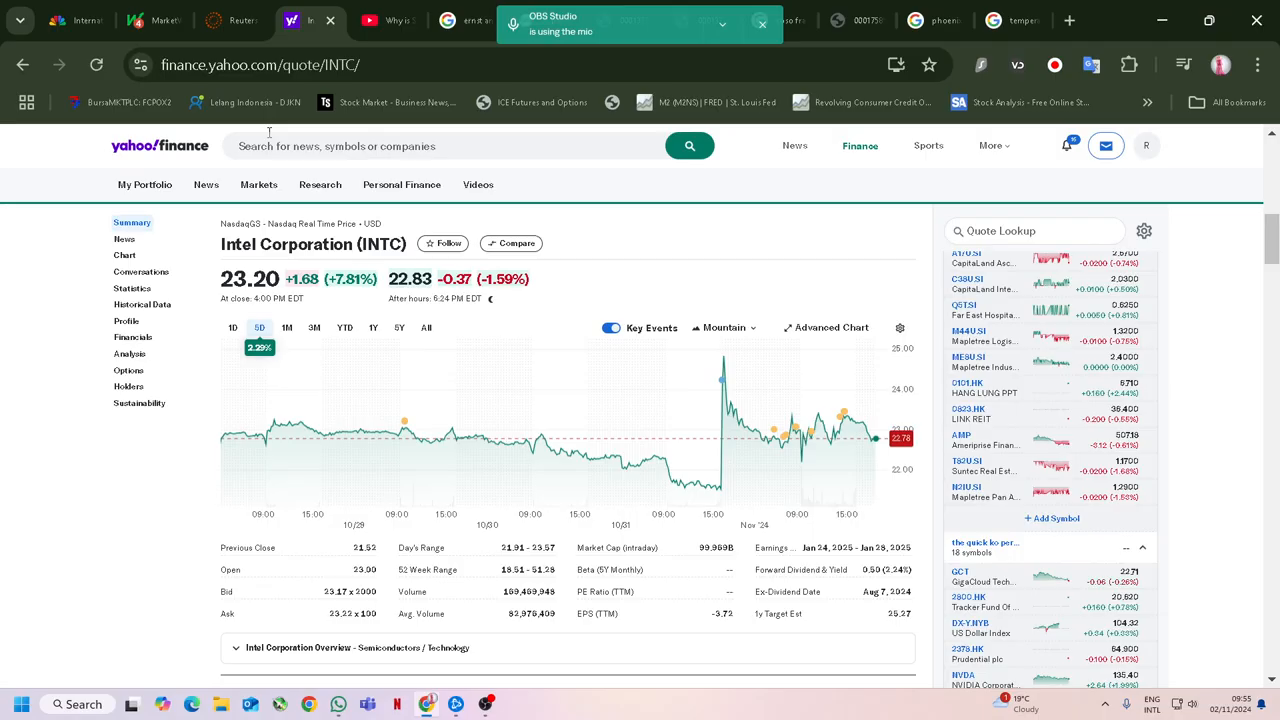
{"action": "type", "text": "smc"}
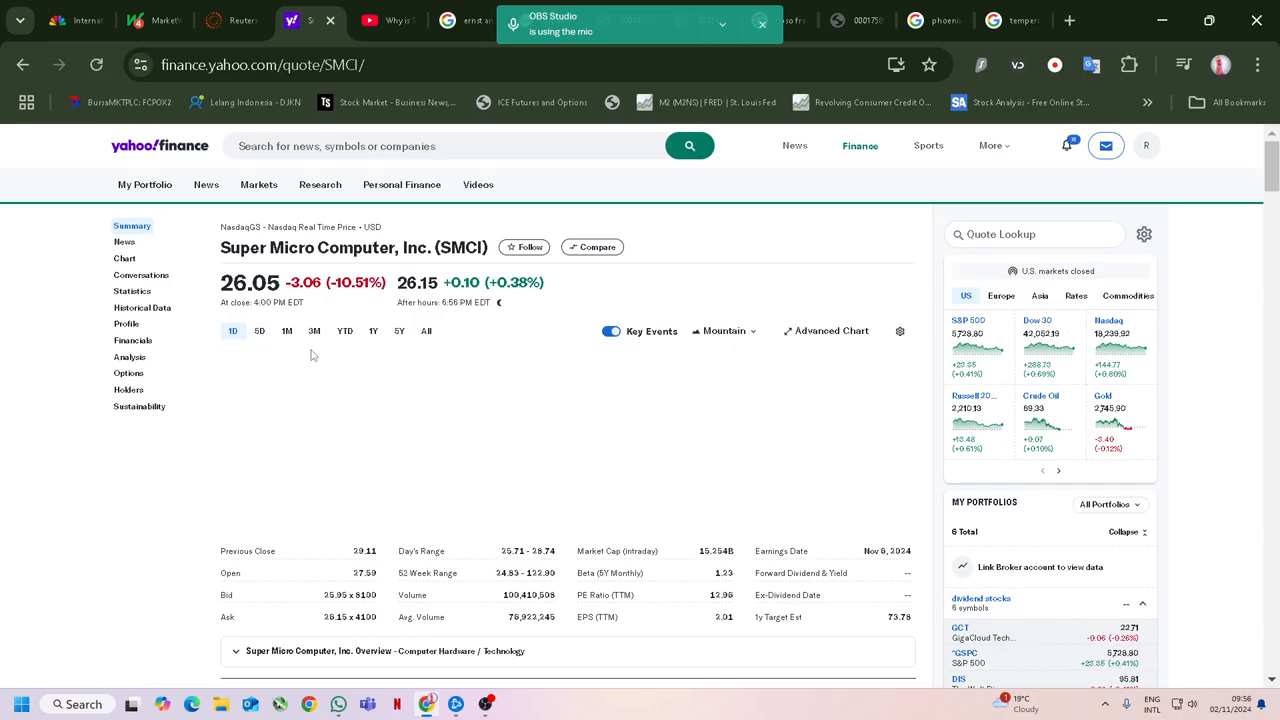
{"action": "left_click", "coordinate": [372, 330]}
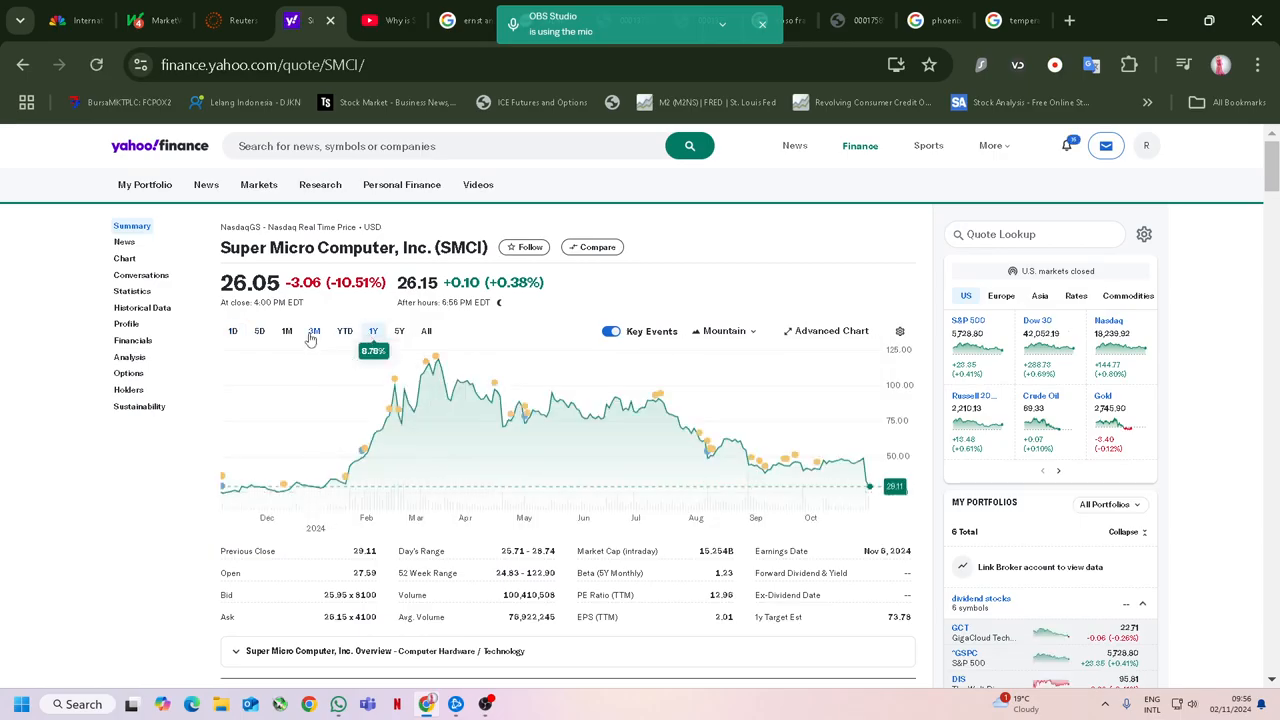
{"action": "left_click", "coordinate": [288, 332]}
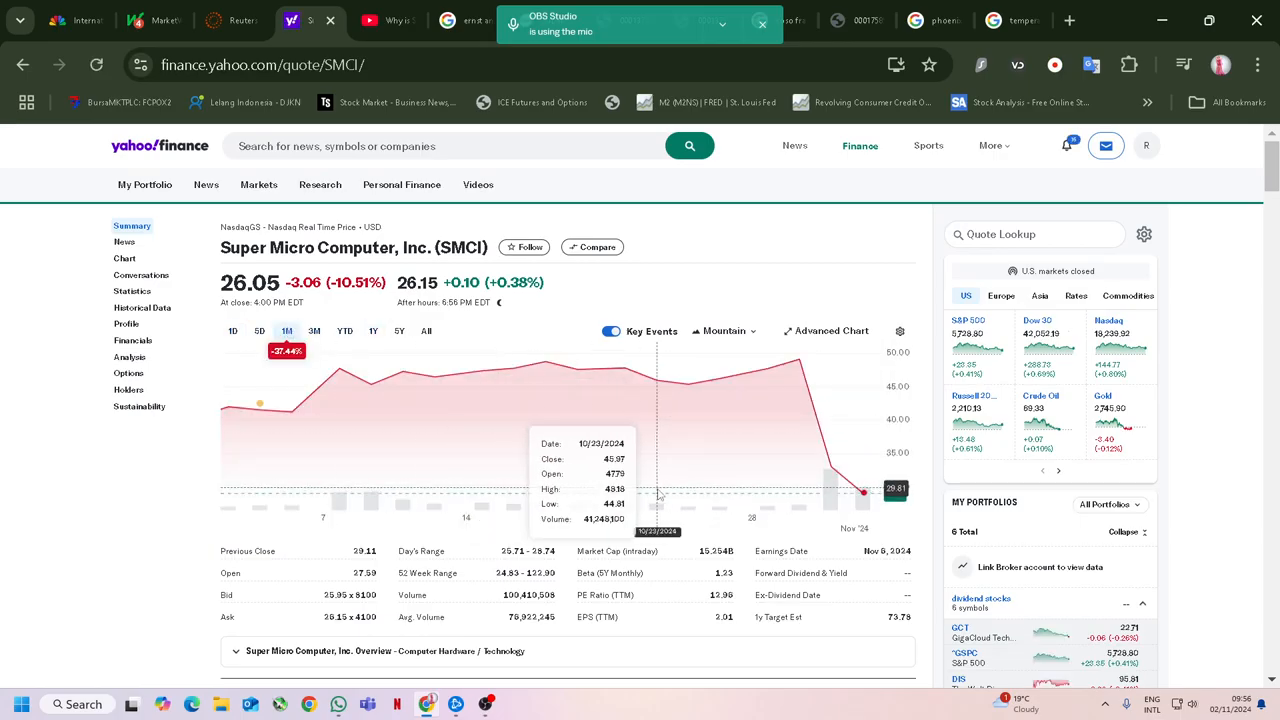
{"action": "mouse_move", "coordinate": [672, 492]}
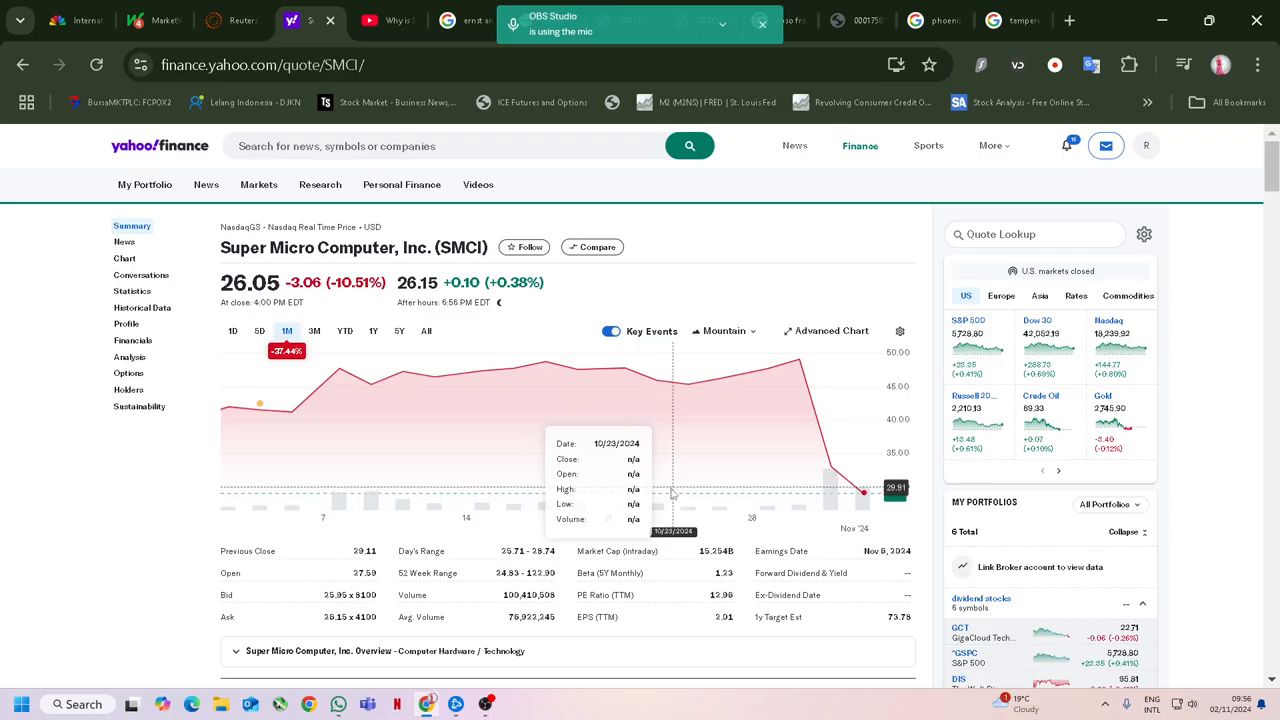
{"action": "mouse_move", "coordinate": [688, 490]}
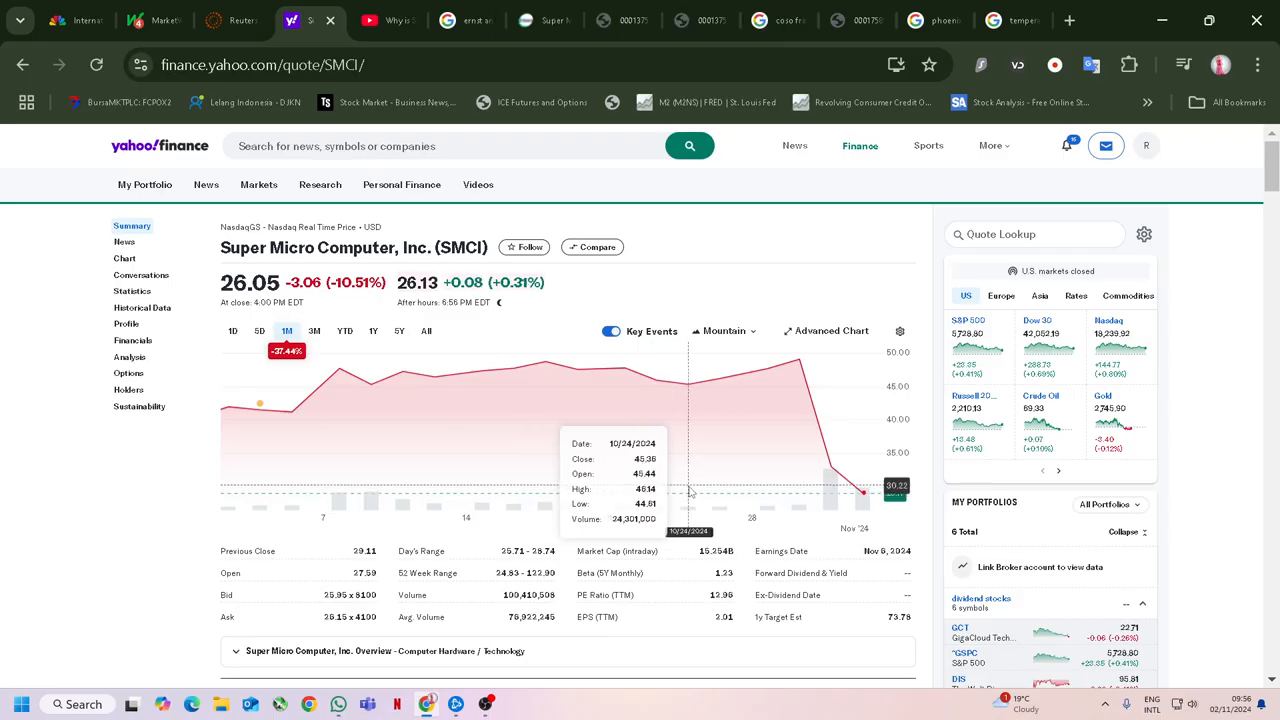
{"action": "mouse_move", "coordinate": [828, 468]}
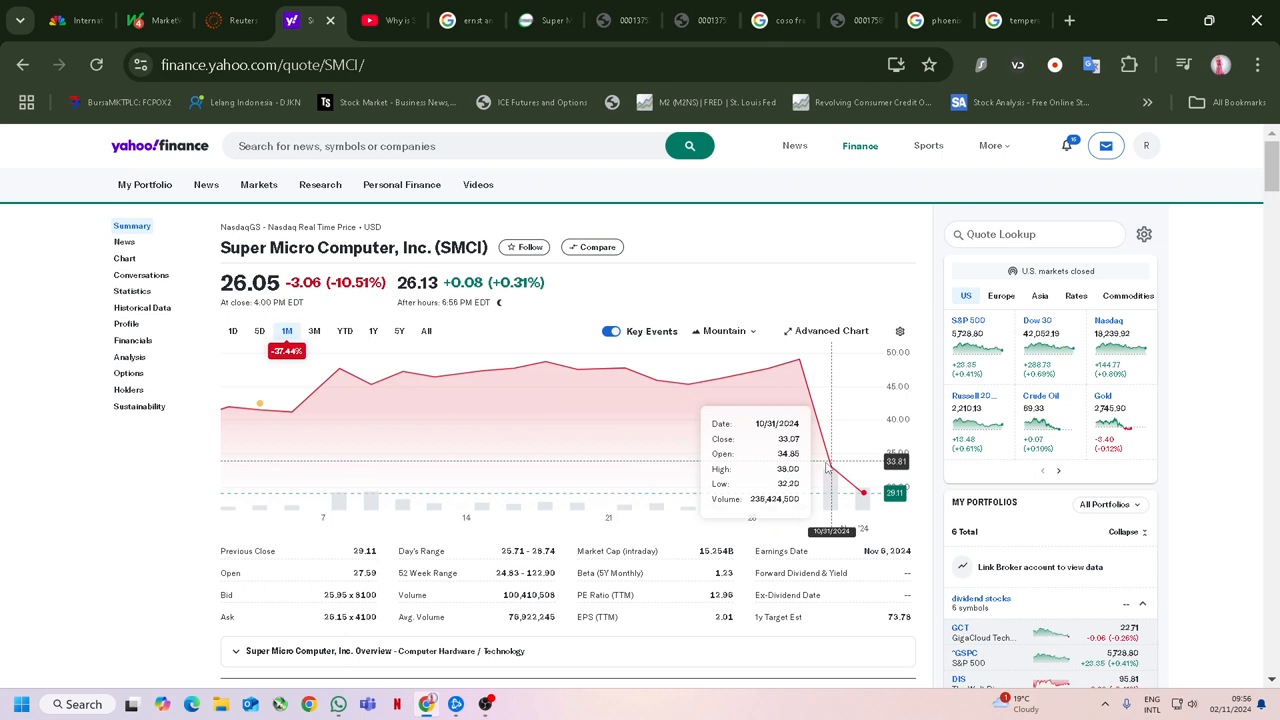
{"action": "mouse_move", "coordinate": [810, 468]}
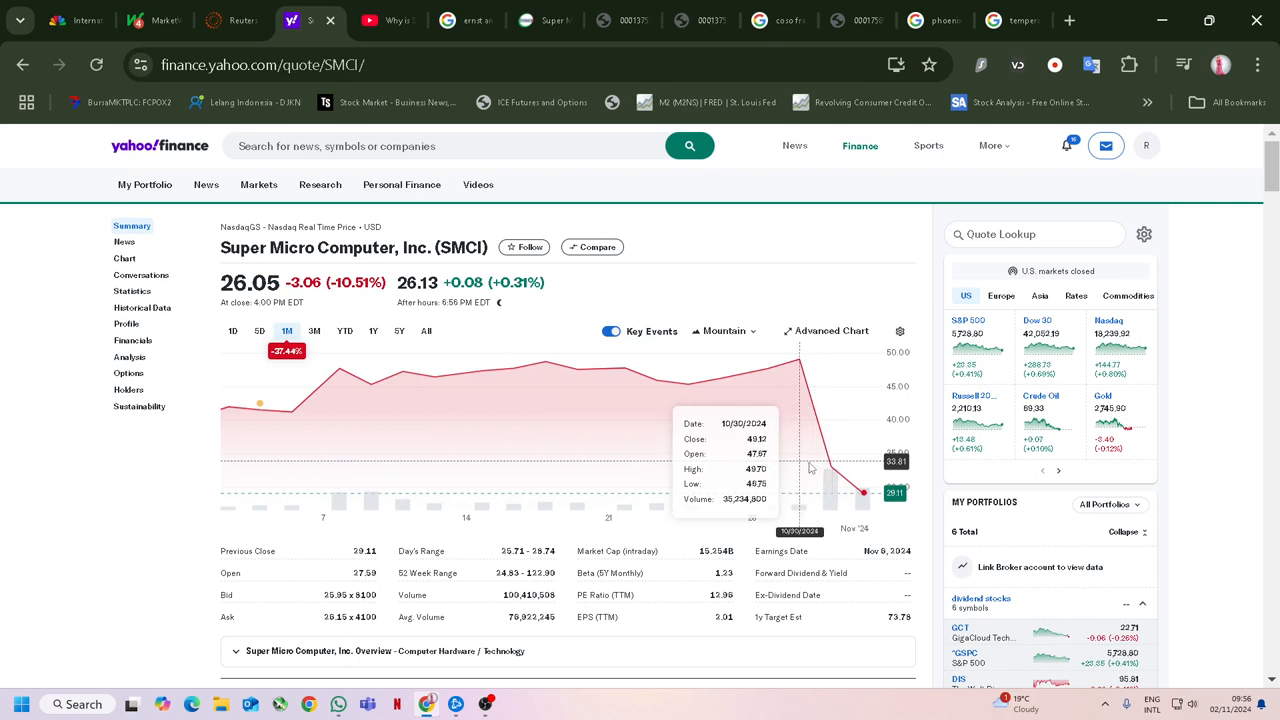
{"action": "mouse_move", "coordinate": [868, 480]}
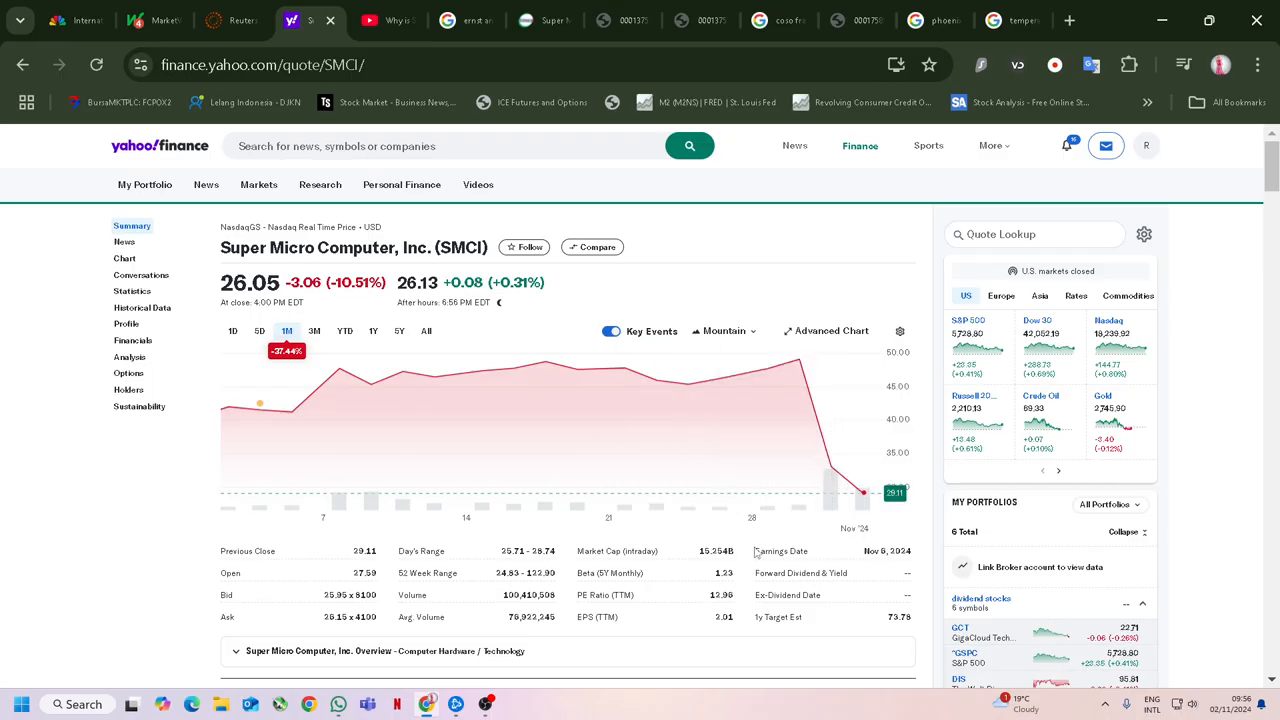
{"action": "mouse_move", "coordinate": [780, 552]}
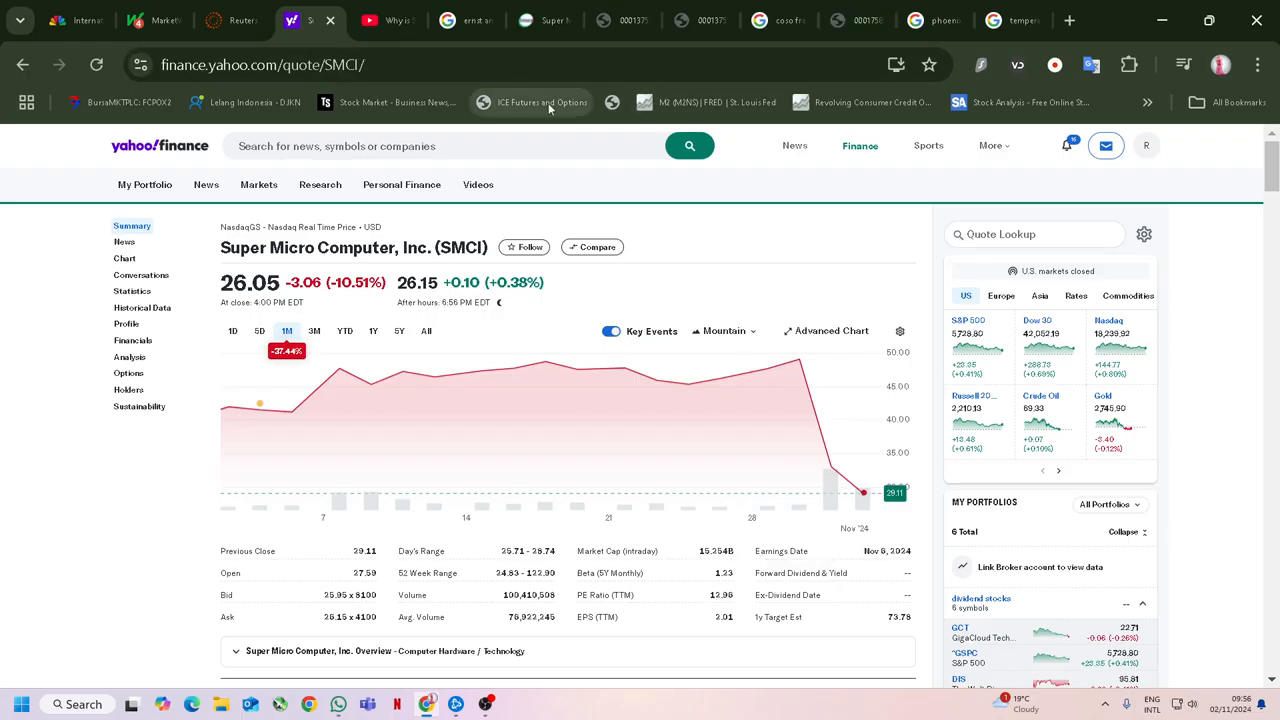
{"action": "mouse_move", "coordinate": [858, 20]}
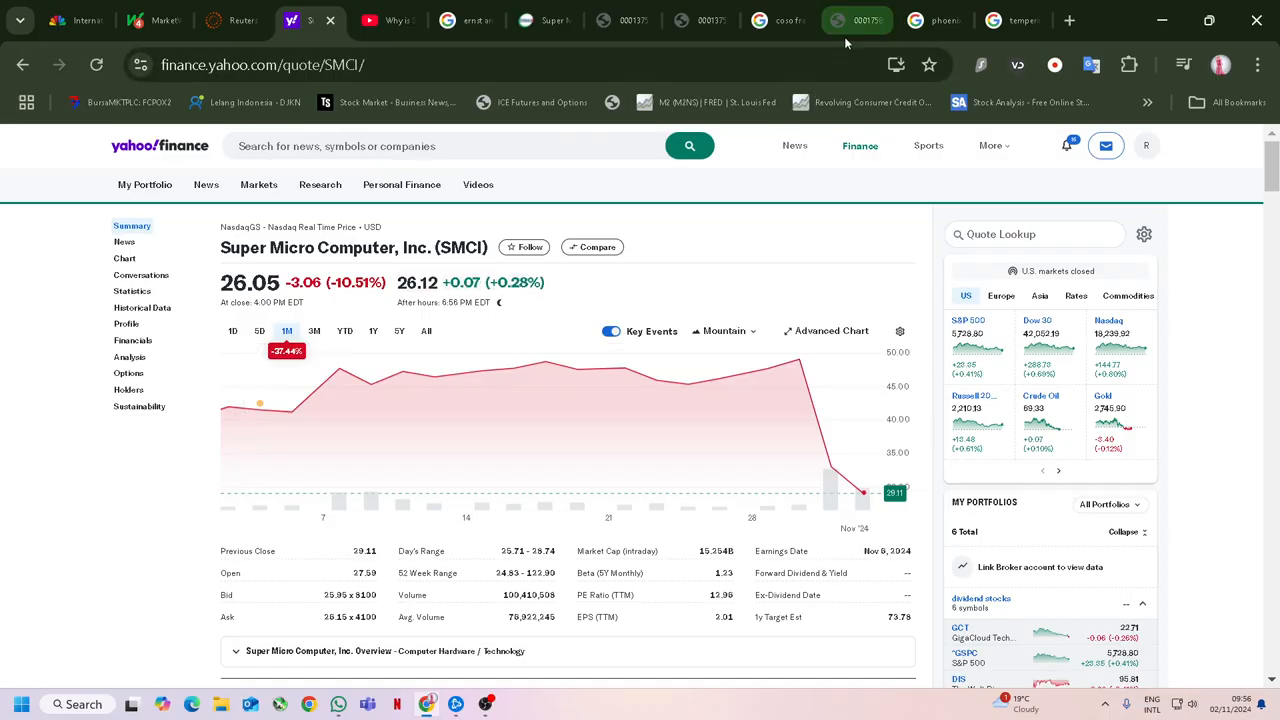
Skim the Form 4 and stock split 8-K, then return to the Ernst & Young resignation 8-K at Item 4.01.
{"action": "left_click", "coordinate": [856, 20]}
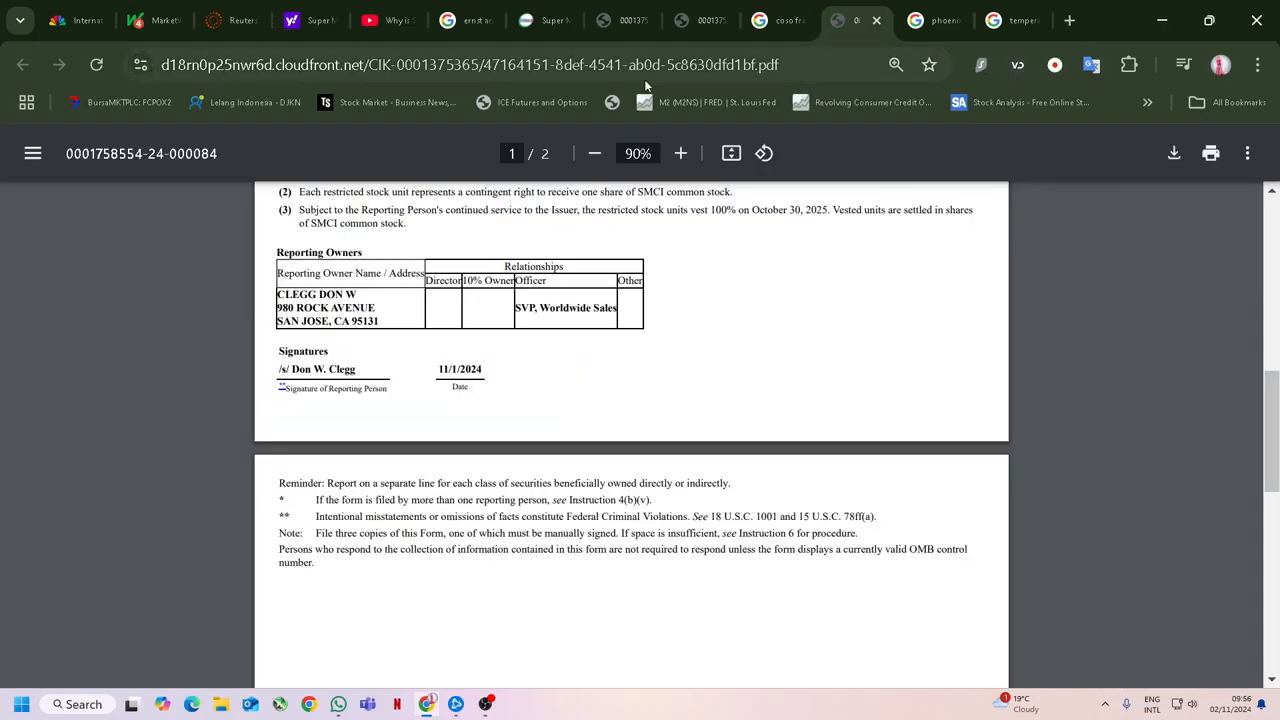
{"action": "left_click", "coordinate": [620, 20]}
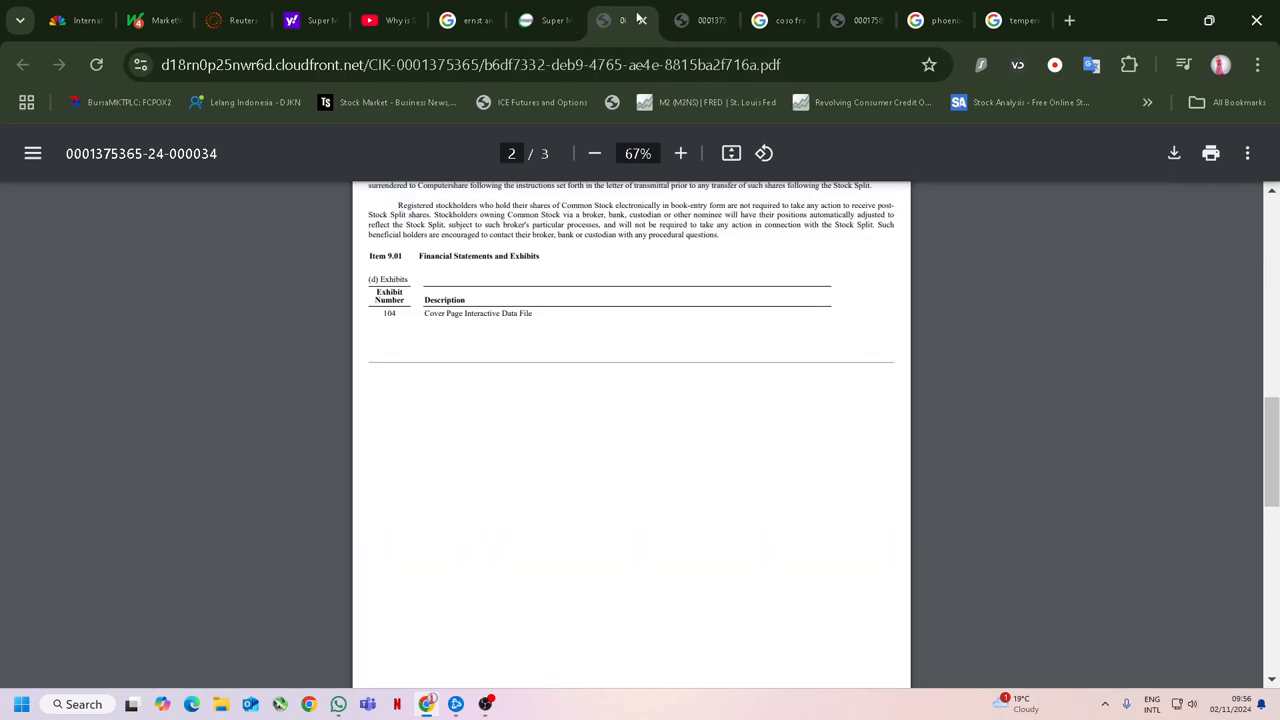
{"action": "scroll", "scroll_direction": "up", "scroll_amount": 3}
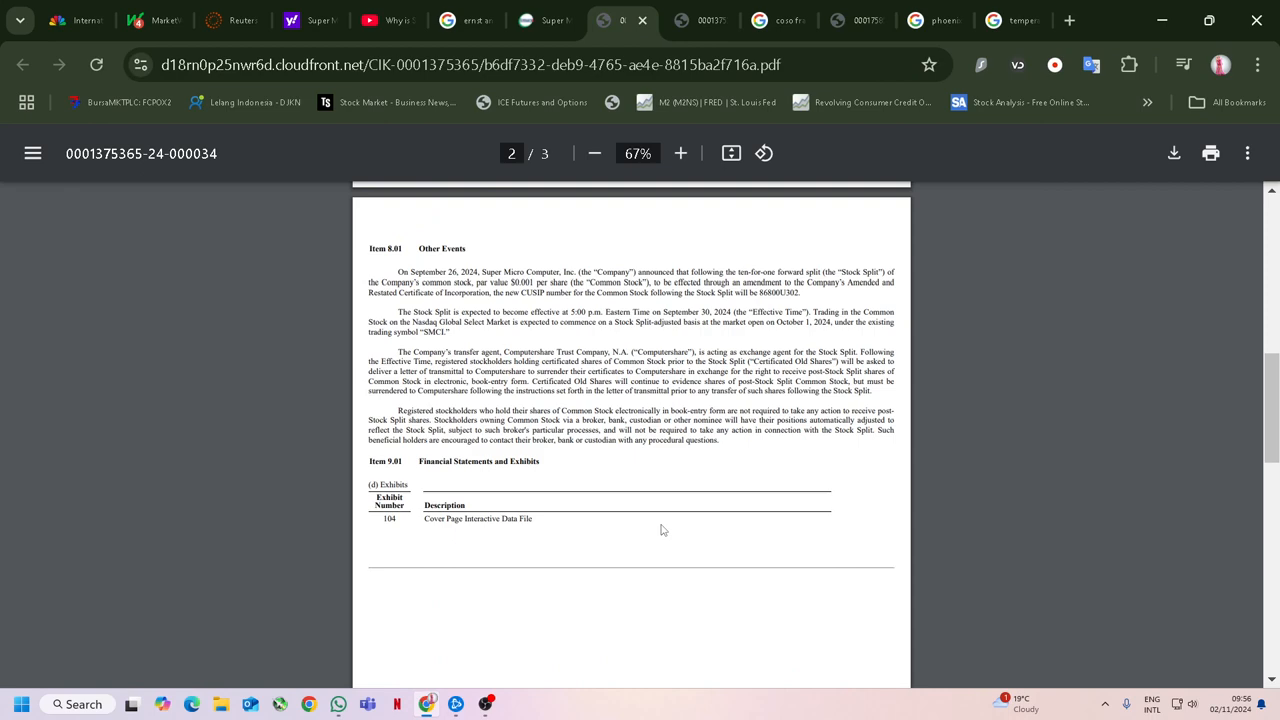
{"action": "left_click", "coordinate": [680, 20]}
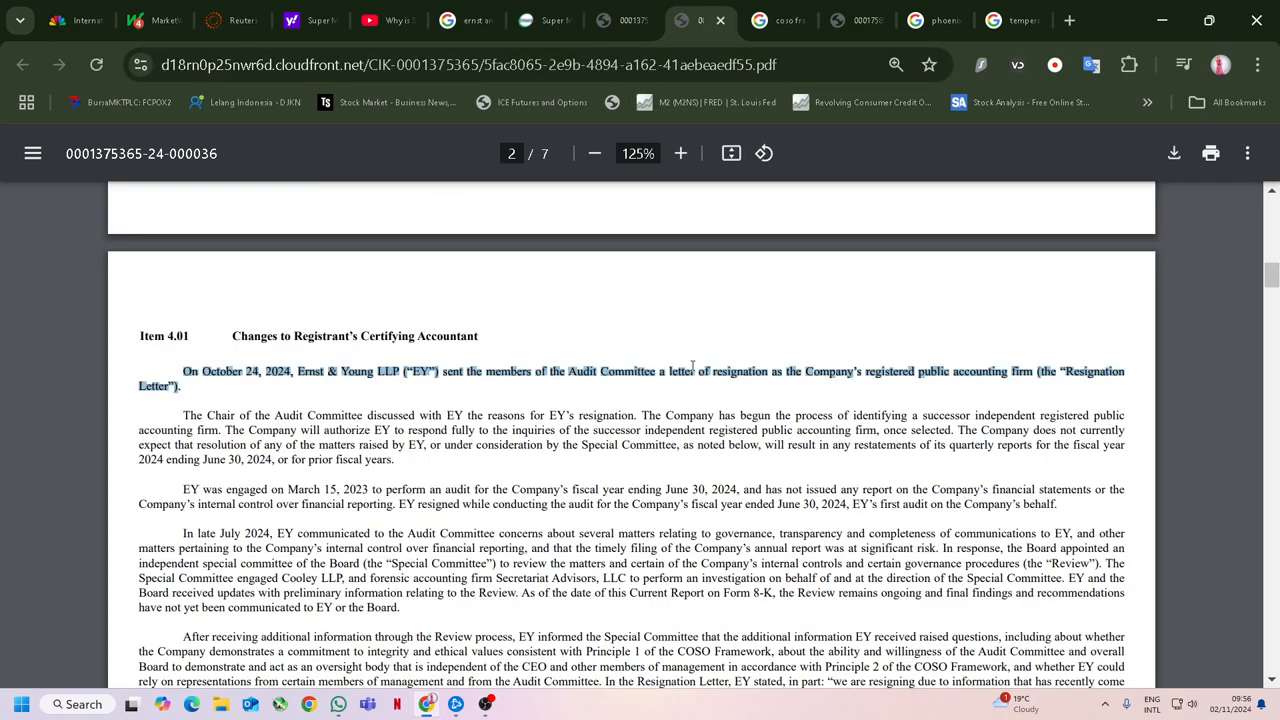
{"action": "scroll", "scroll_direction": "up", "scroll_amount": 3}
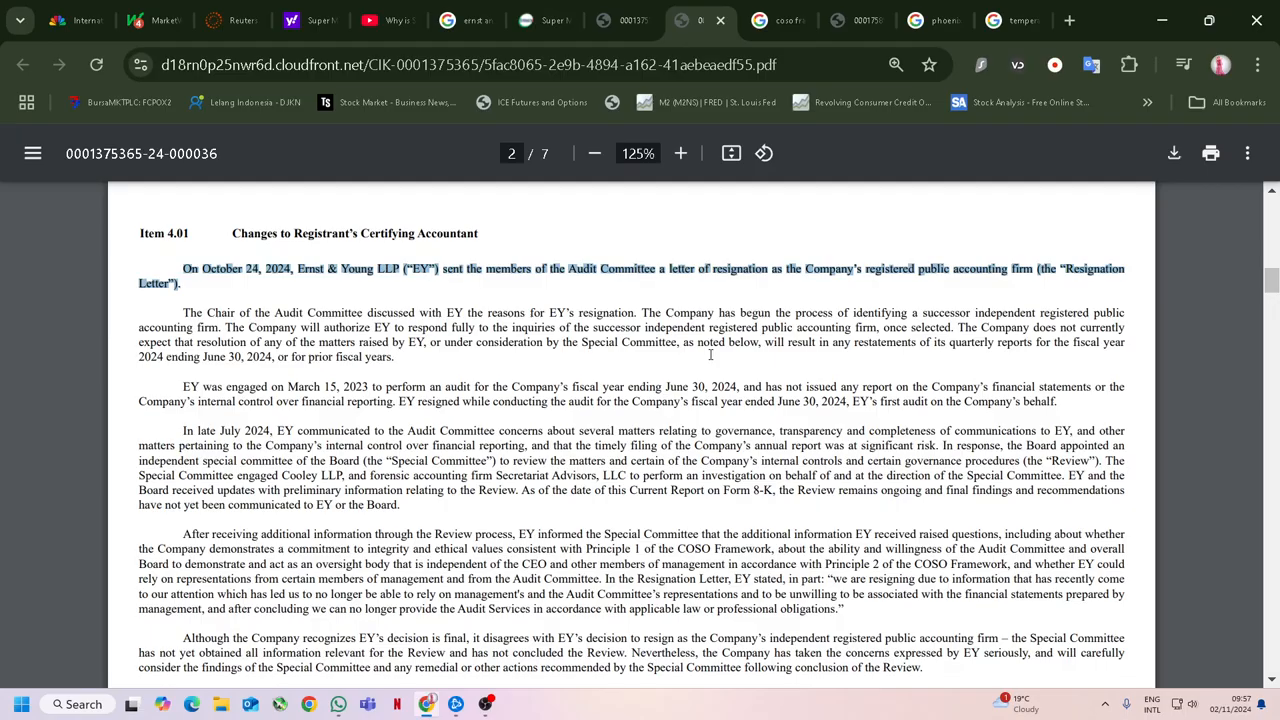
Read on to the paragraphs on EY's concerns and the Special Committee review.
{"action": "scroll", "scroll_direction": "down", "scroll_amount": 3}
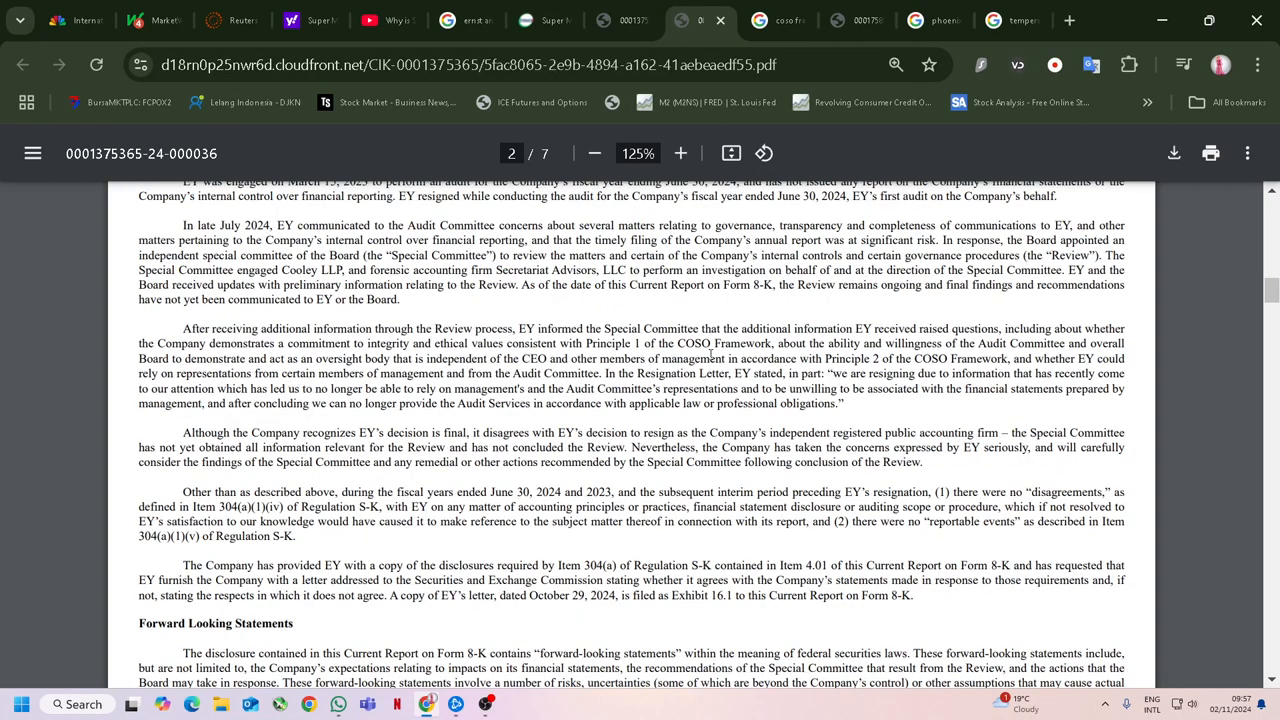
{"action": "mouse_move", "coordinate": [176, 228]}
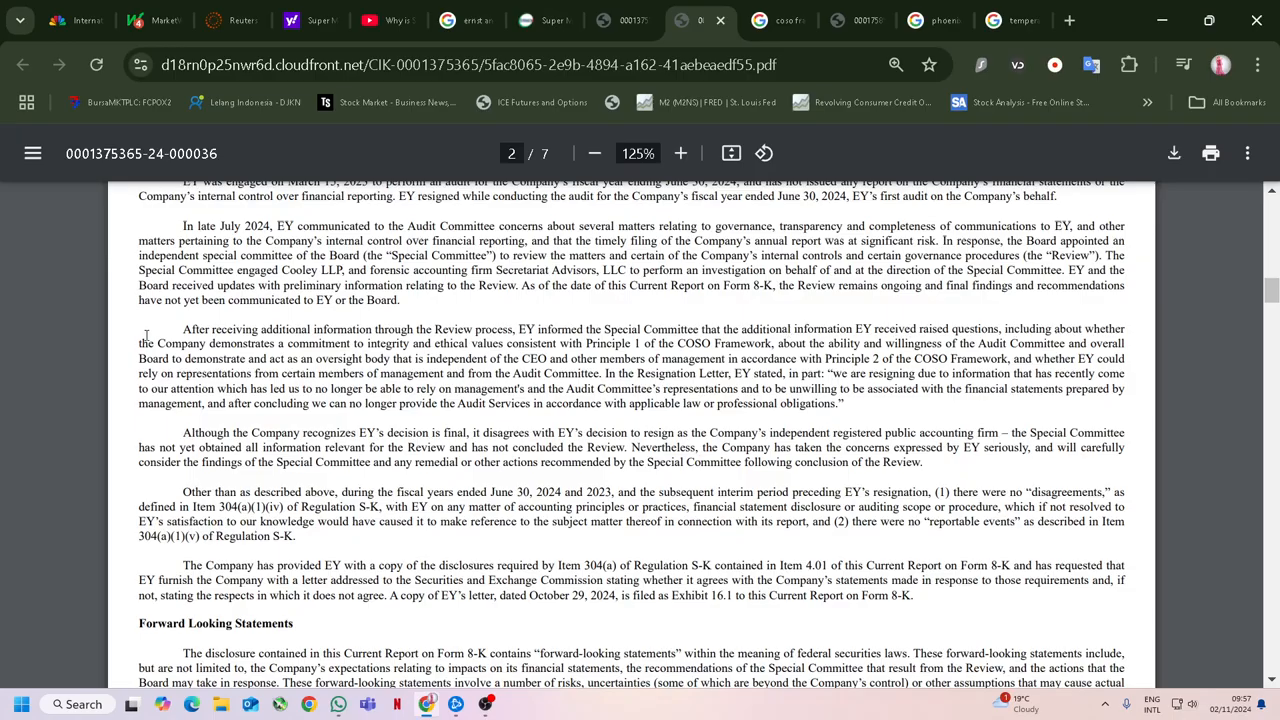
Select the passage on the Company's demonstrated commitment in the EY concerns paragraph.
{"action": "double_click", "coordinate": [172, 344]}
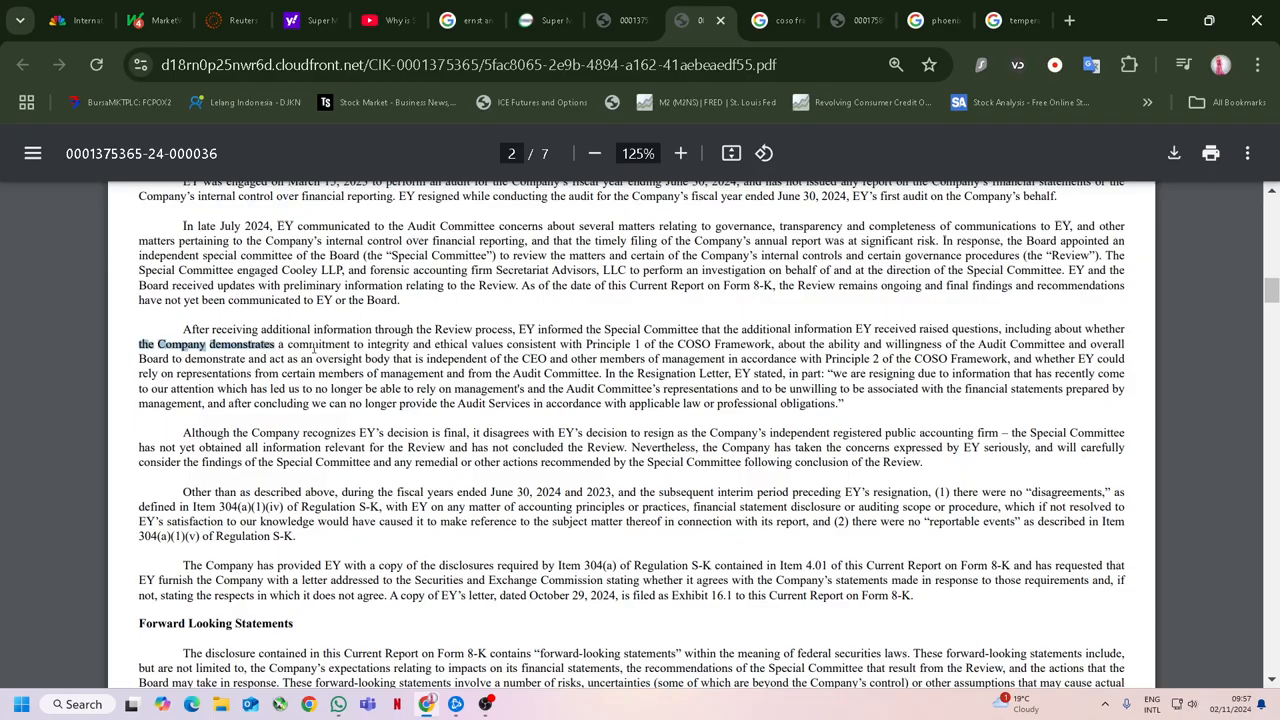
{"action": "left_click_drag", "start_coordinate": [272, 344], "coordinate": [420, 344]}
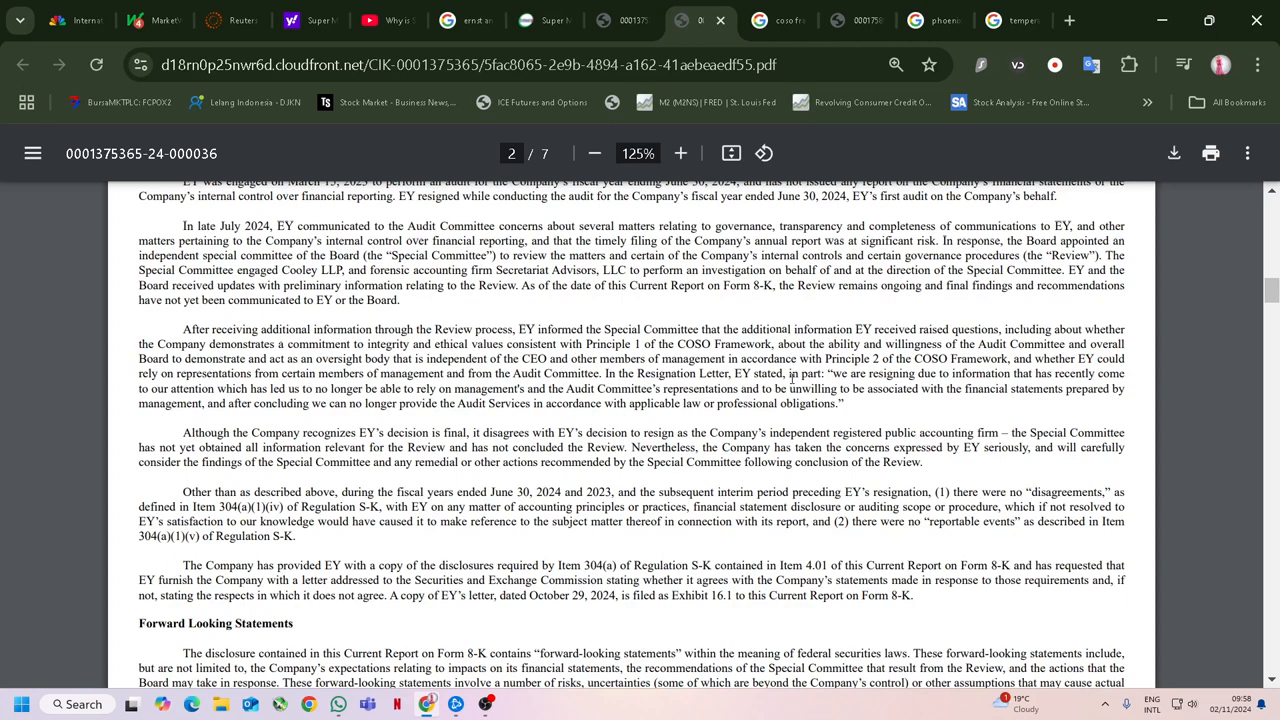
{"action": "mouse_move", "coordinate": [872, 216]}
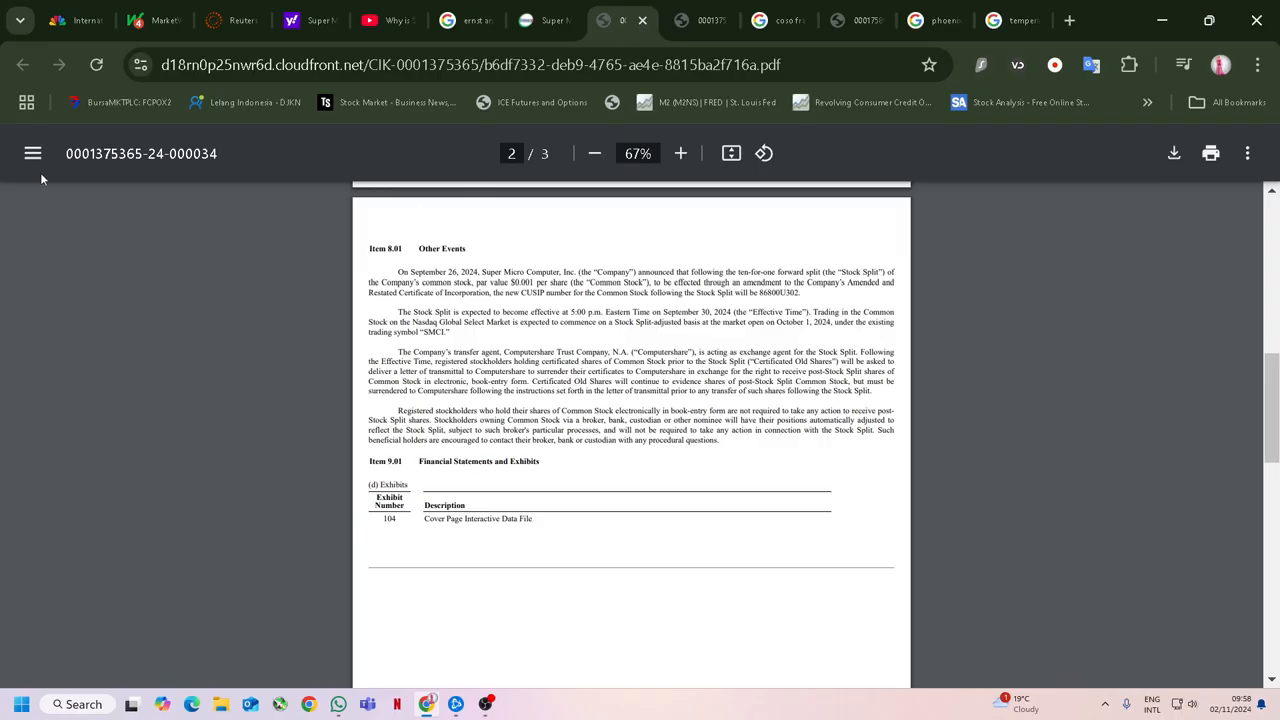
Glance through the Ninth Amendment loan agreement PDF, then go back to the SEC filings listing.
{"action": "left_click", "coordinate": [524, 20]}
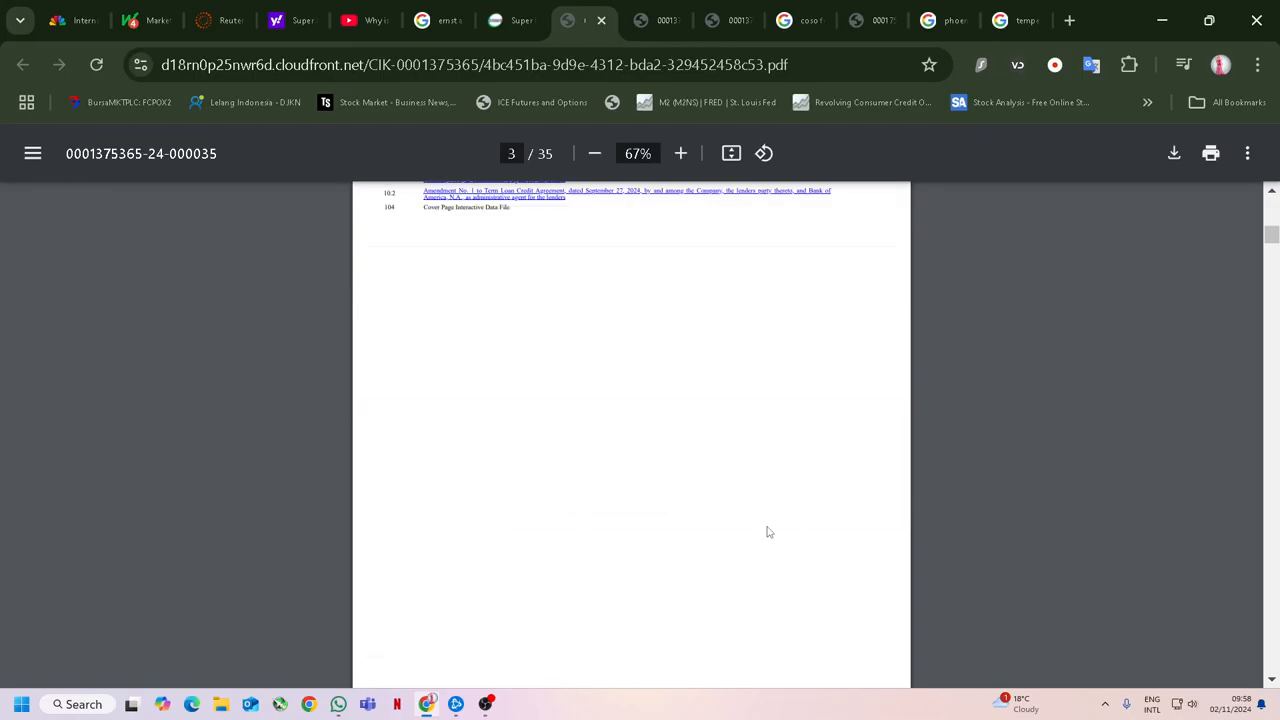
{"action": "scroll", "scroll_direction": "down", "scroll_amount": 3}
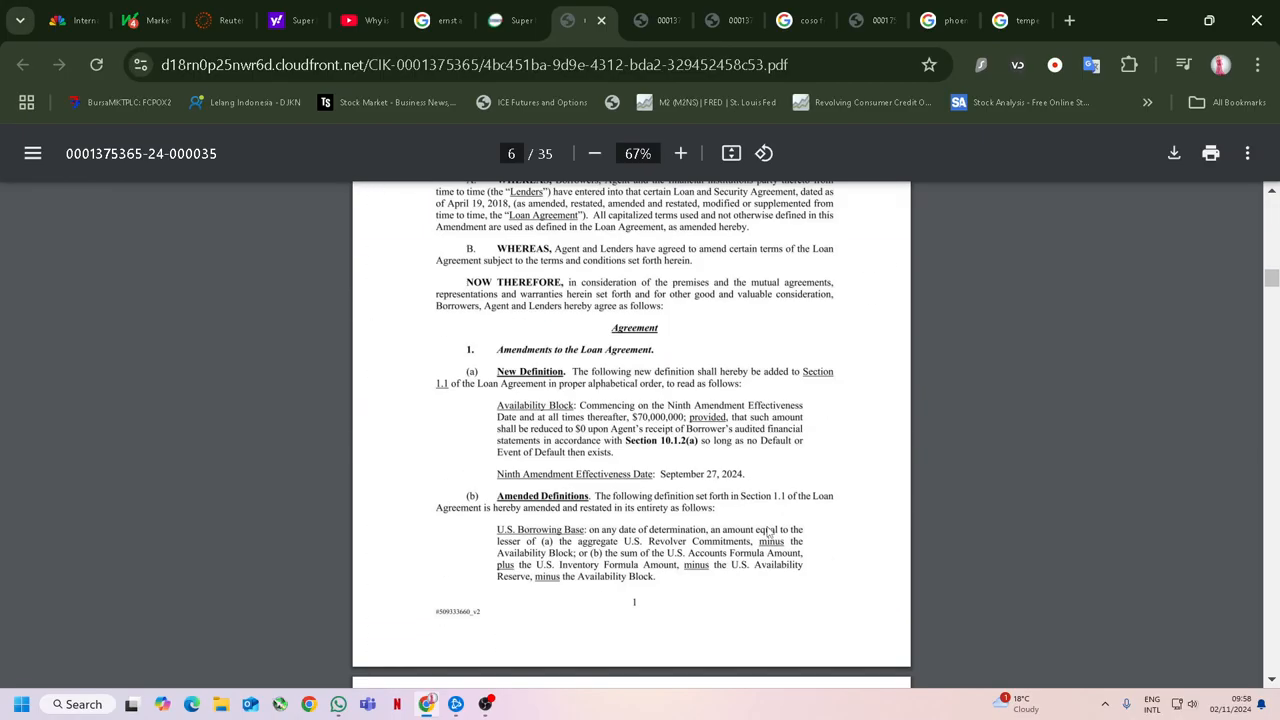
{"action": "scroll", "scroll_direction": "up", "scroll_amount": 3}
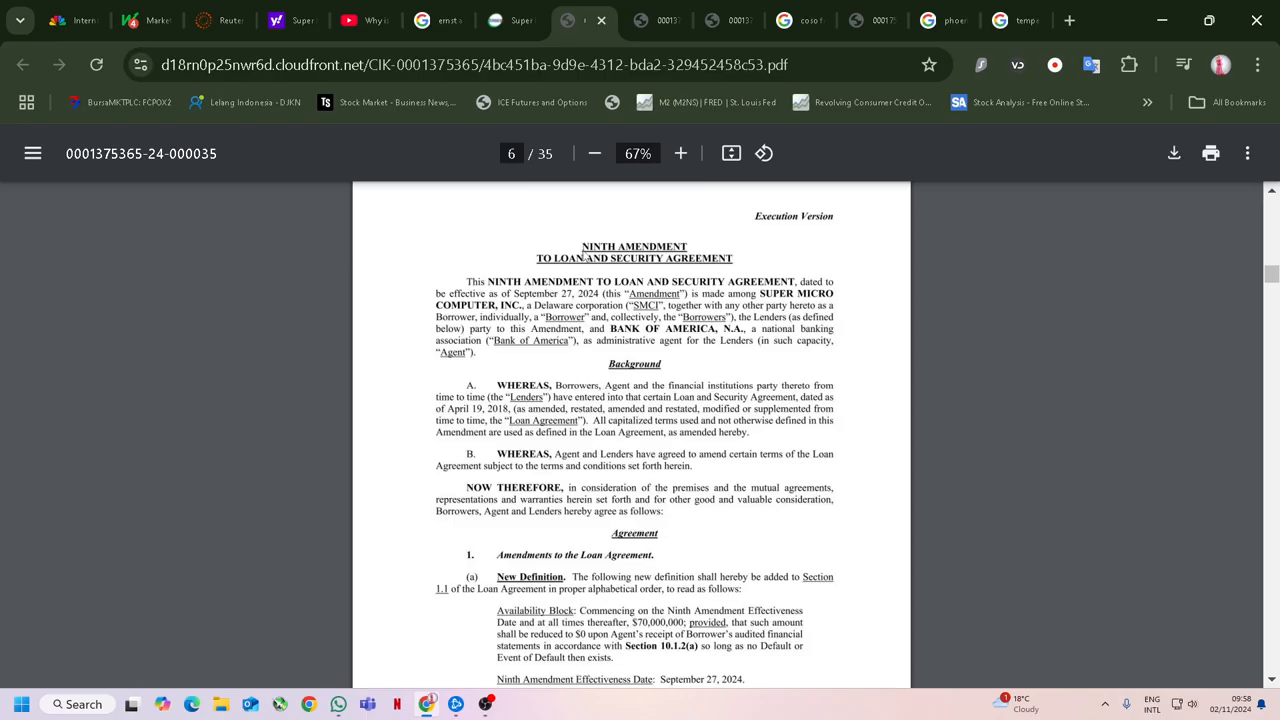
{"action": "left_click", "coordinate": [496, 20]}
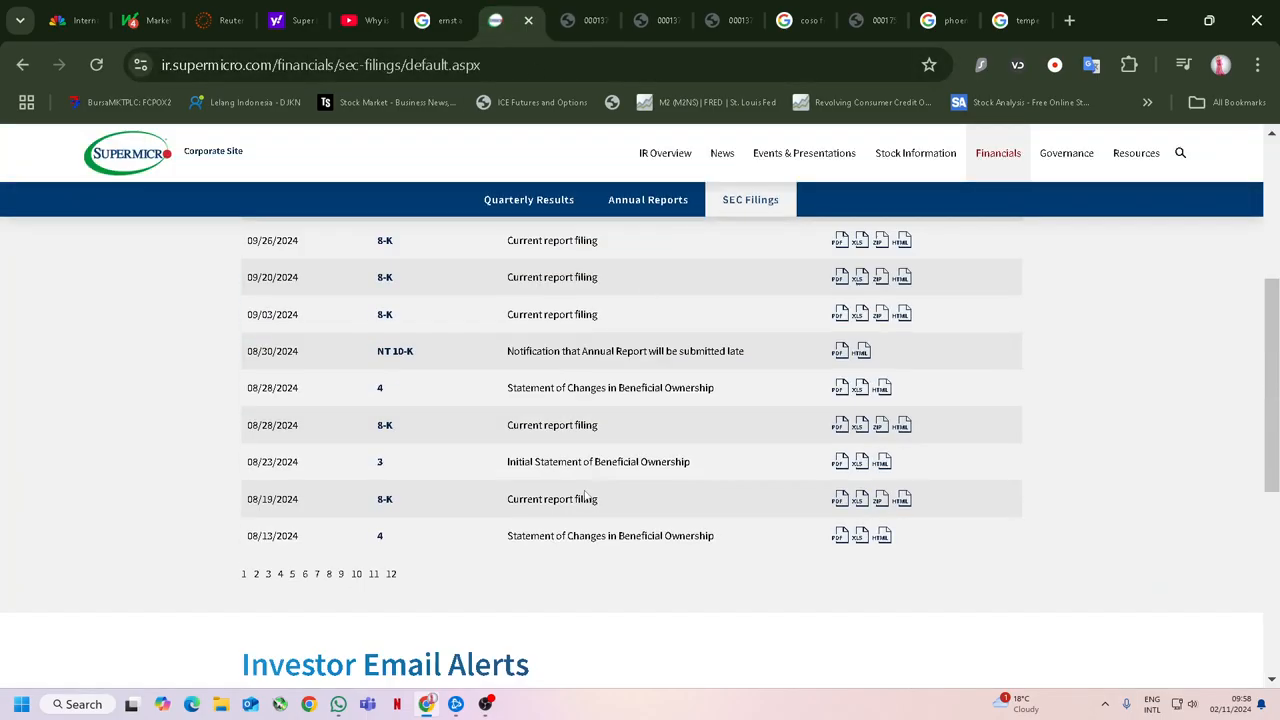
Move down the SEC Filings table toward the Form 4 beneficial ownership filings.
{"action": "scroll", "scroll_direction": "down", "scroll_amount": 3}
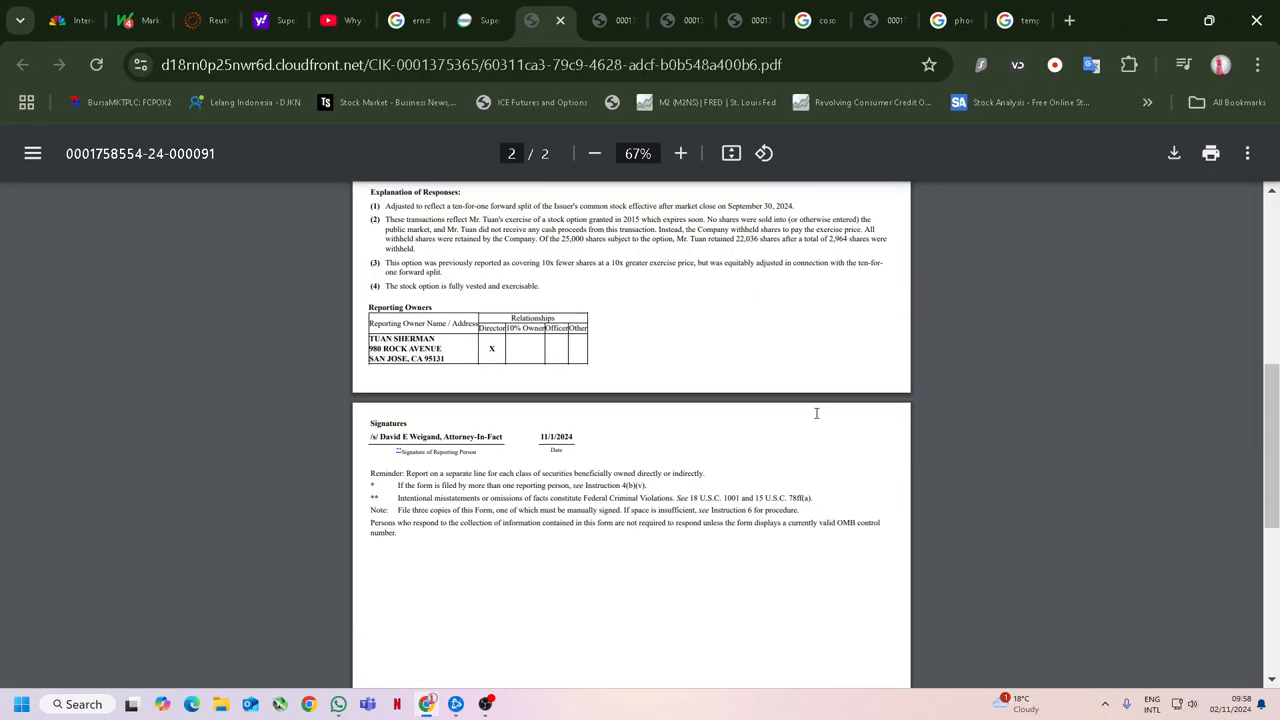
View the first Form 4's transaction tables at 90% zoom from the Chrome menu.
{"action": "scroll", "scroll_direction": "up", "scroll_amount": 3}
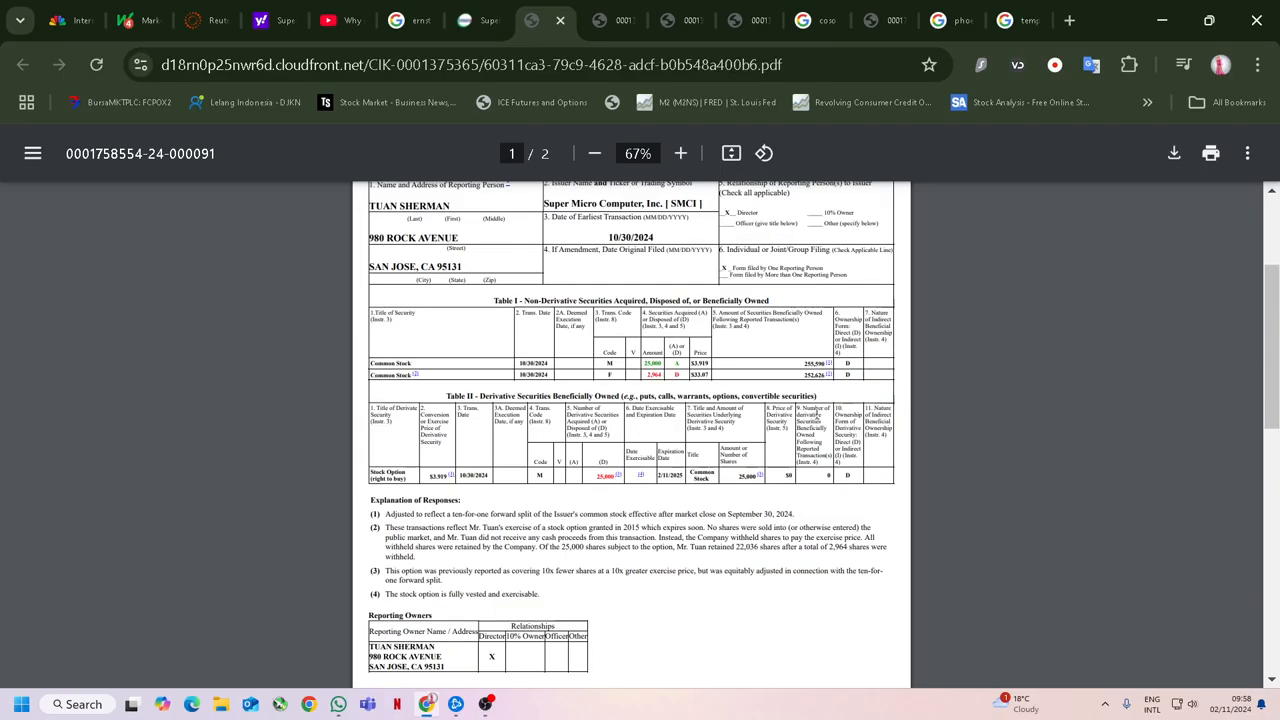
{"action": "scroll", "scroll_direction": "up", "scroll_amount": 3}
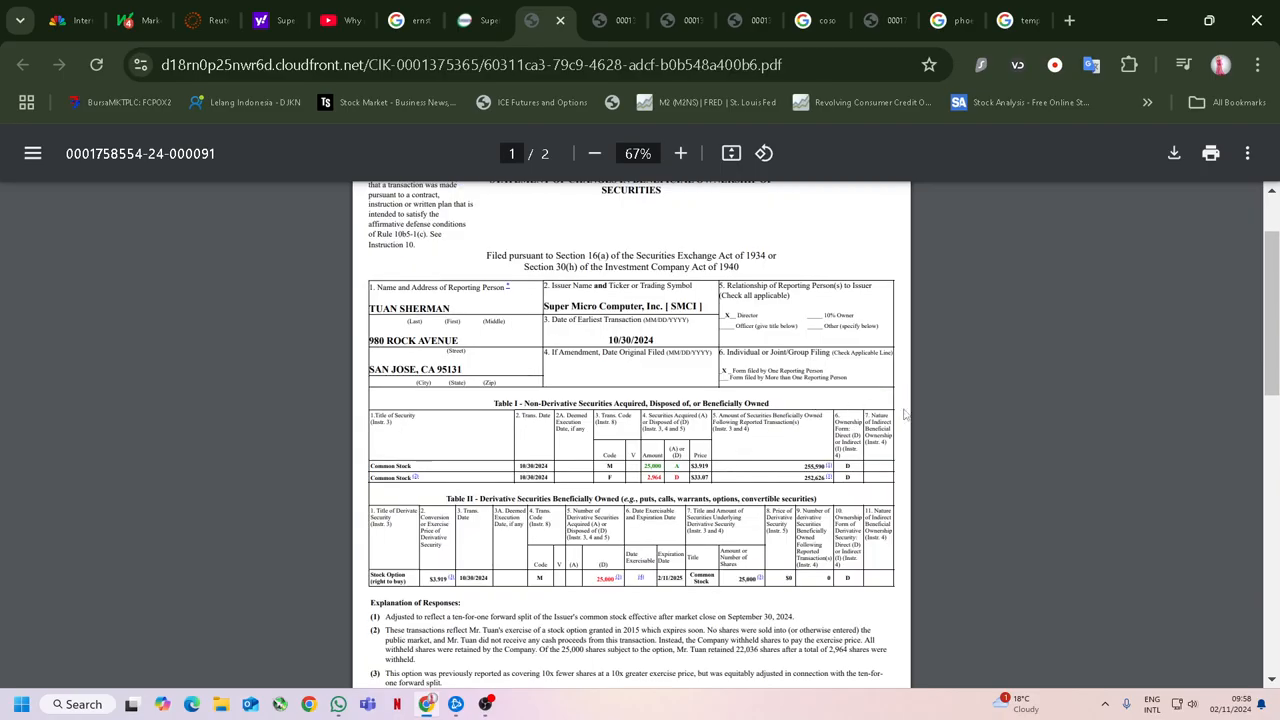
{"action": "mouse_move", "coordinate": [760, 438]}
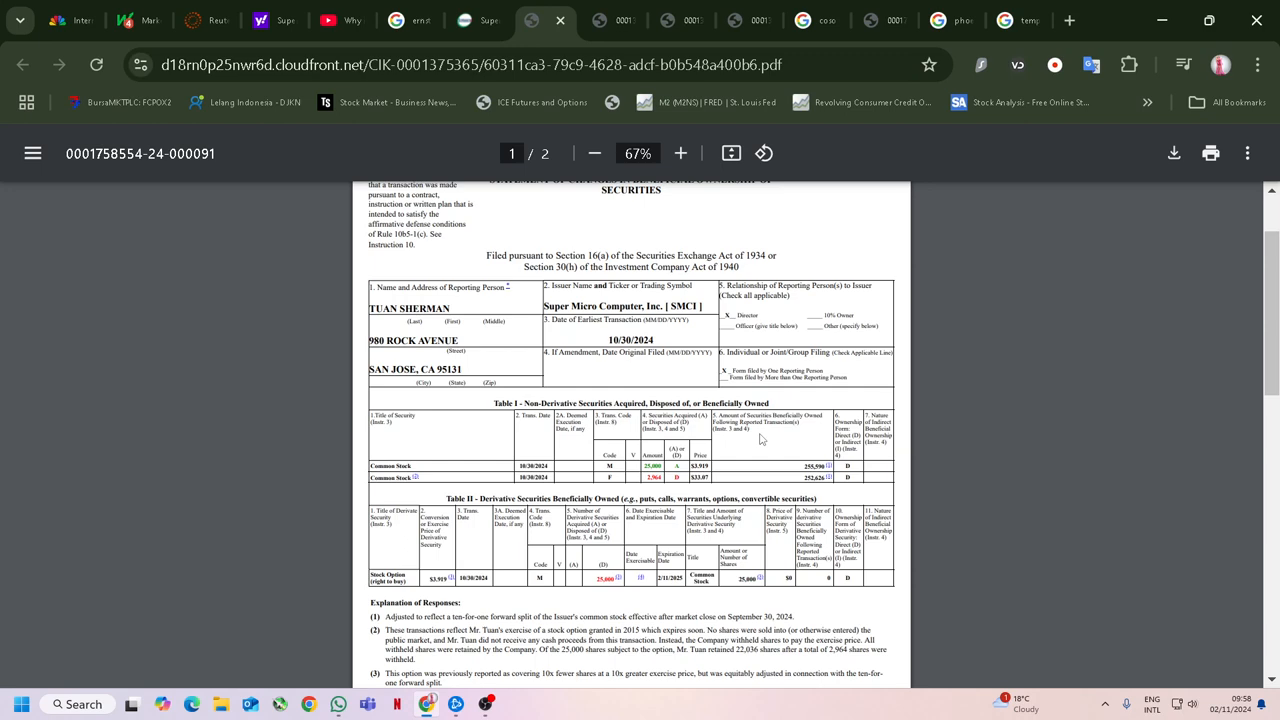
{"action": "left_click", "coordinate": [1256, 64]}
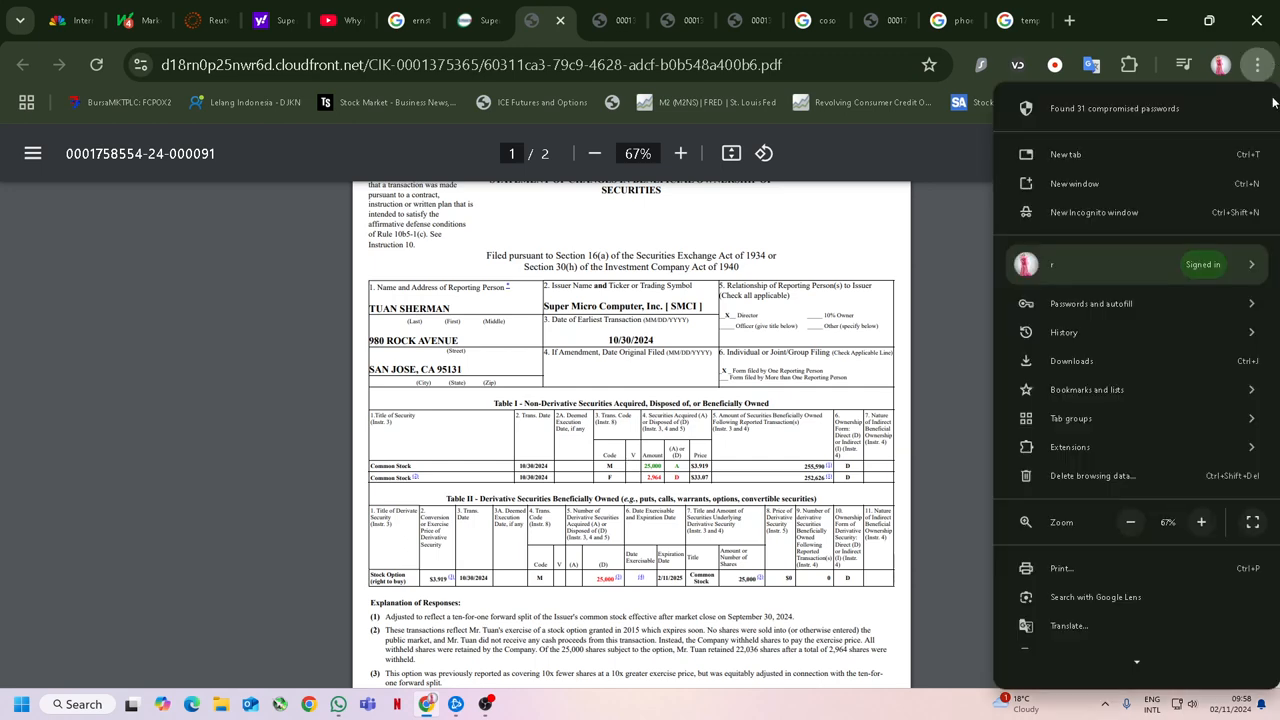
{"action": "left_click", "coordinate": [680, 152]}
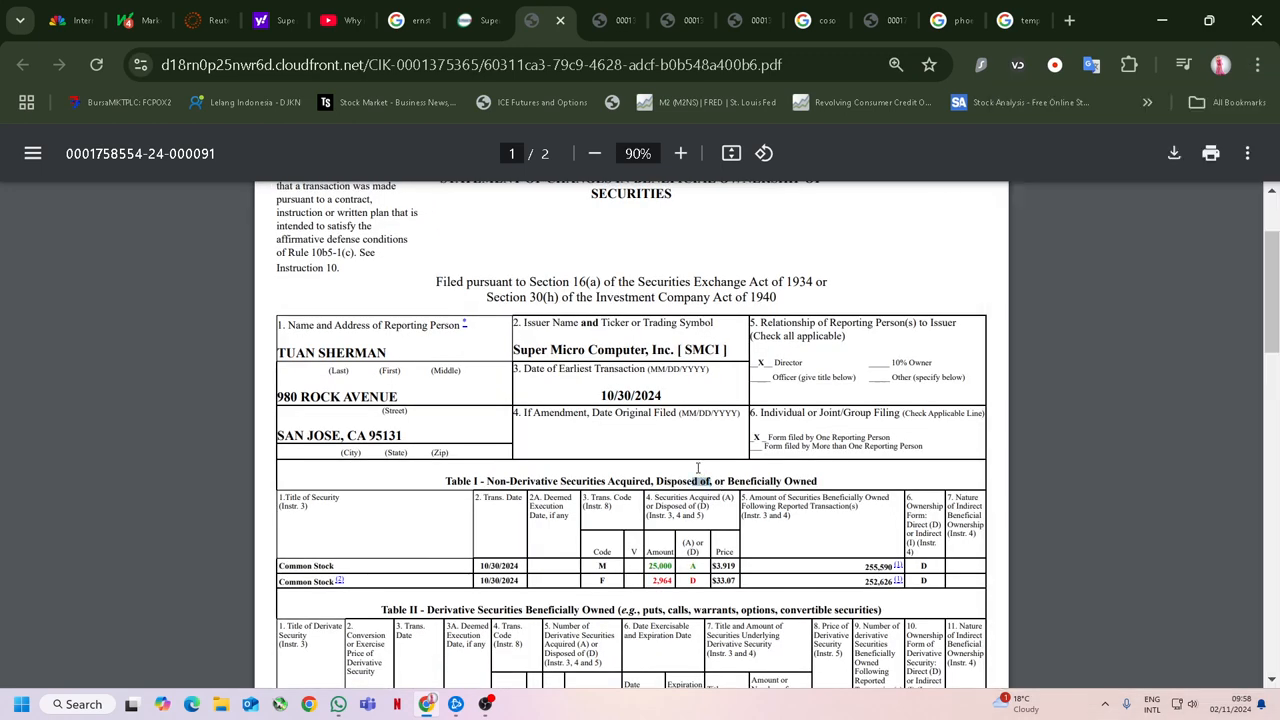
{"action": "scroll", "scroll_direction": "down", "scroll_amount": 3}
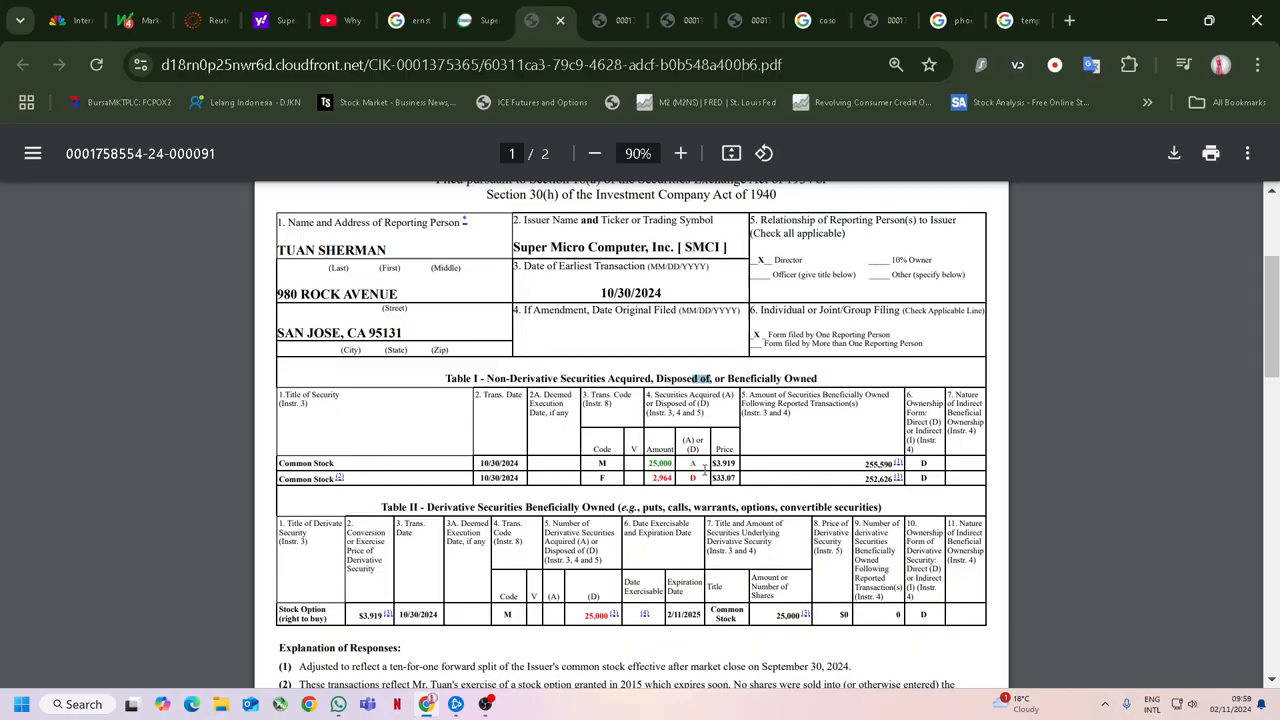
{"action": "mouse_move", "coordinate": [308, 510]}
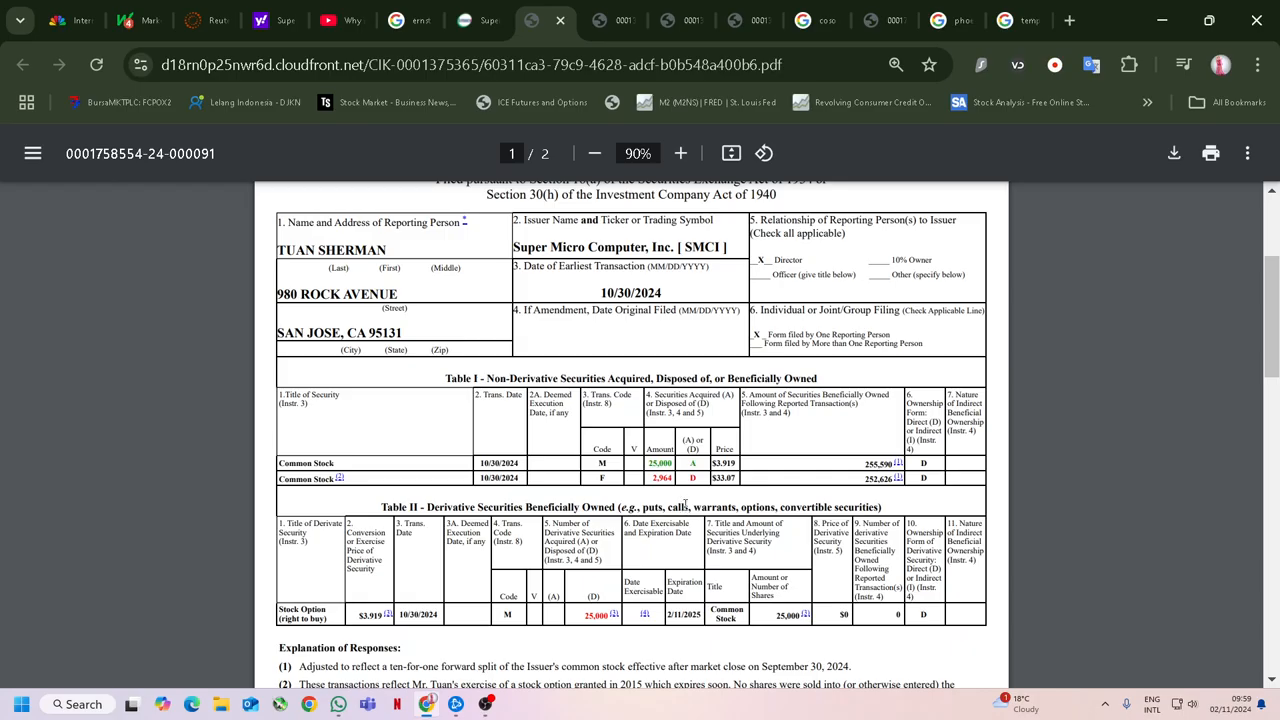
{"action": "mouse_move", "coordinate": [770, 488]}
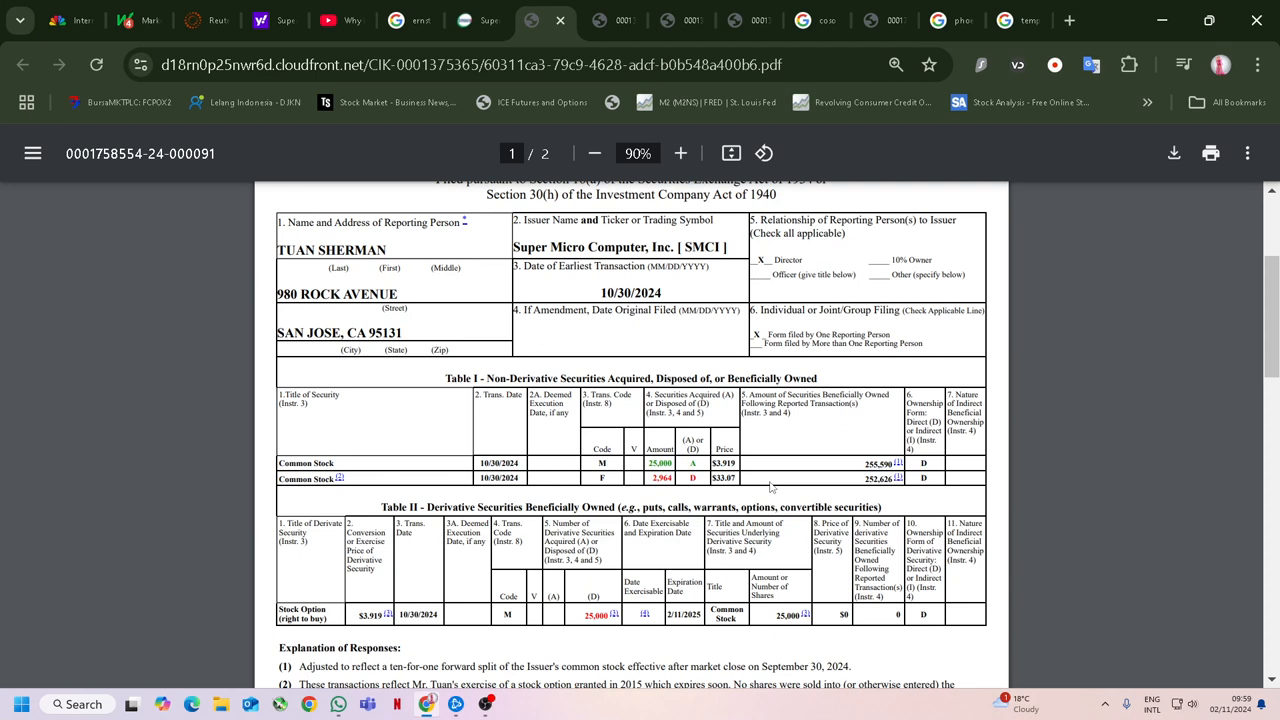
{"action": "mouse_move", "coordinate": [736, 468]}
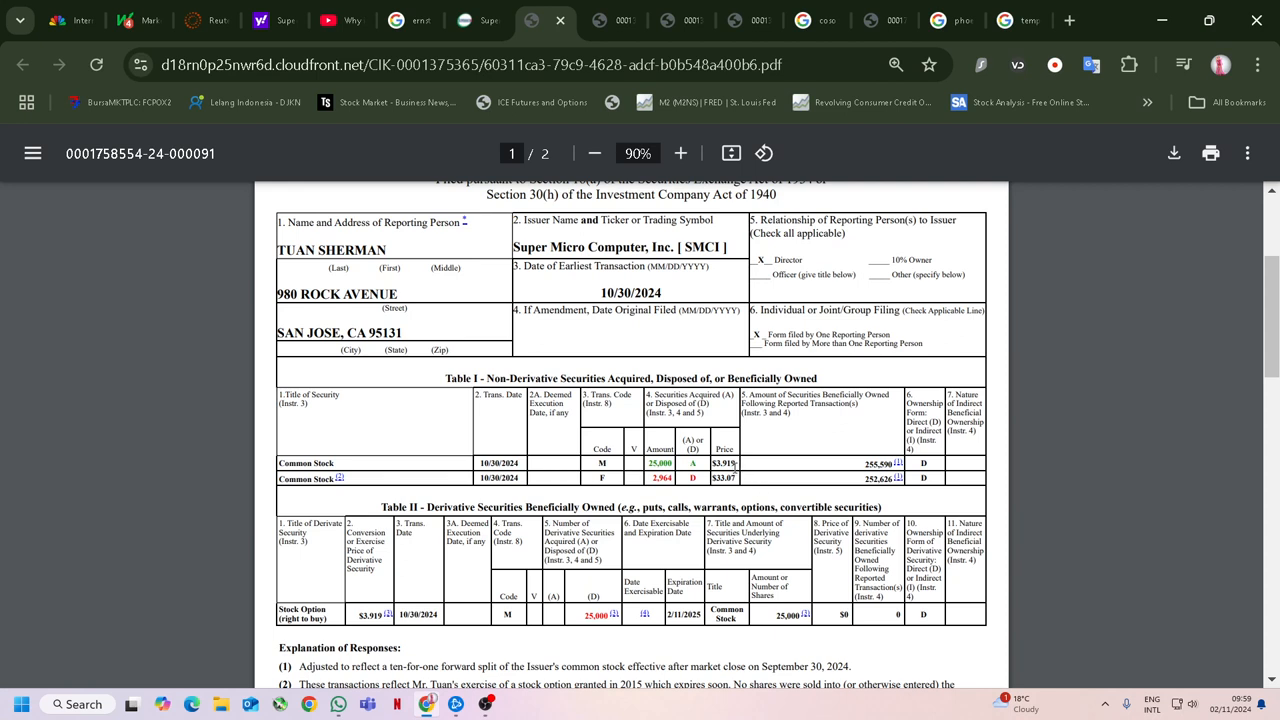
{"action": "mouse_move", "coordinate": [1144, 350]}
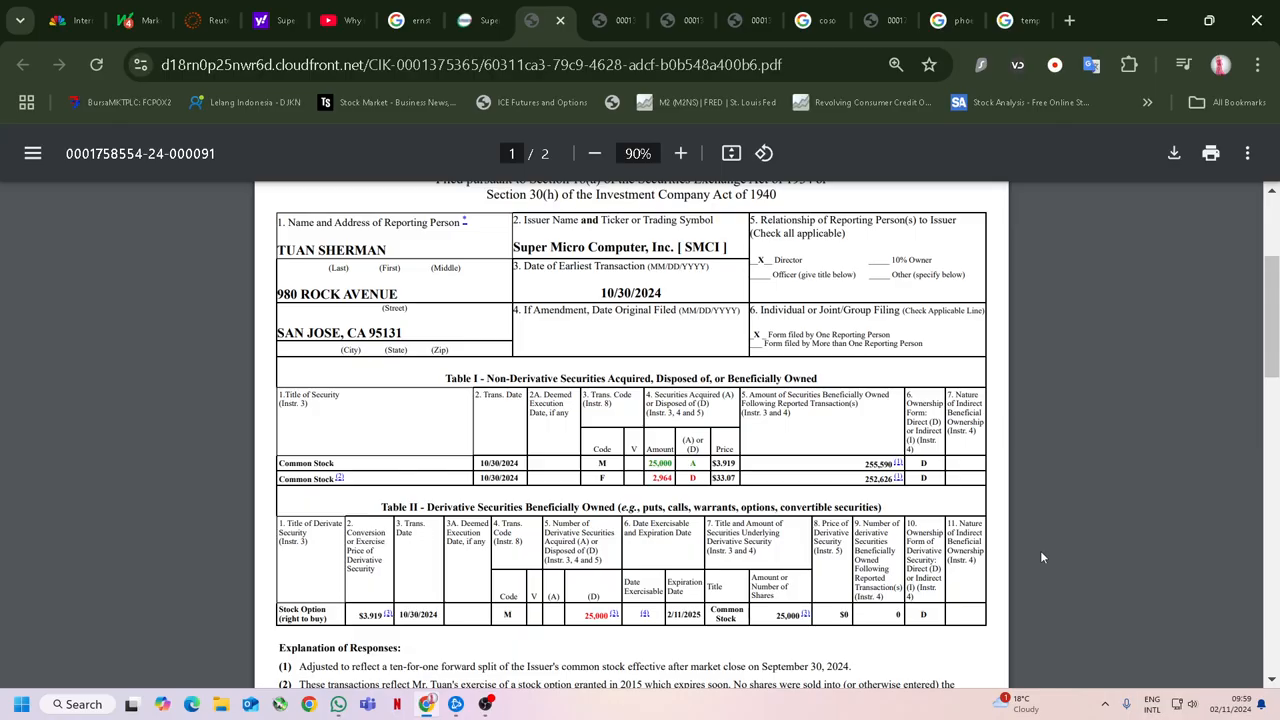
Go back to the SEC filings list and open the second Form 4 filed on 11/01/2024.
{"action": "left_click", "coordinate": [260, 20]}
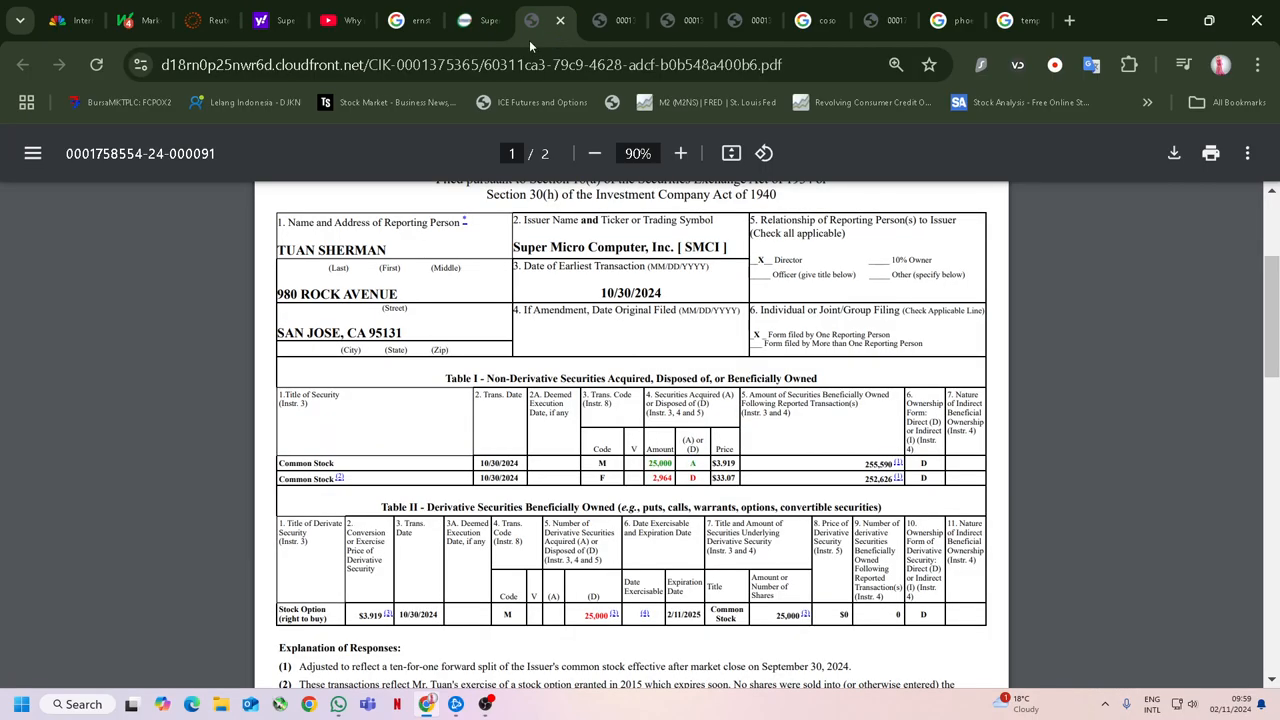
{"action": "left_click", "coordinate": [816, 20]}
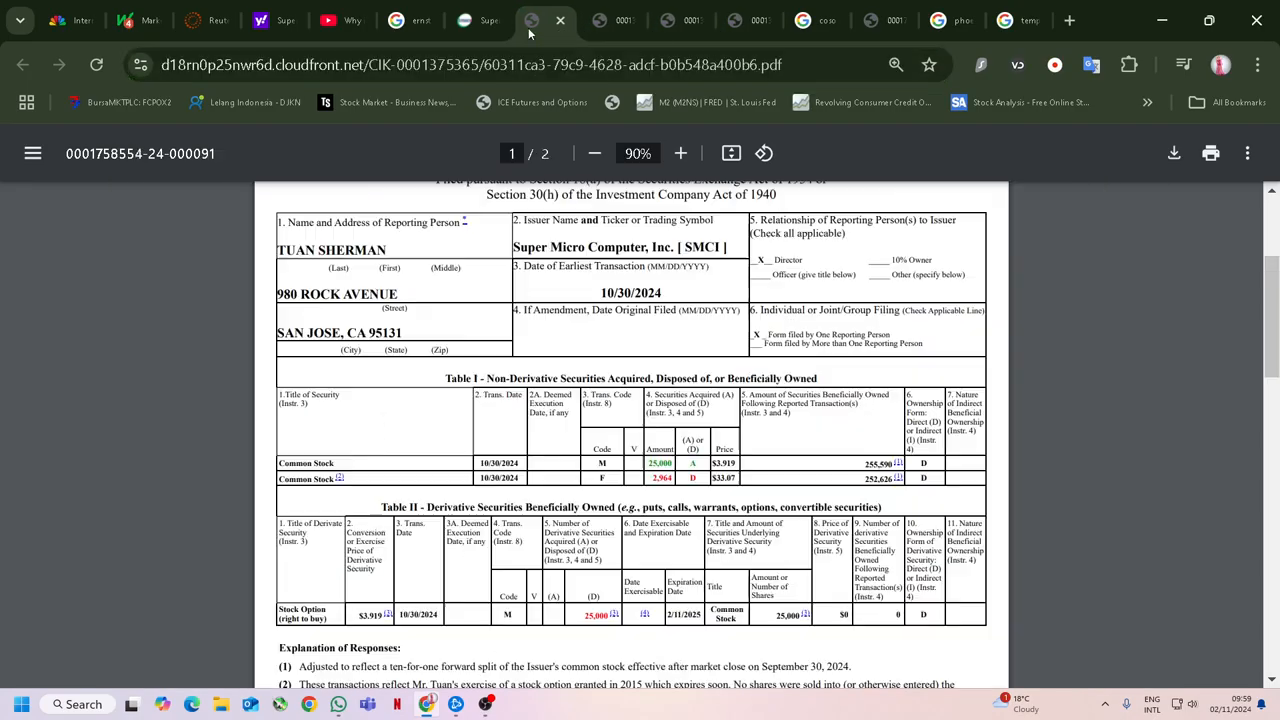
{"action": "left_click", "coordinate": [470, 20]}
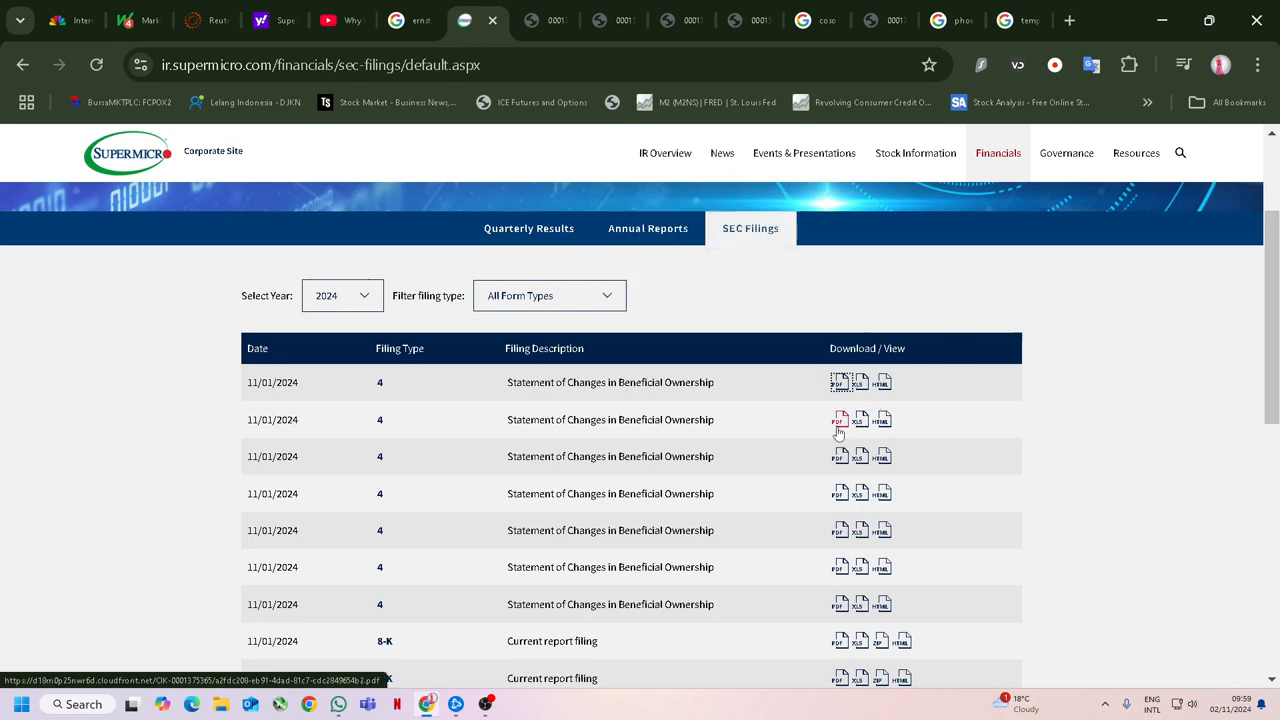
{"action": "left_click", "coordinate": [838, 420]}
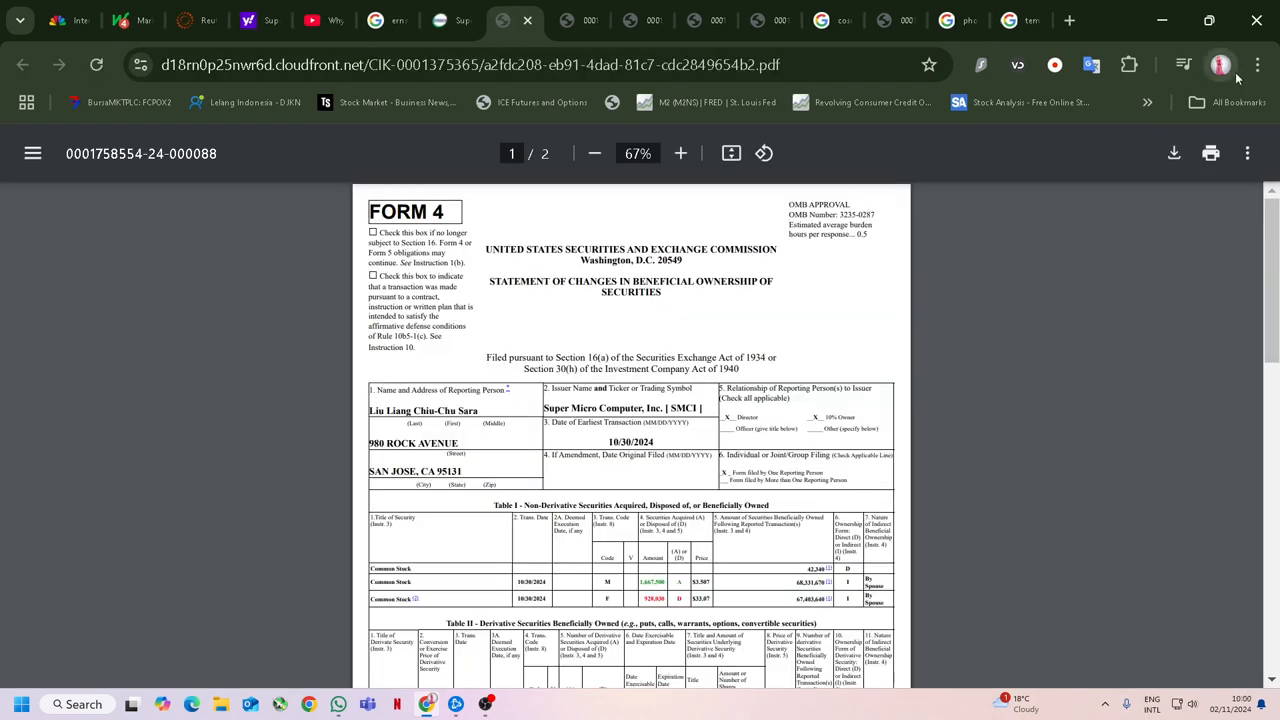
{"action": "left_click", "coordinate": [1256, 64]}
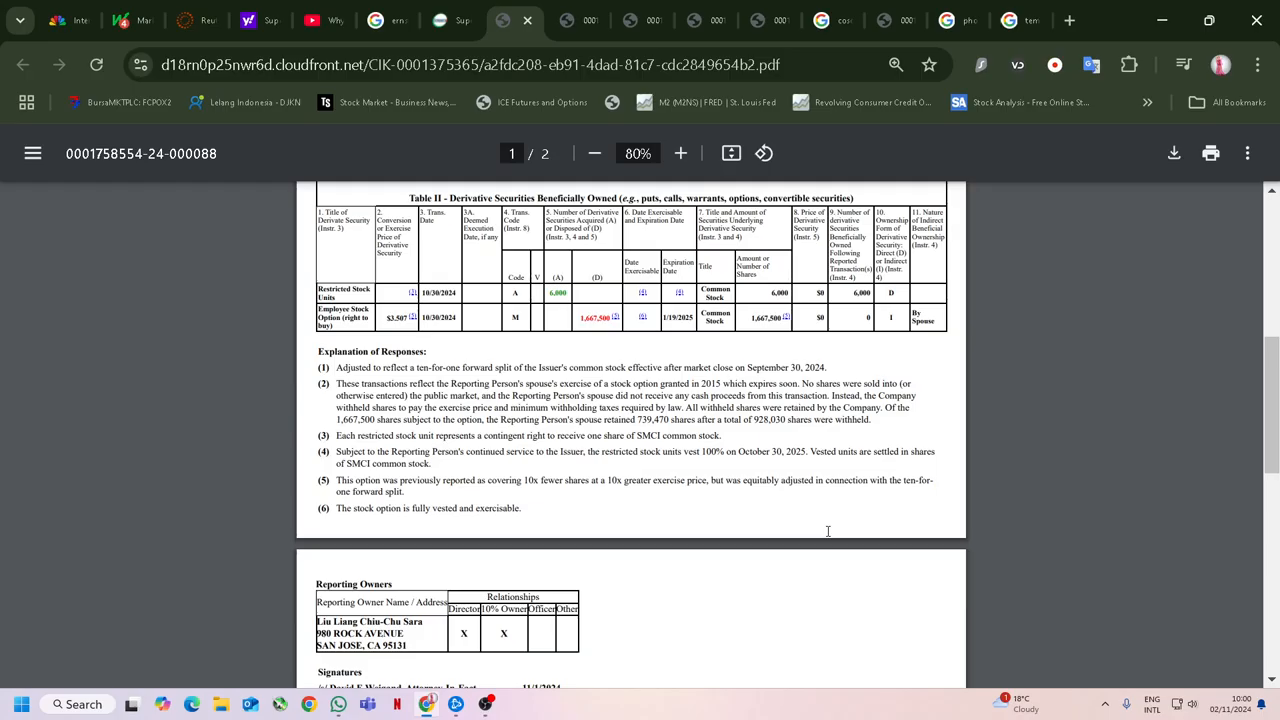
{"action": "mouse_move", "coordinate": [784, 530]}
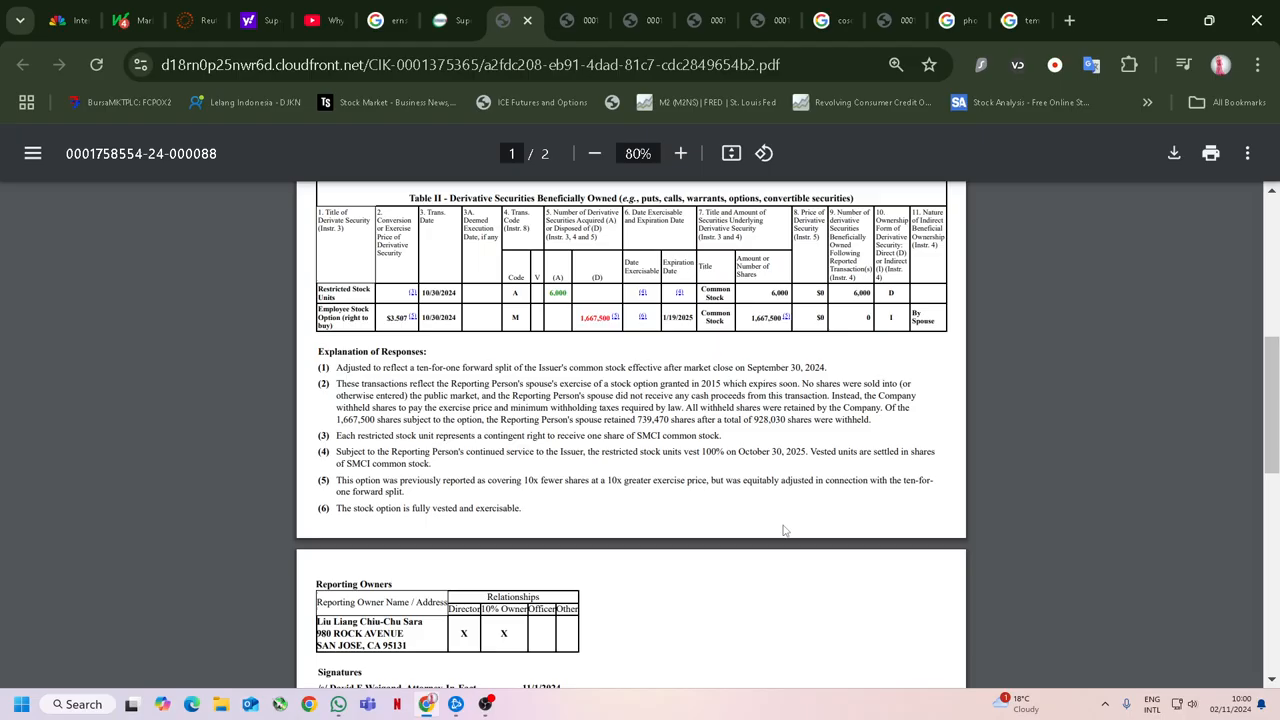
{"action": "mouse_move", "coordinate": [584, 354]}
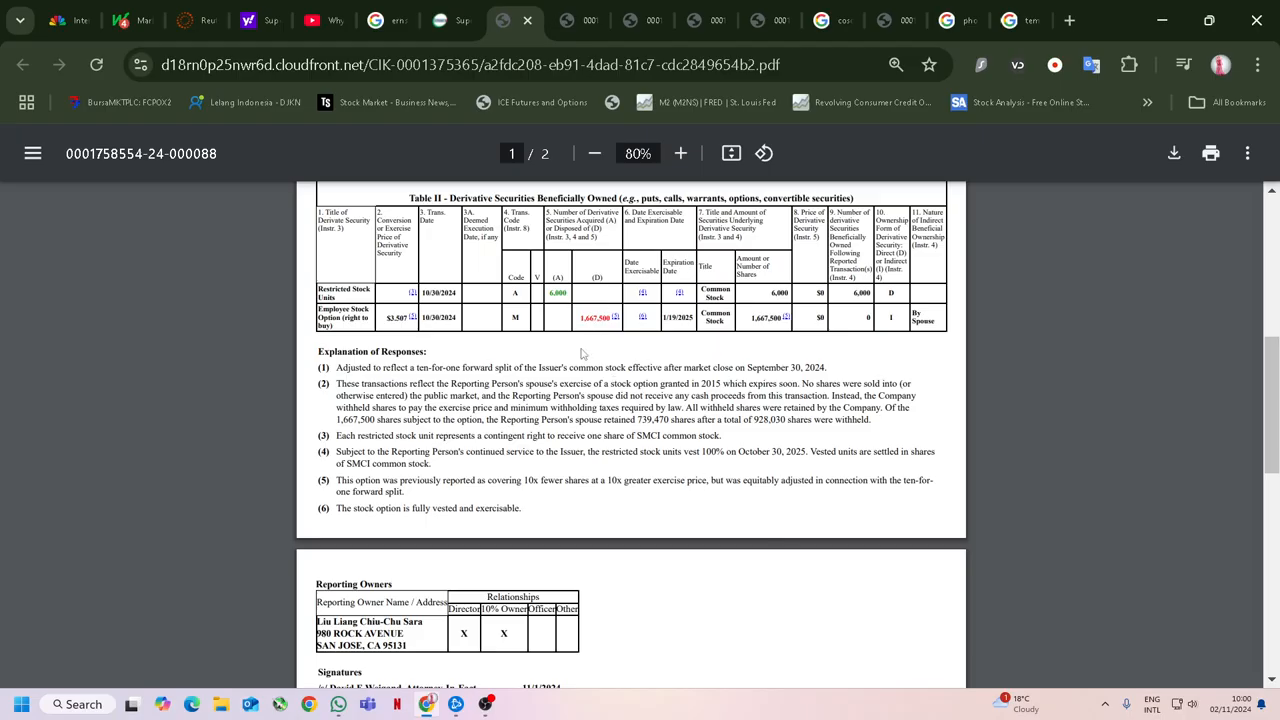
{"action": "mouse_move", "coordinate": [592, 332]}
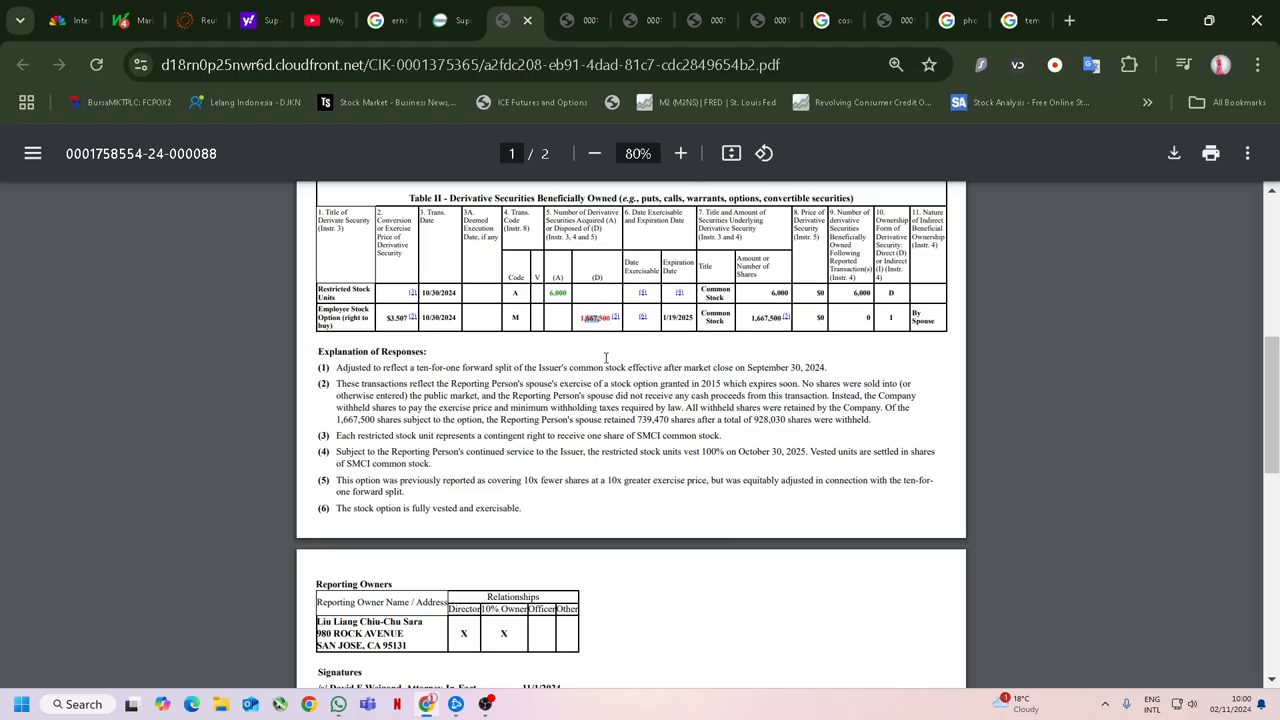
{"action": "mouse_move", "coordinate": [358, 344]}
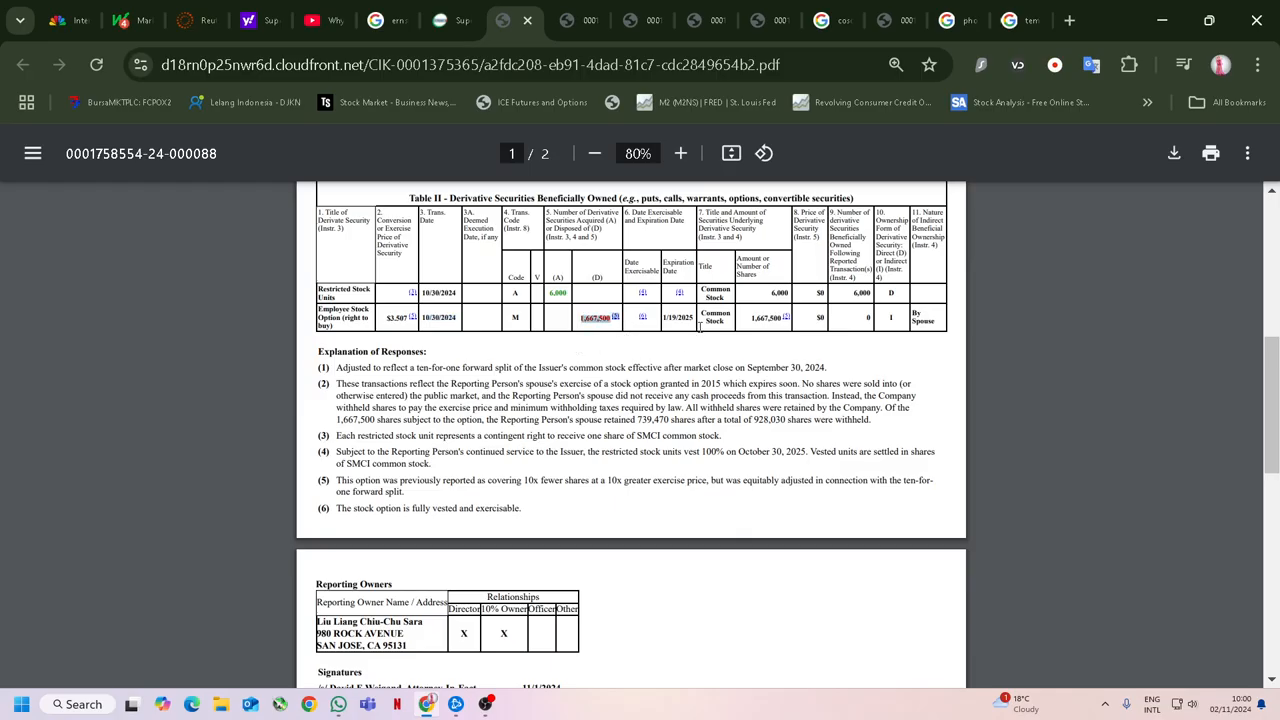
{"action": "mouse_move", "coordinate": [524, 356]}
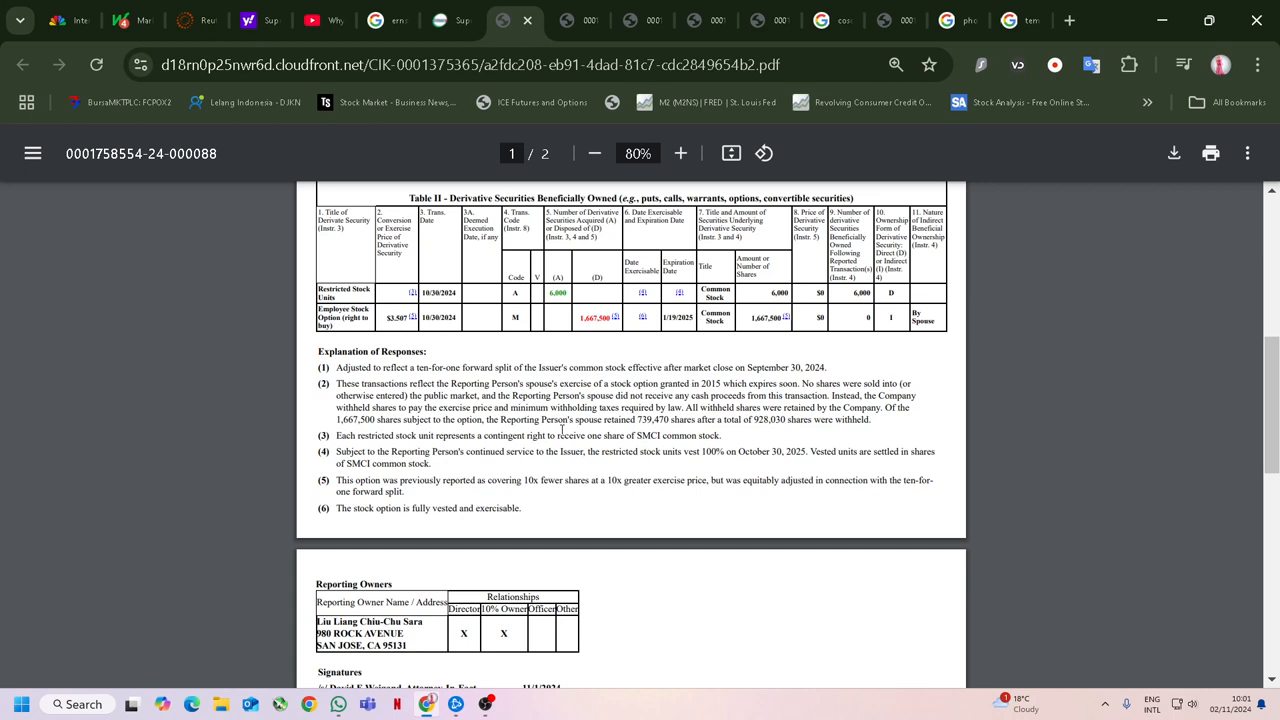
{"action": "mouse_move", "coordinate": [288, 392]}
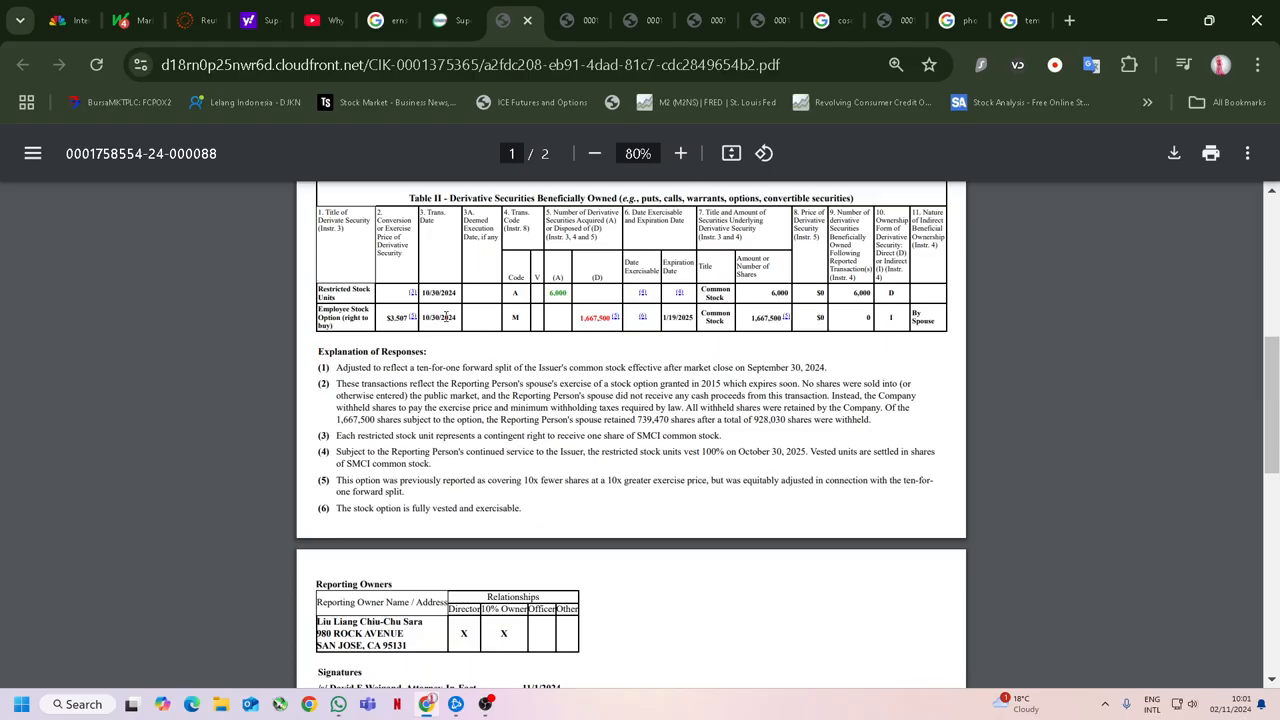
{"action": "mouse_move", "coordinate": [1248, 152]}
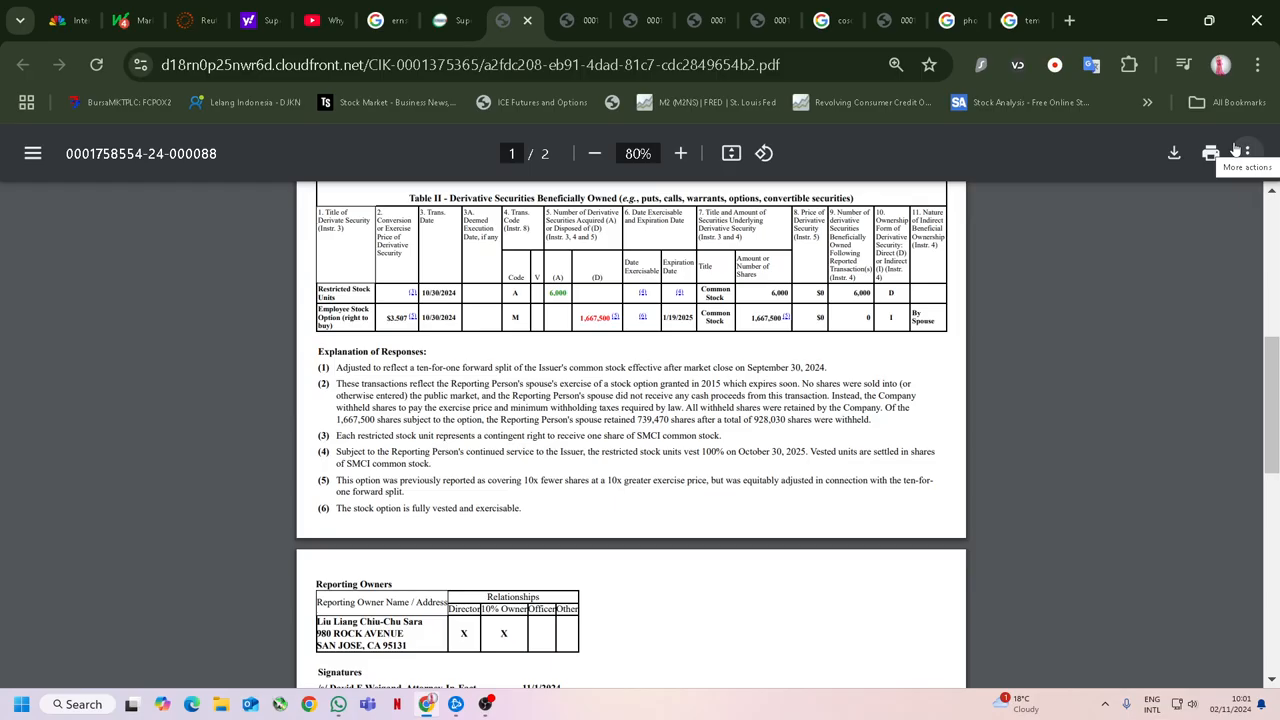
{"action": "mouse_move", "coordinate": [1160, 228]}
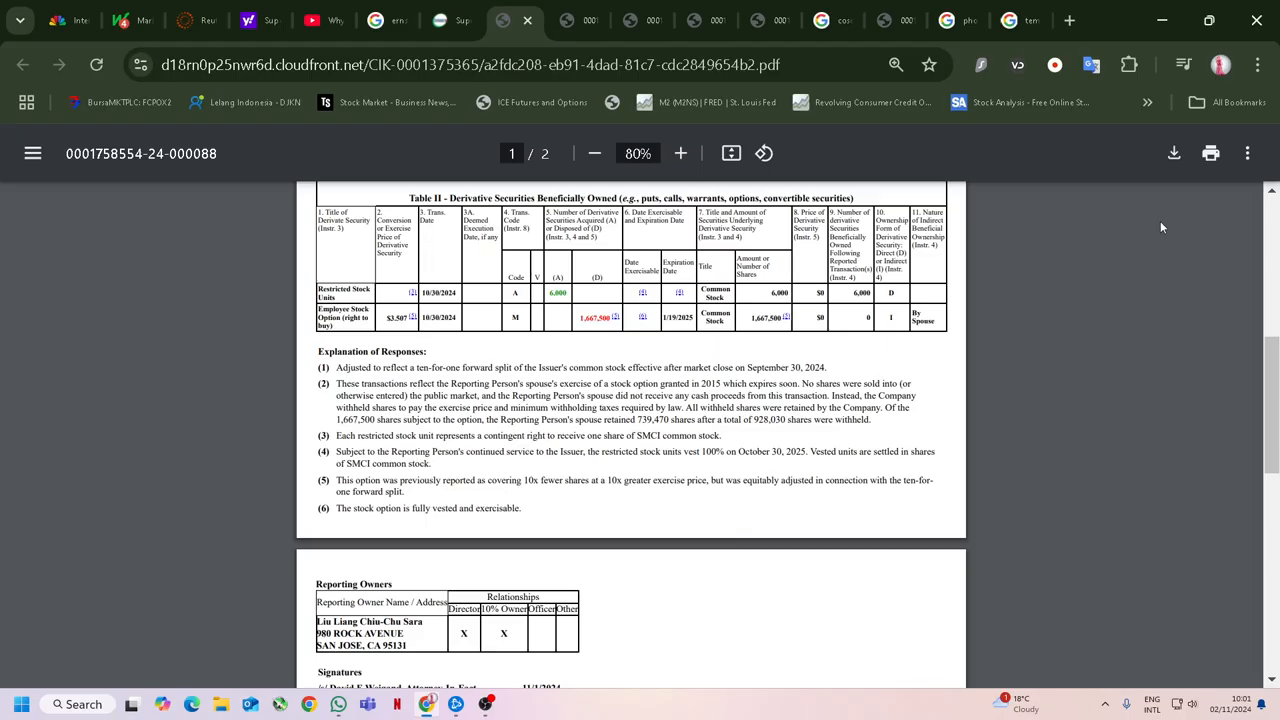
{"action": "mouse_move", "coordinate": [584, 312]}
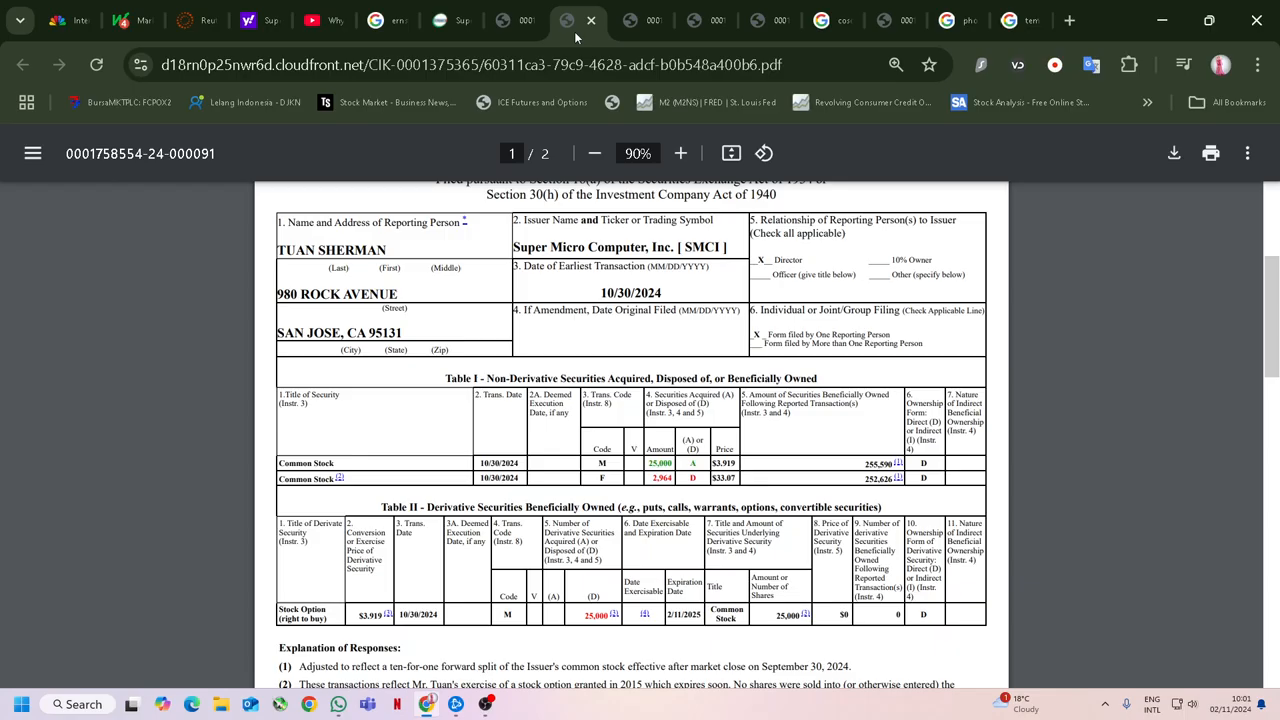
Read the third Form 4 down to its signature, then return to Supermicro's 2024 SEC filings list.
{"action": "scroll", "scroll_direction": "down", "scroll_amount": 3}
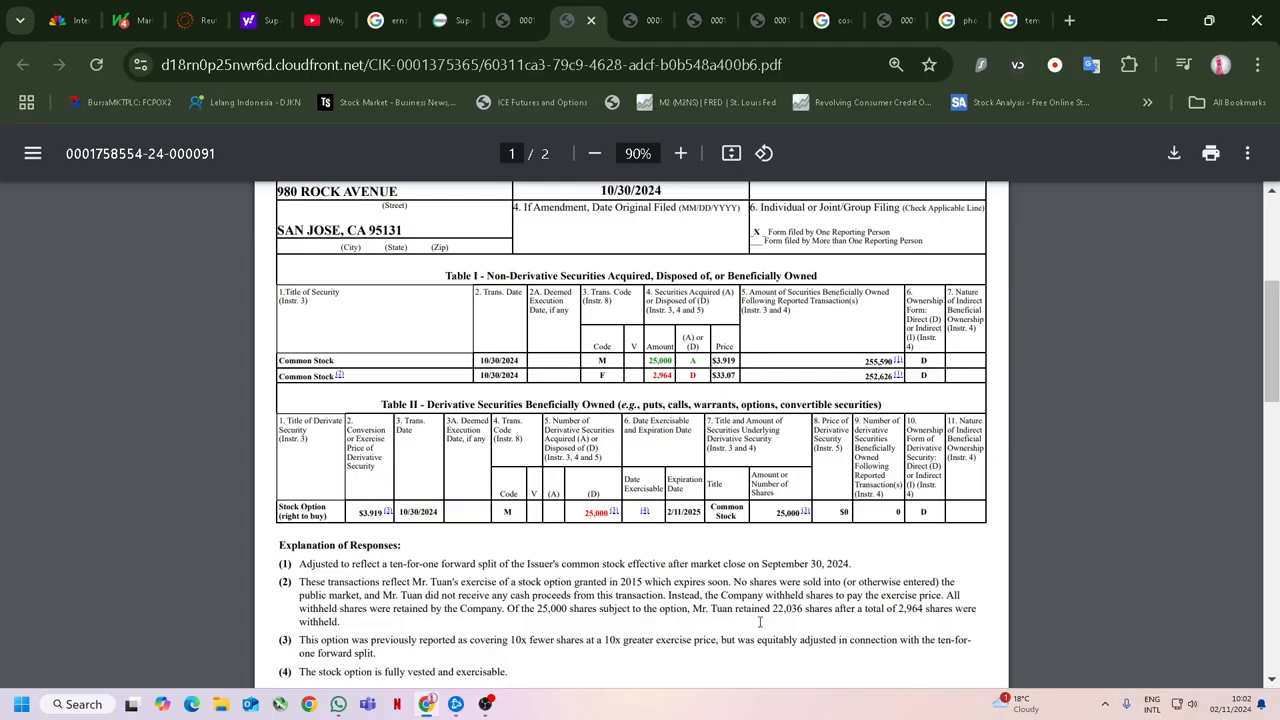
{"action": "scroll", "scroll_direction": "down", "scroll_amount": 3}
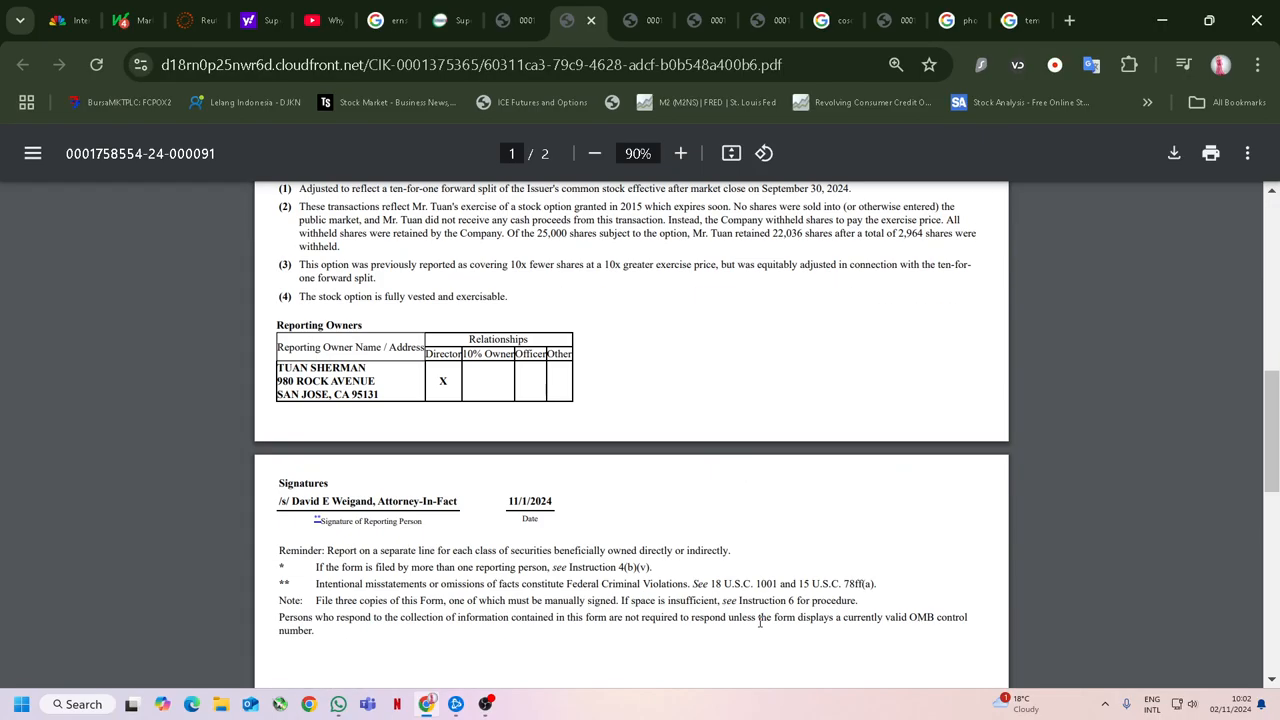
{"action": "scroll", "scroll_direction": "up", "scroll_amount": 3}
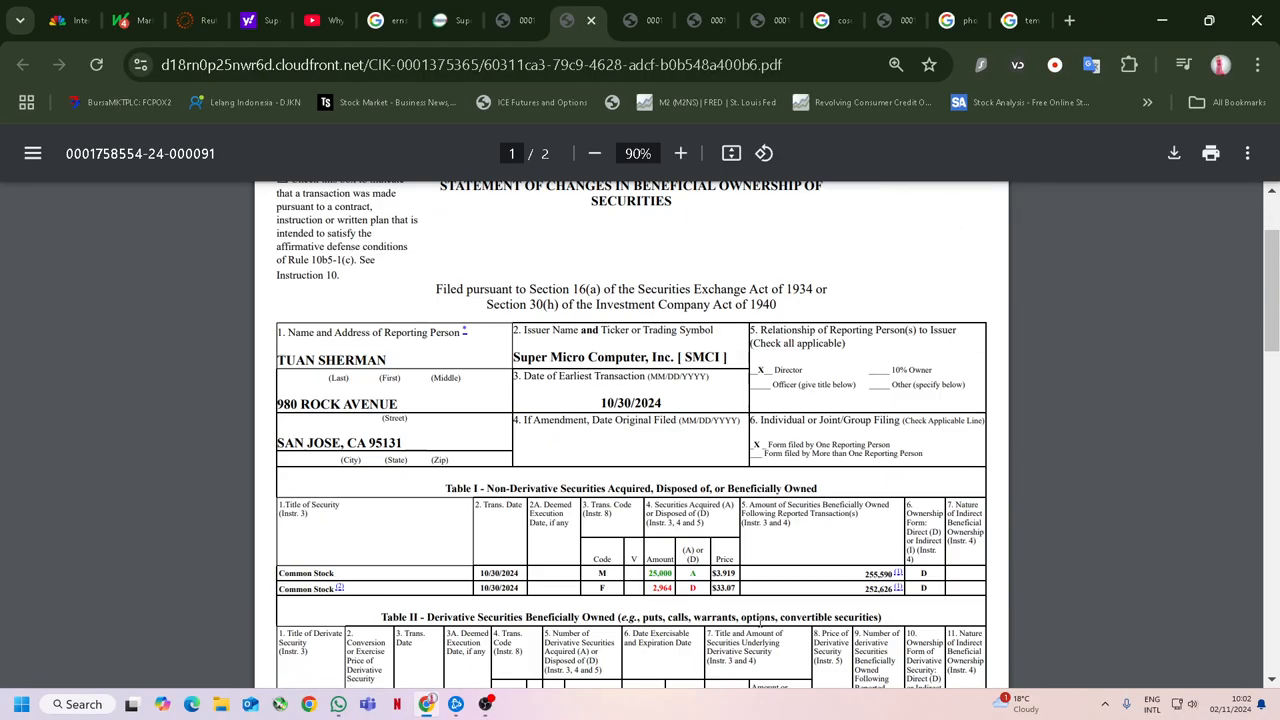
{"action": "scroll", "scroll_direction": "up", "scroll_amount": 3}
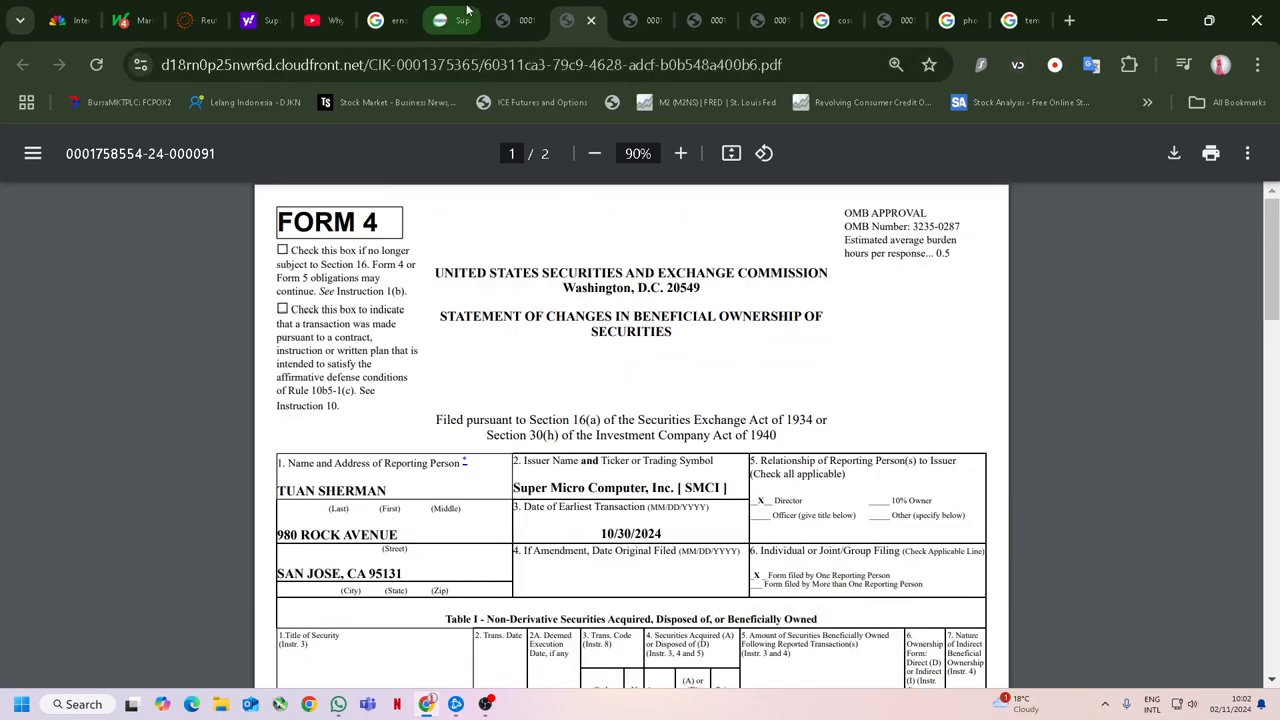
{"action": "left_click", "coordinate": [24, 64]}
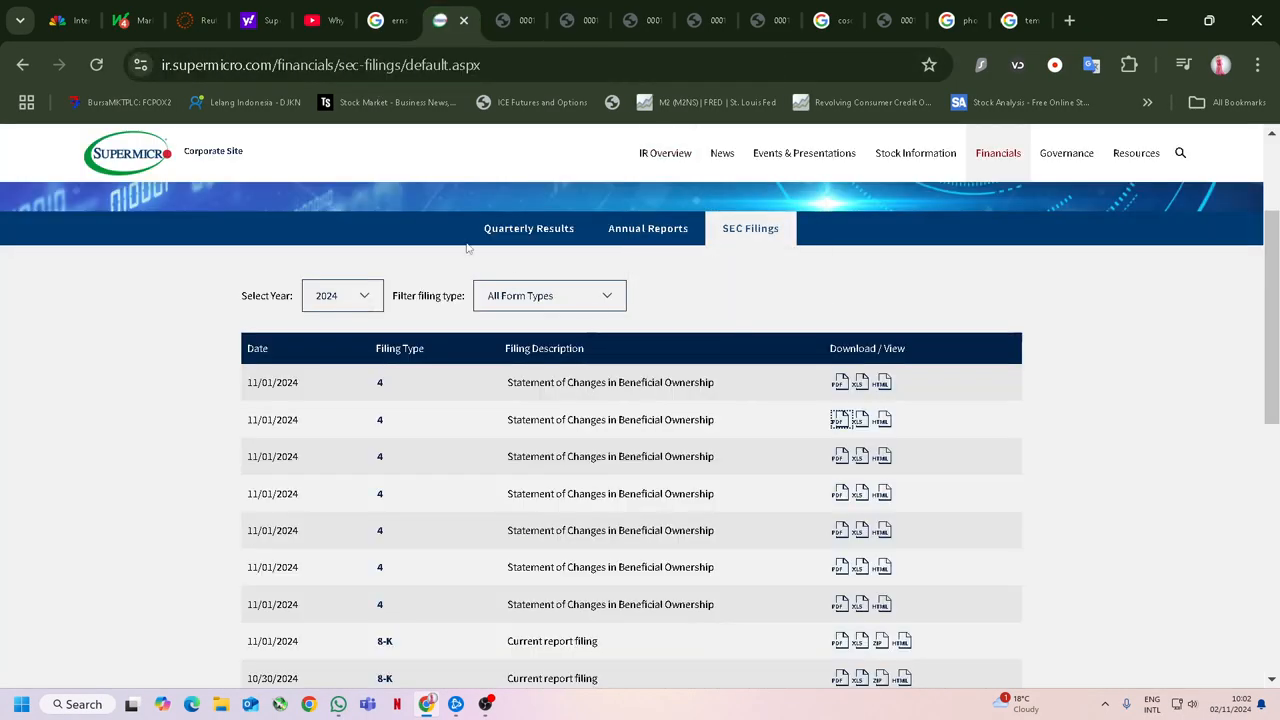
On the SMCI quote page, chart the last 5 days and then a single trading day.
{"action": "left_click", "coordinate": [248, 20]}
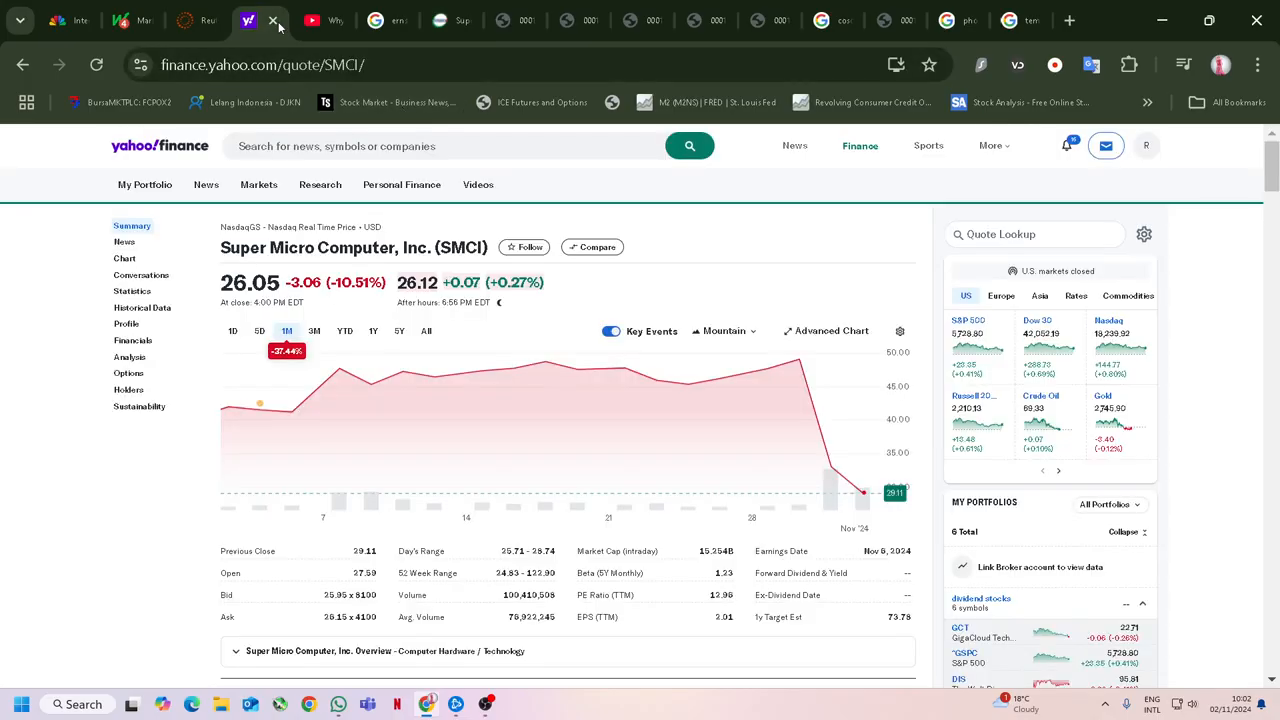
{"action": "mouse_move", "coordinate": [710, 420]}
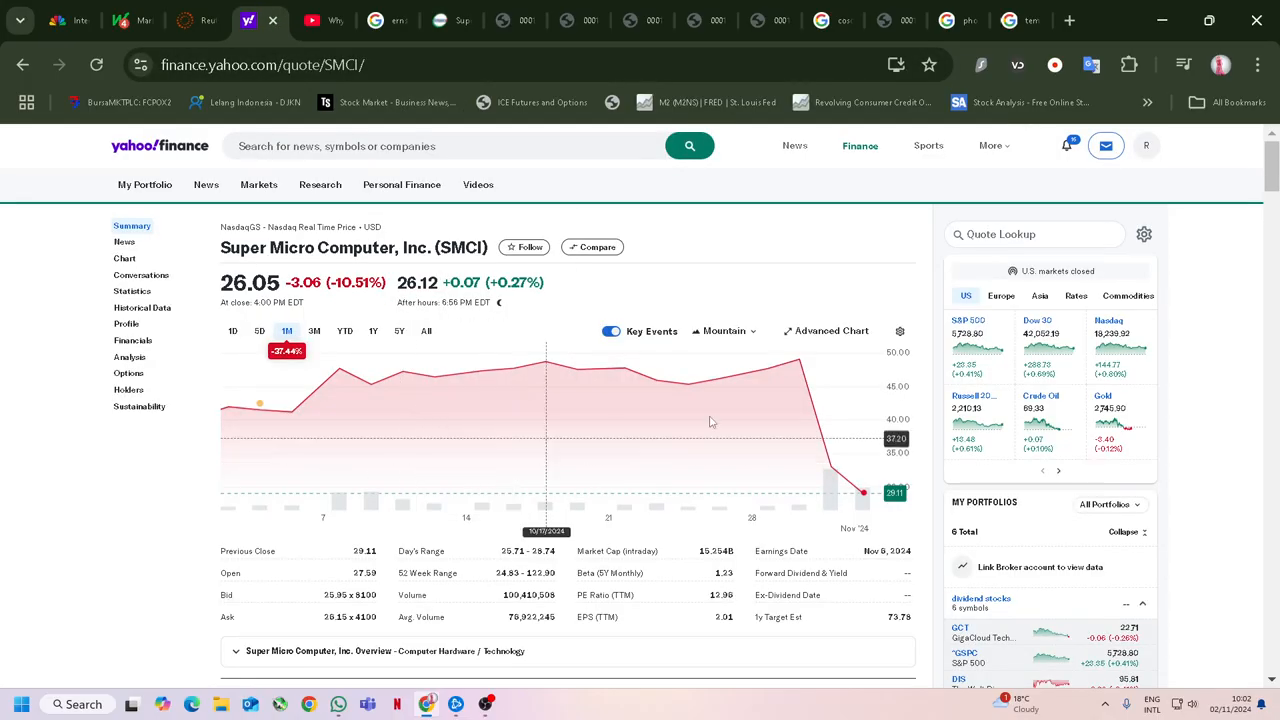
{"action": "left_click", "coordinate": [260, 332]}
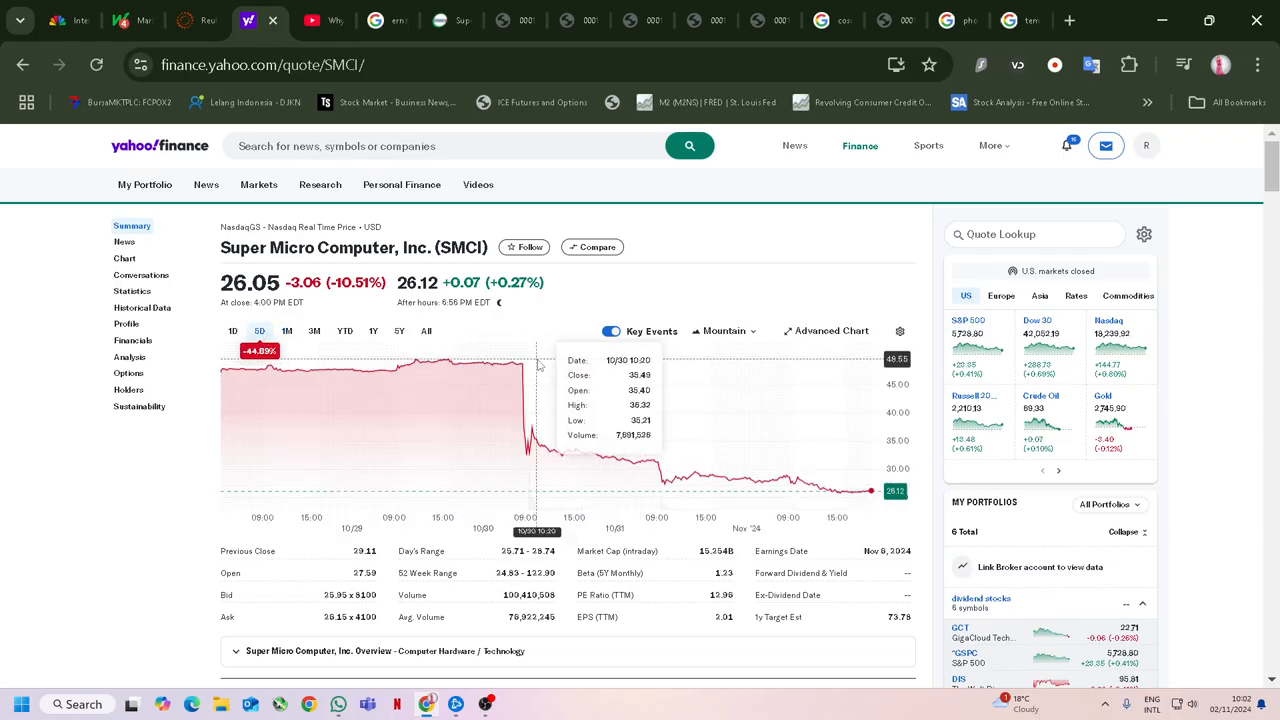
{"action": "mouse_move", "coordinate": [552, 364]}
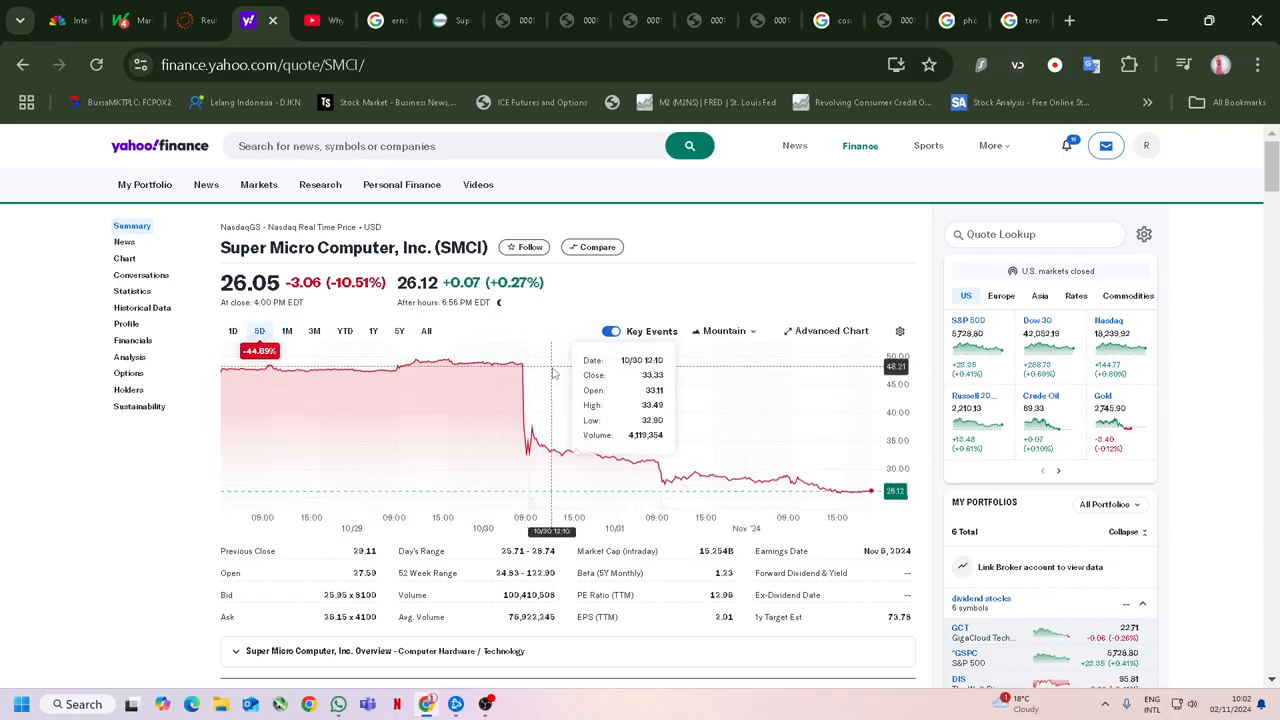
{"action": "mouse_move", "coordinate": [556, 374]}
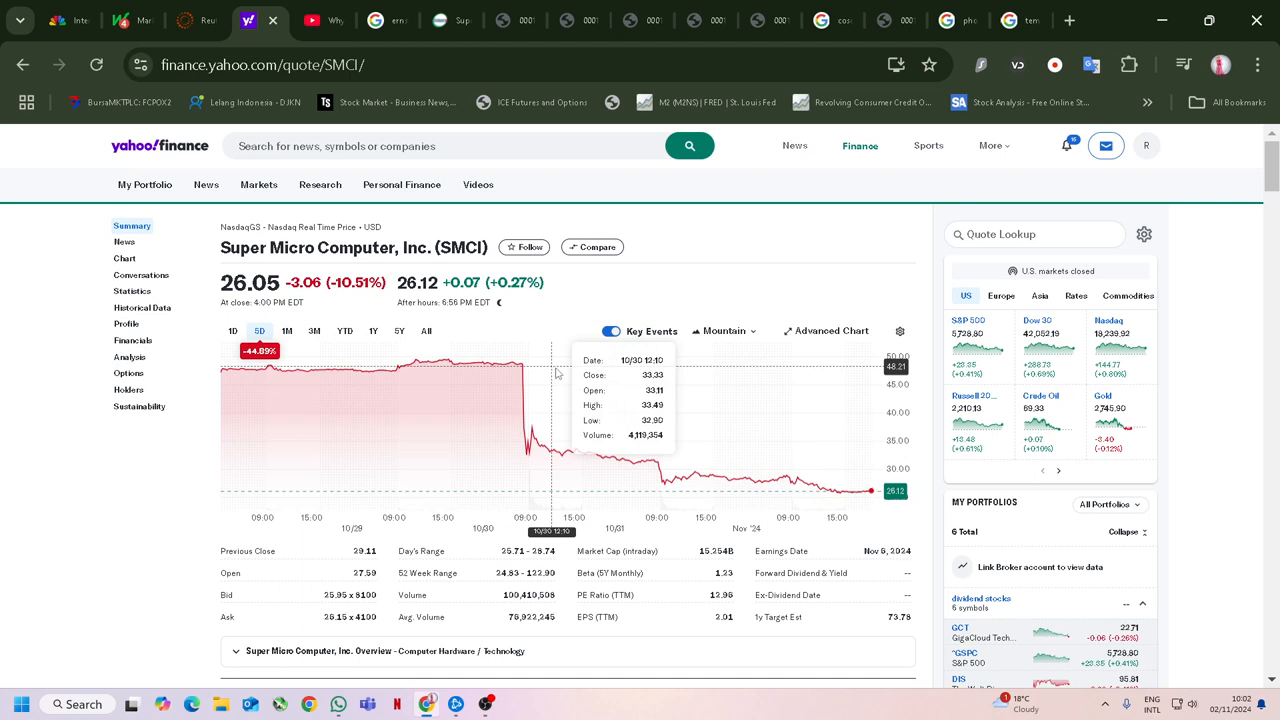
{"action": "mouse_move", "coordinate": [564, 370]}
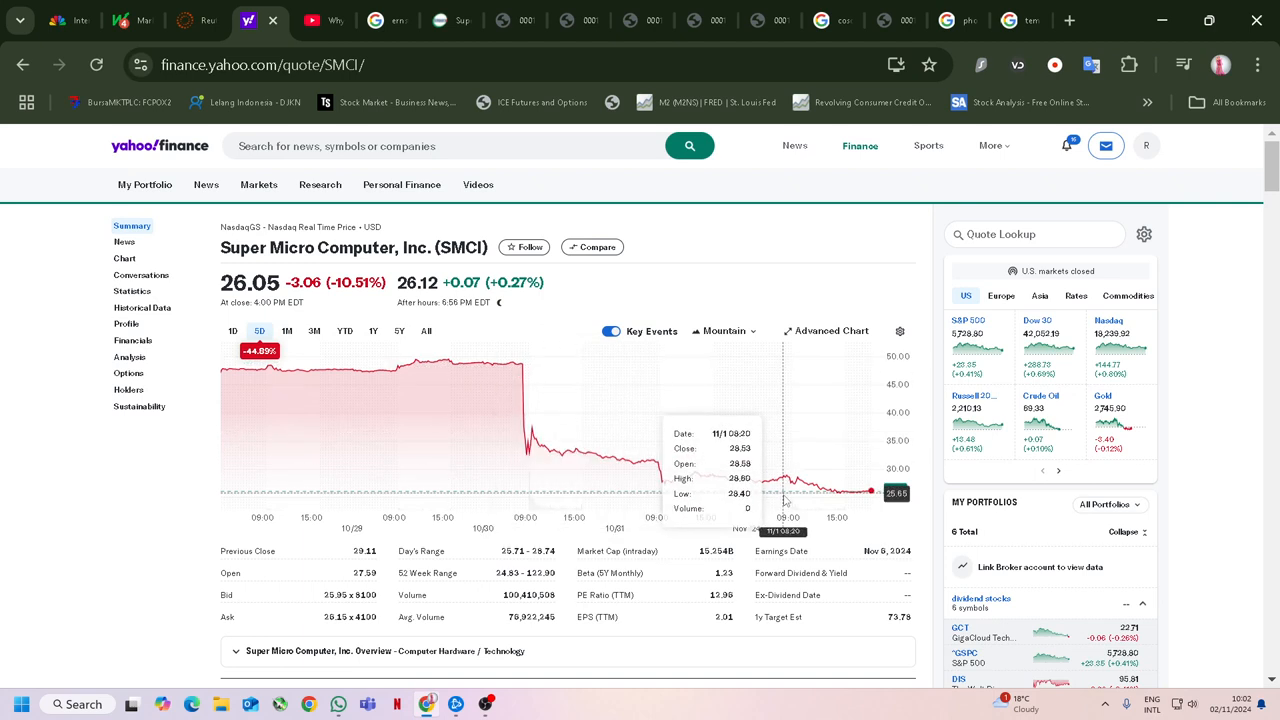
{"action": "mouse_move", "coordinate": [744, 394]}
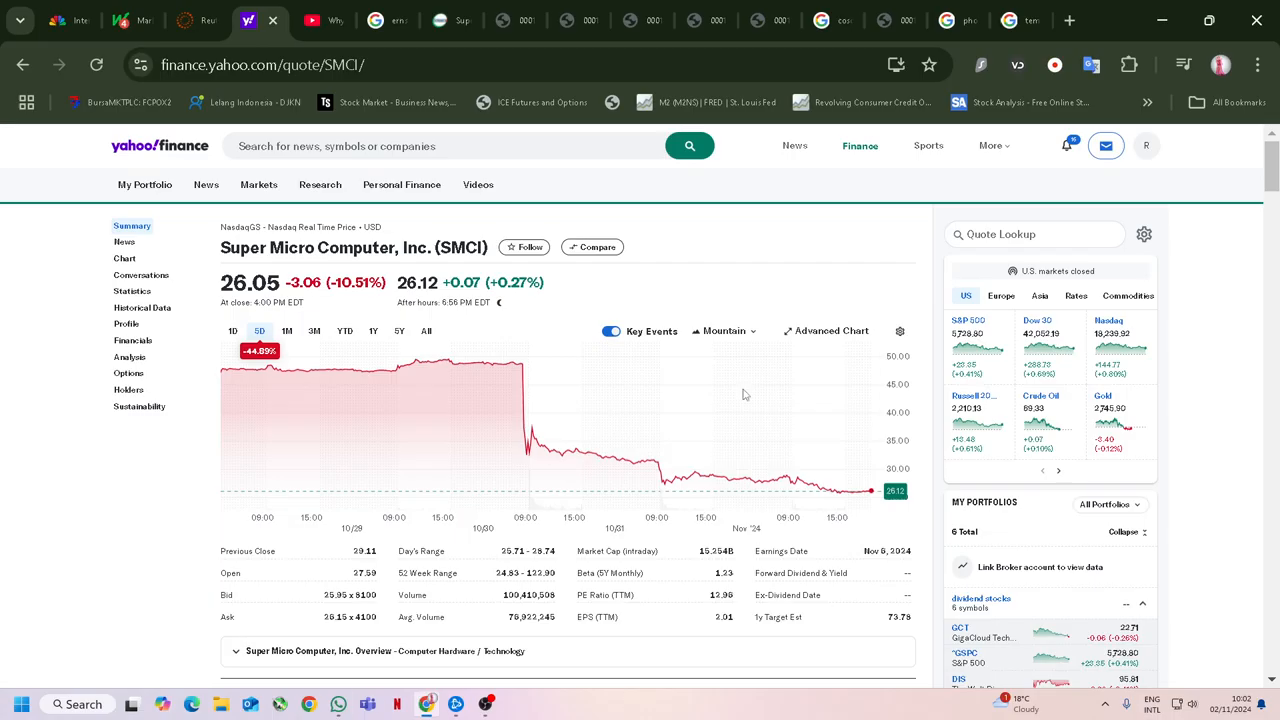
{"action": "mouse_move", "coordinate": [696, 700]}
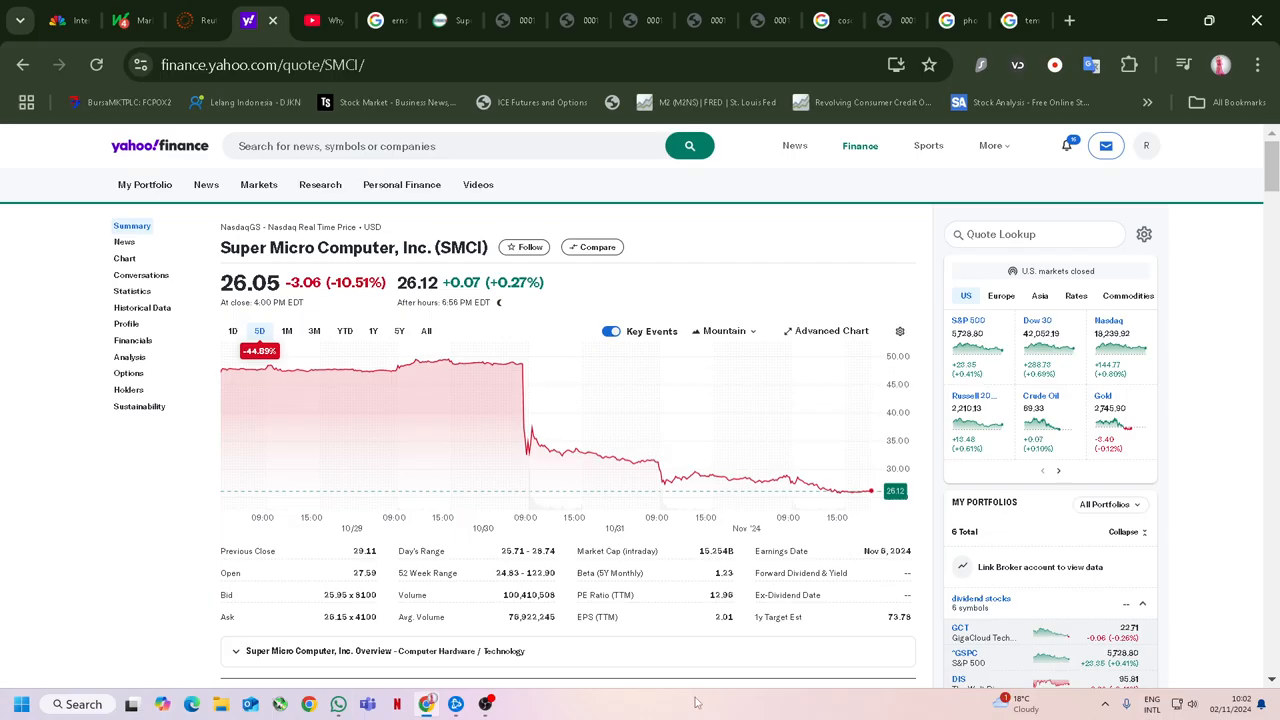
{"action": "mouse_move", "coordinate": [500, 464]}
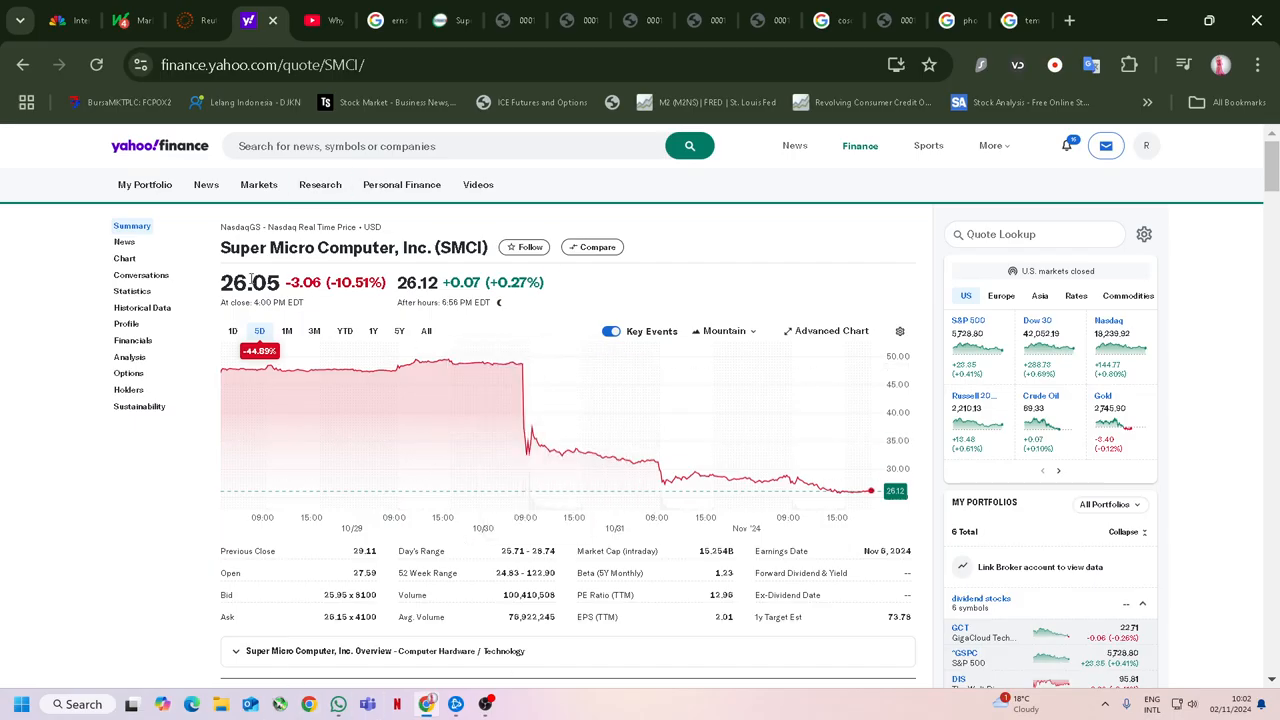
{"action": "left_click", "coordinate": [232, 332]}
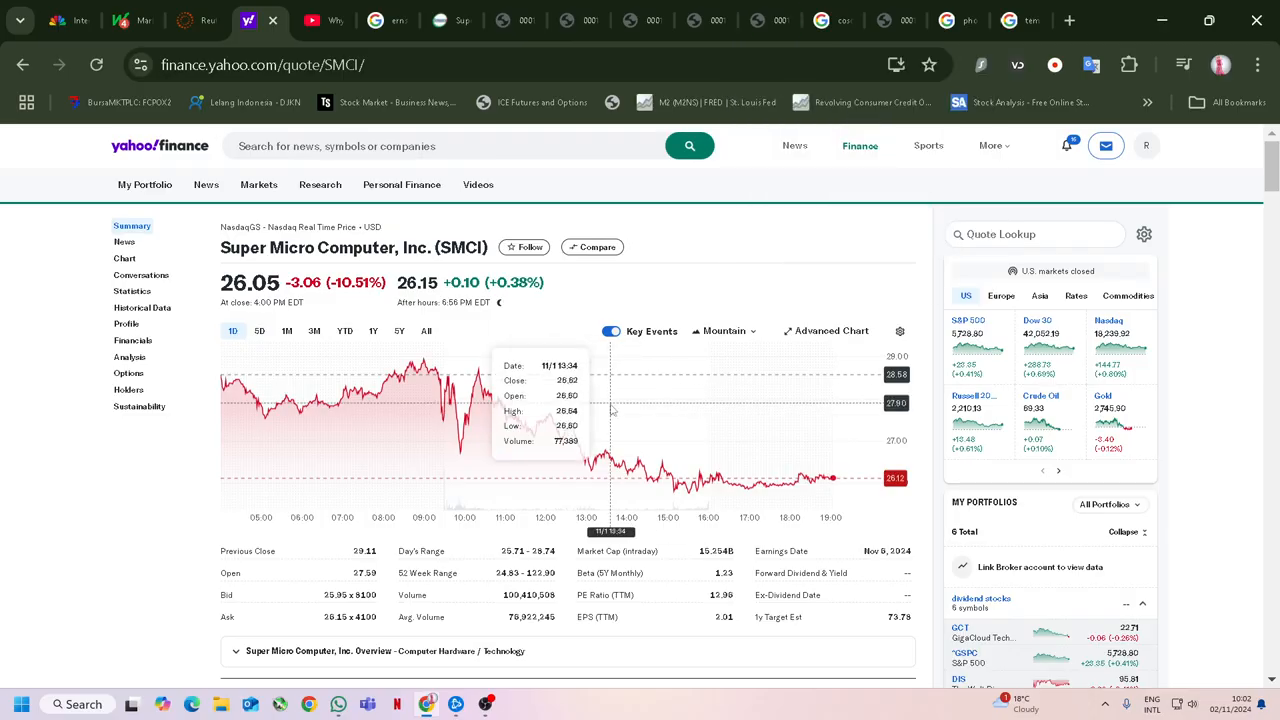
{"action": "mouse_move", "coordinate": [908, 130]}
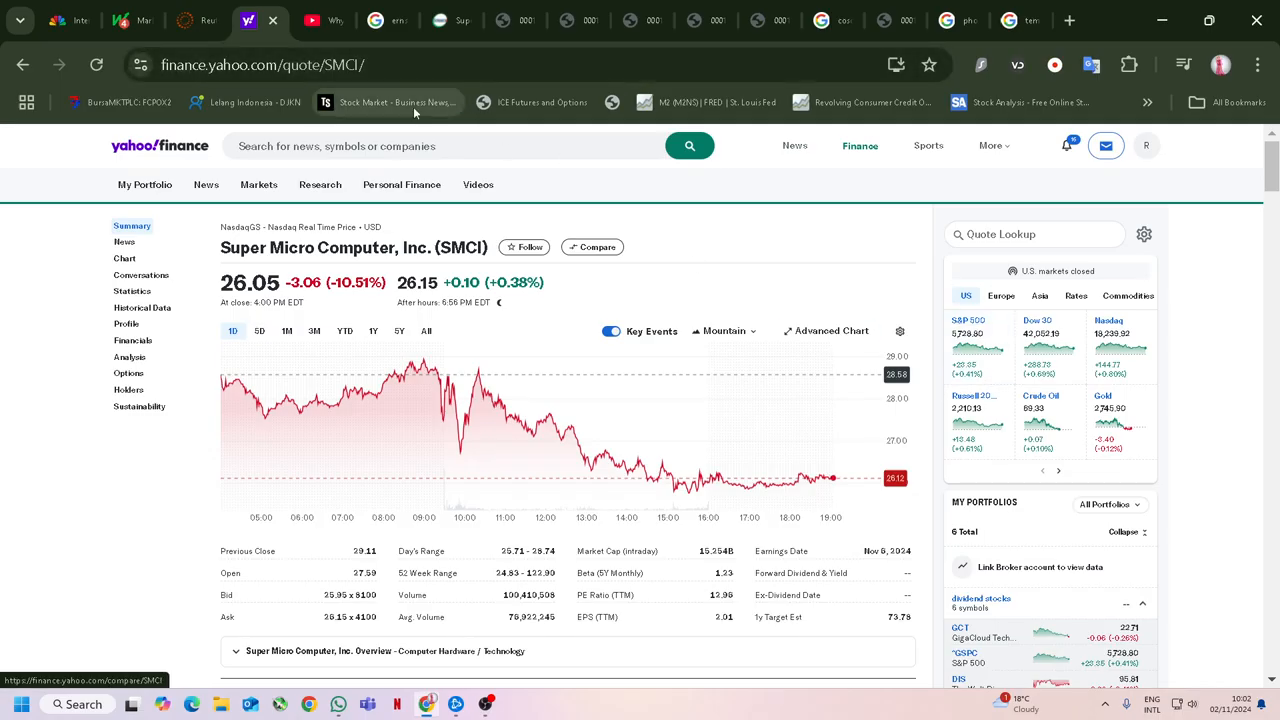
{"action": "mouse_move", "coordinate": [236, 396]}
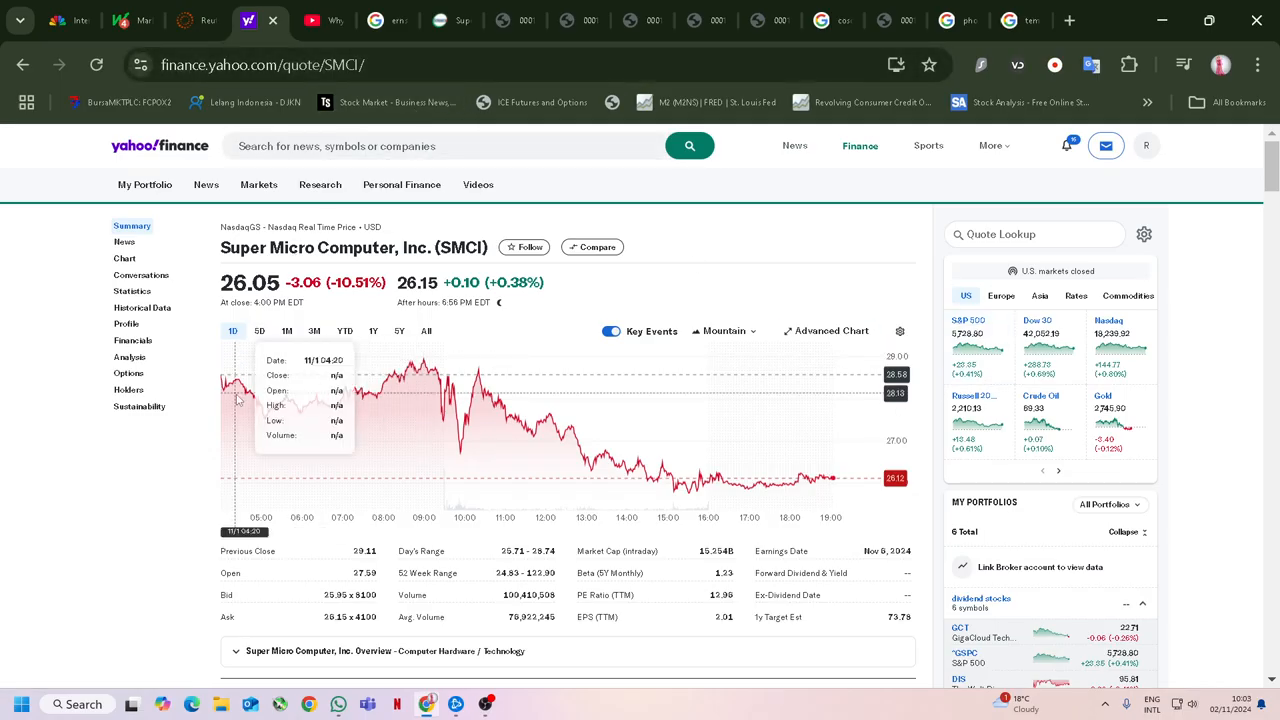
Reach SMCI's Financials page on Stock Analysis via the bookmark and Trending list.
{"action": "left_click", "coordinate": [1068, 20]}
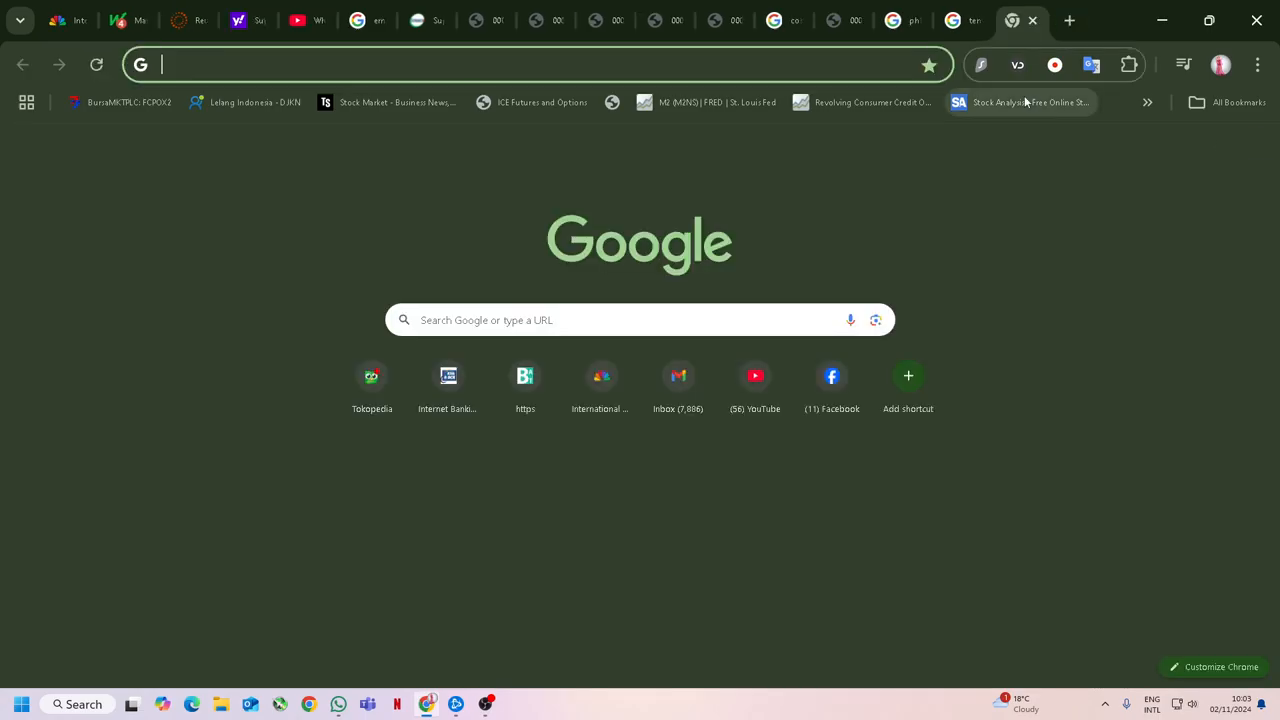
{"action": "left_click", "coordinate": [1020, 102]}
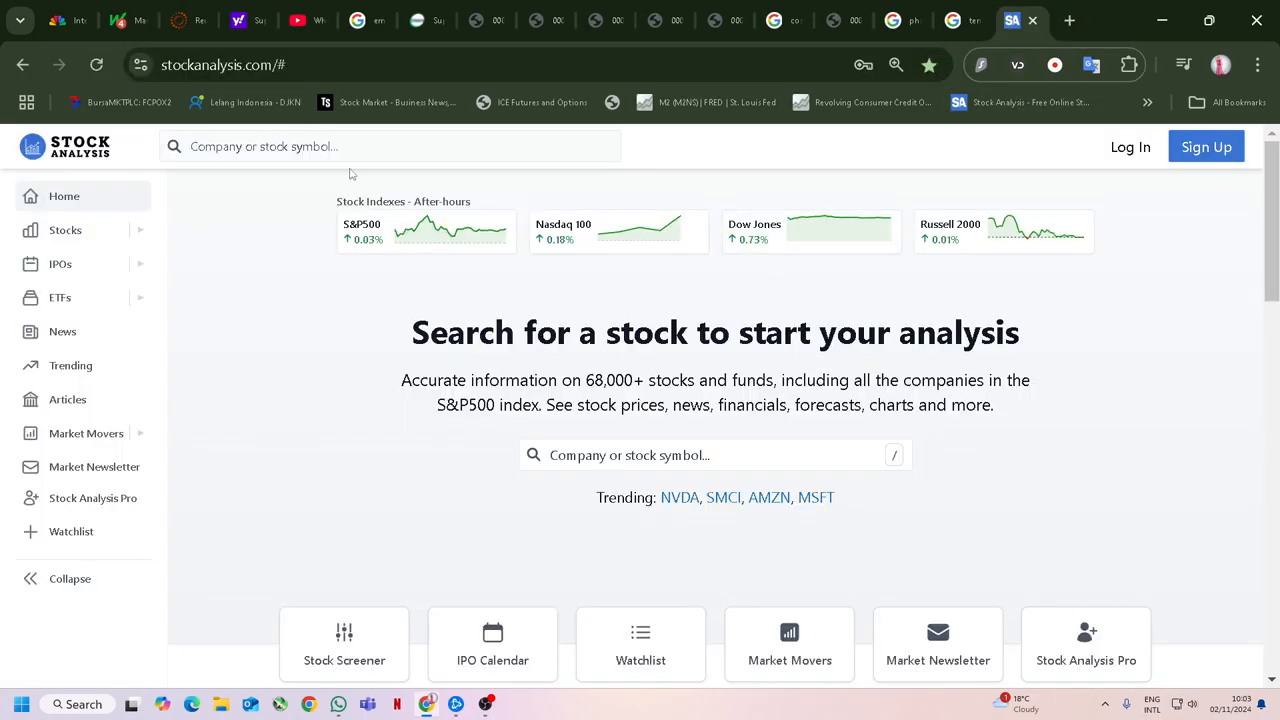
{"action": "left_click", "coordinate": [390, 146]}
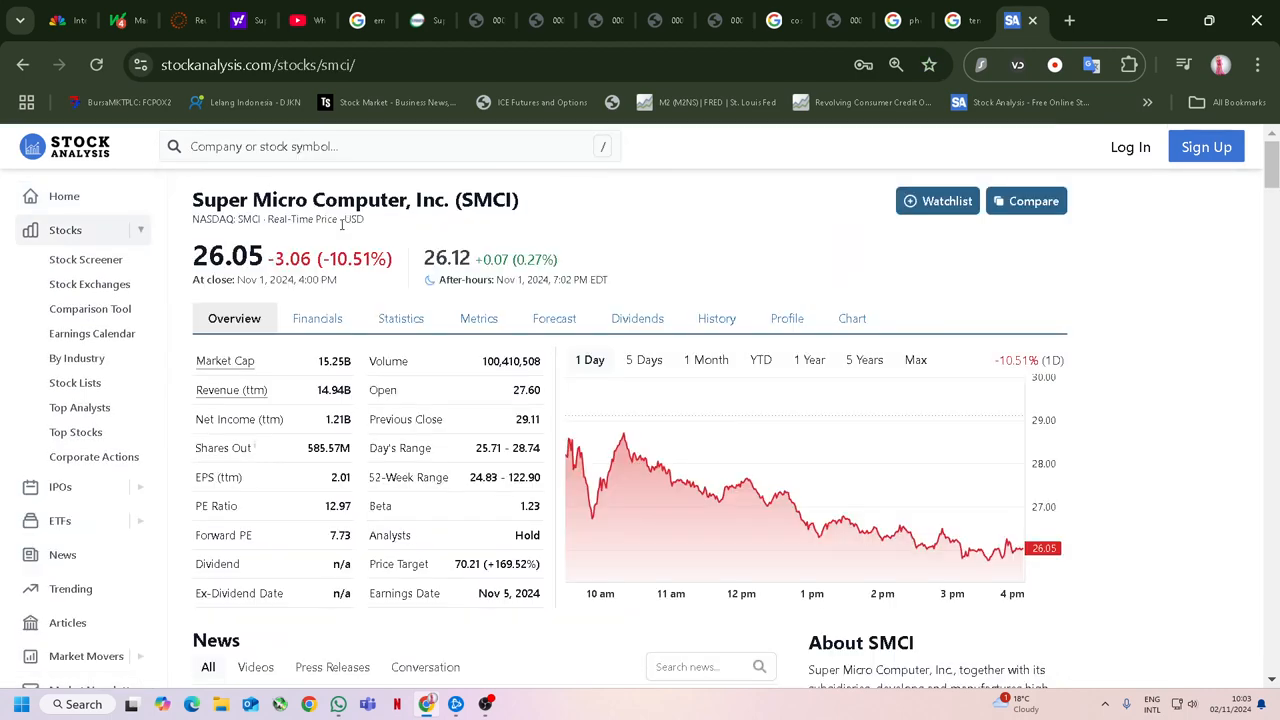
{"action": "left_click", "coordinate": [318, 318]}
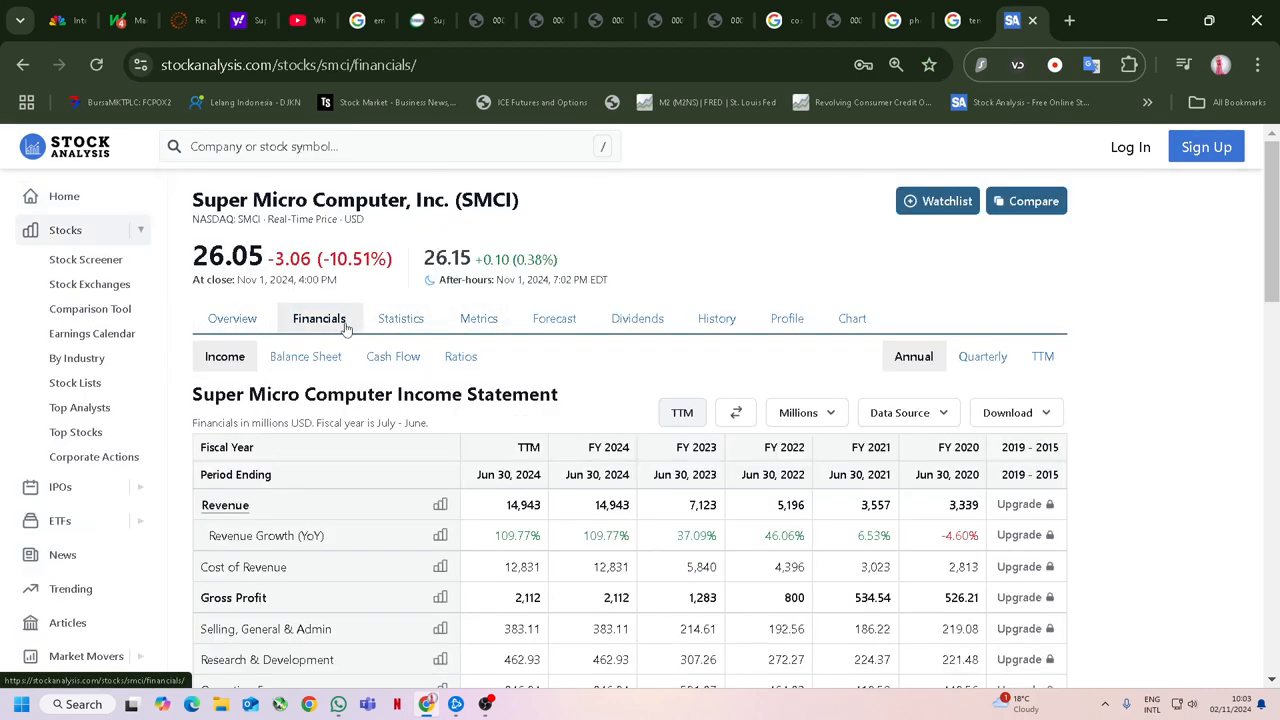
{"action": "scroll", "scroll_direction": "down", "scroll_amount": 3}
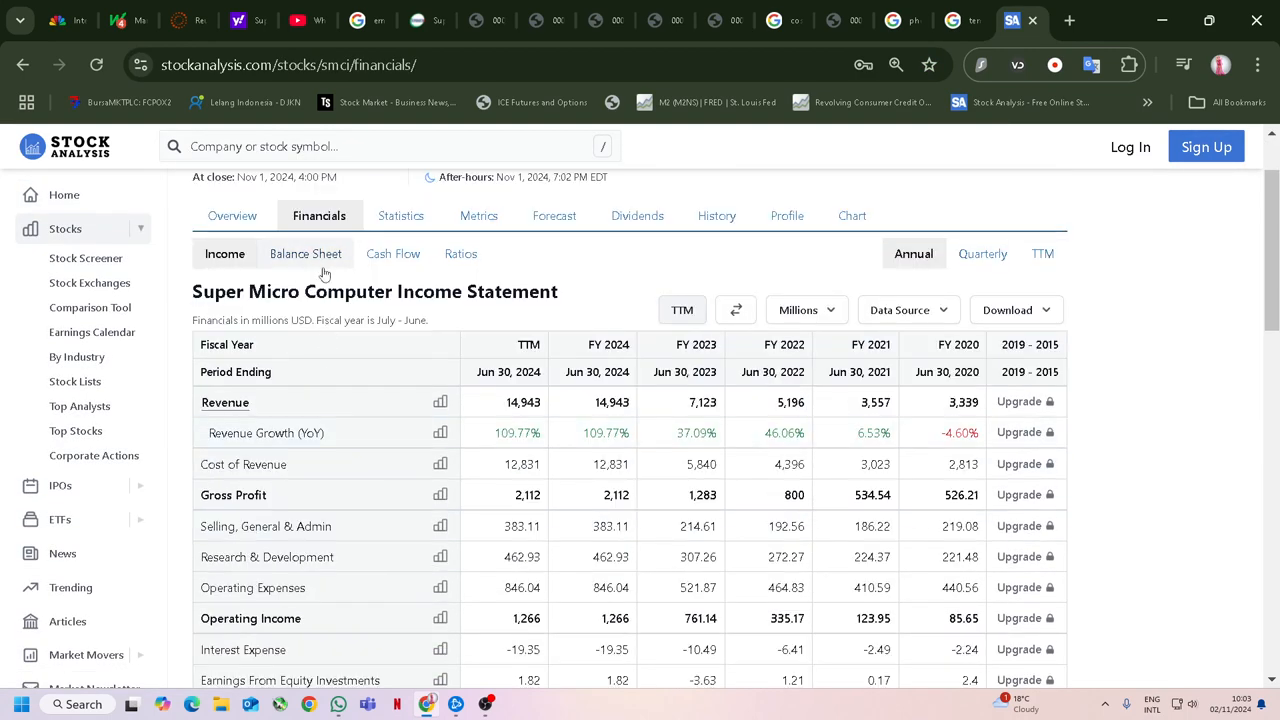
Review SMCI's balance sheet assets, including TTM cash and equivalents of 1,670.
{"action": "left_click", "coordinate": [304, 252]}
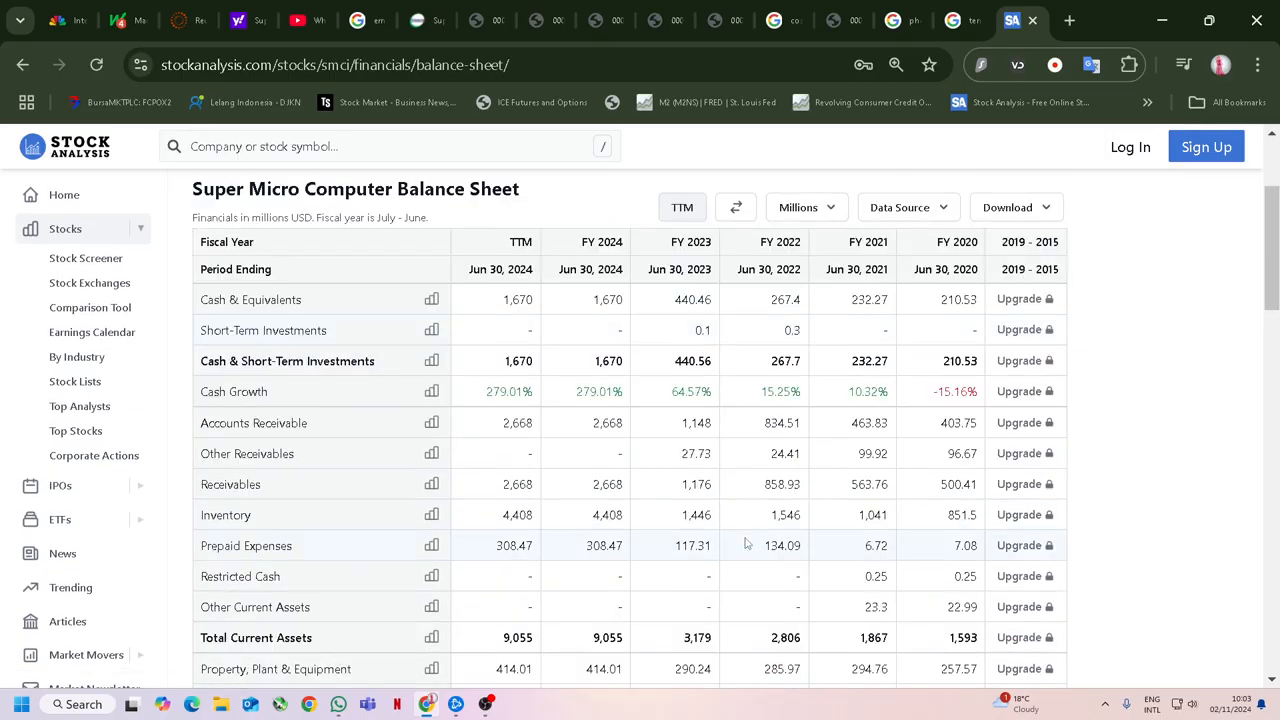
{"action": "scroll", "scroll_direction": "down", "scroll_amount": 3}
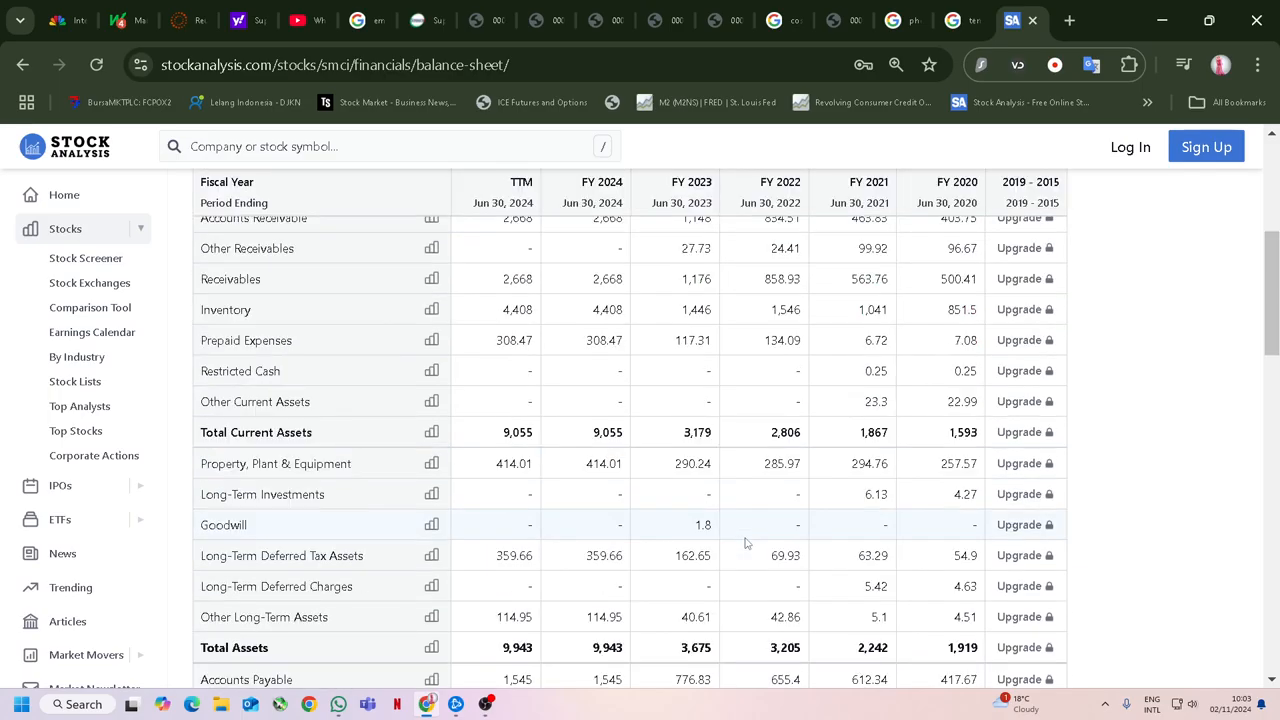
{"action": "mouse_move", "coordinate": [780, 544]}
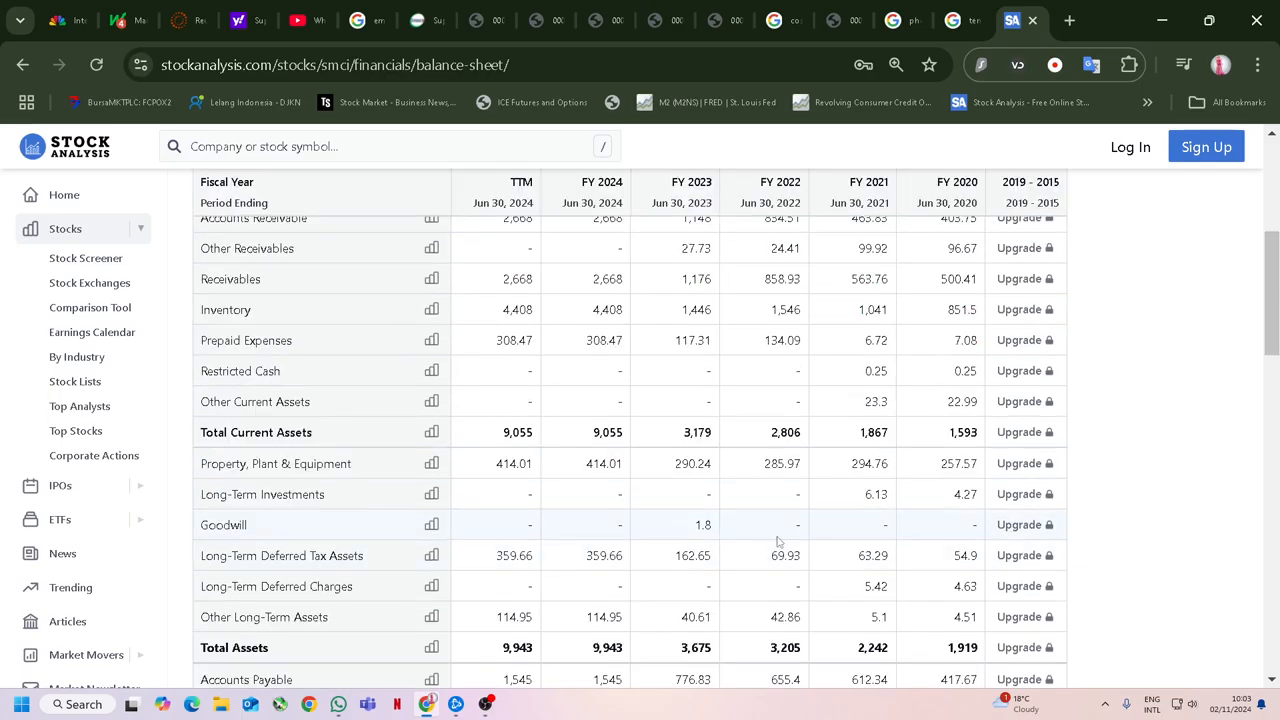
{"action": "mouse_move", "coordinate": [530, 308]}
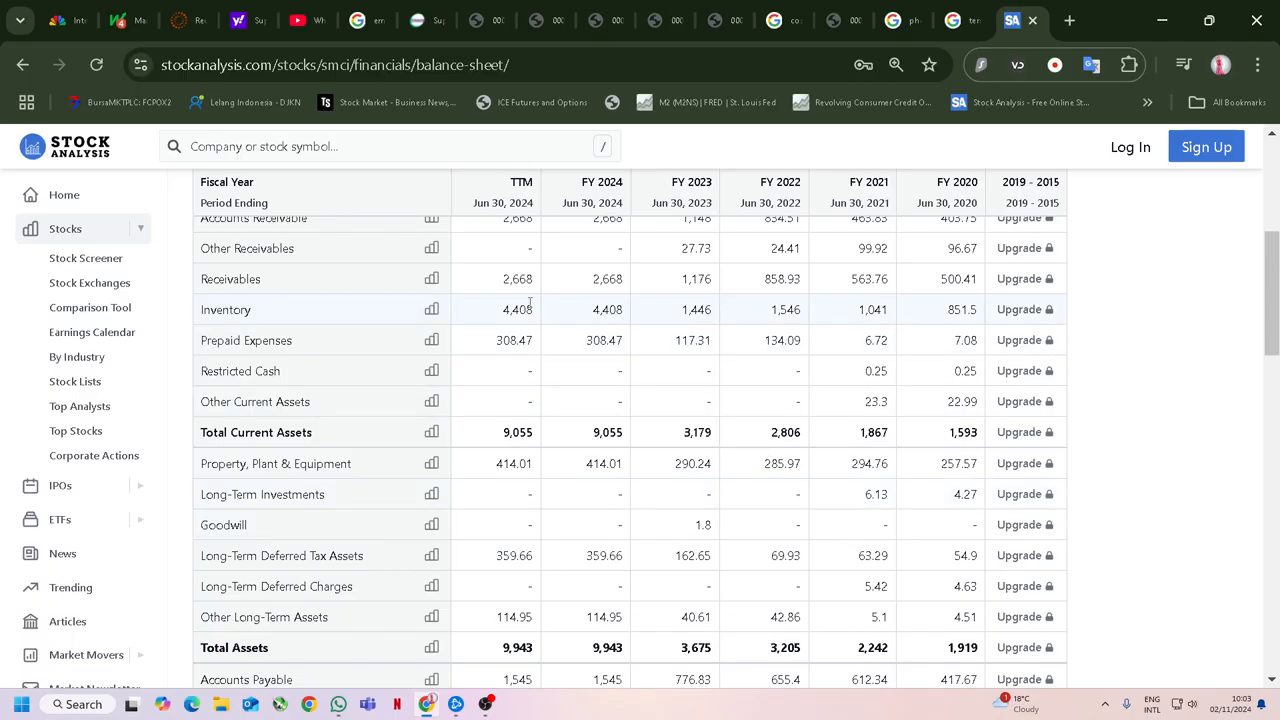
{"action": "scroll", "scroll_direction": "up", "scroll_amount": 3}
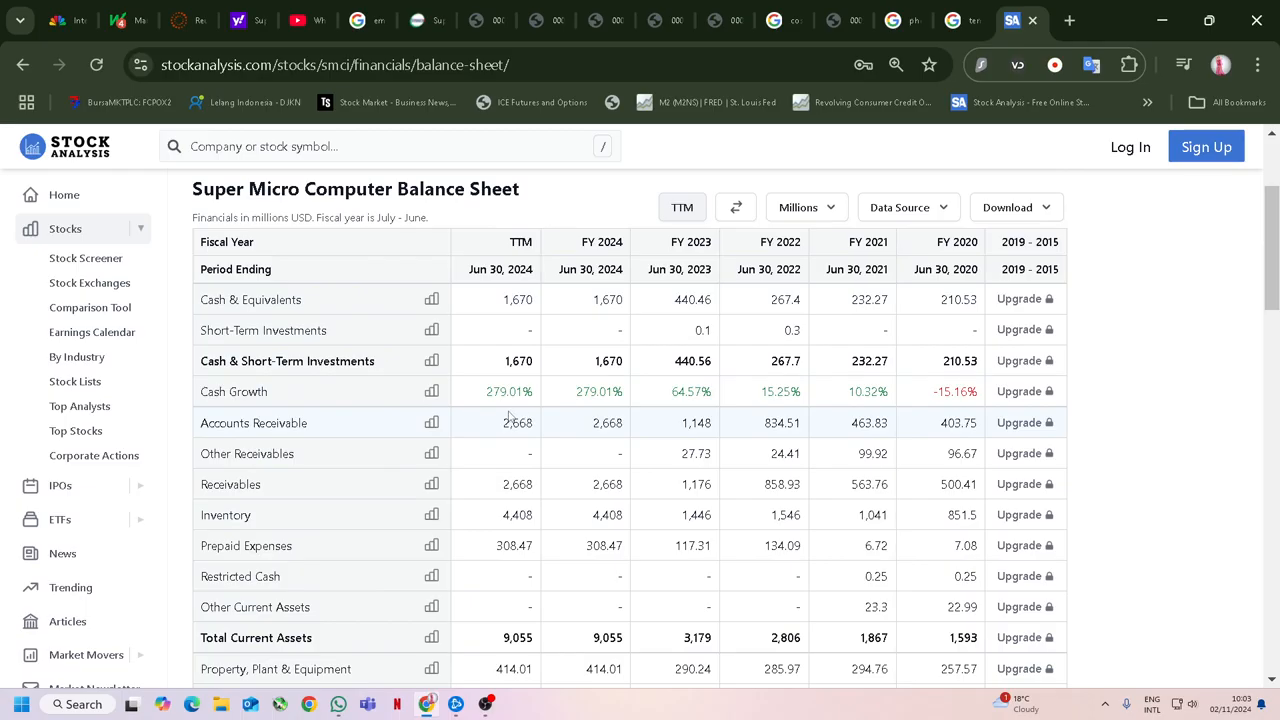
{"action": "mouse_move", "coordinate": [498, 452]}
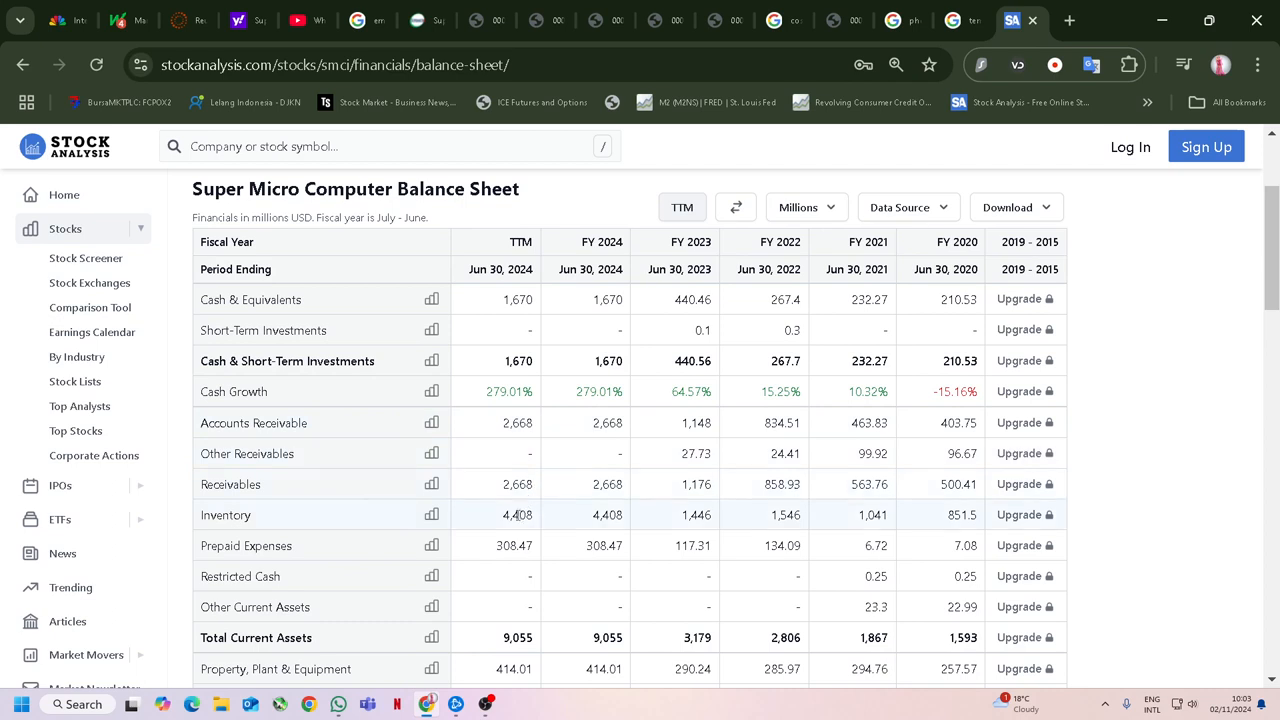
{"action": "scroll", "scroll_direction": "down", "scroll_amount": 3}
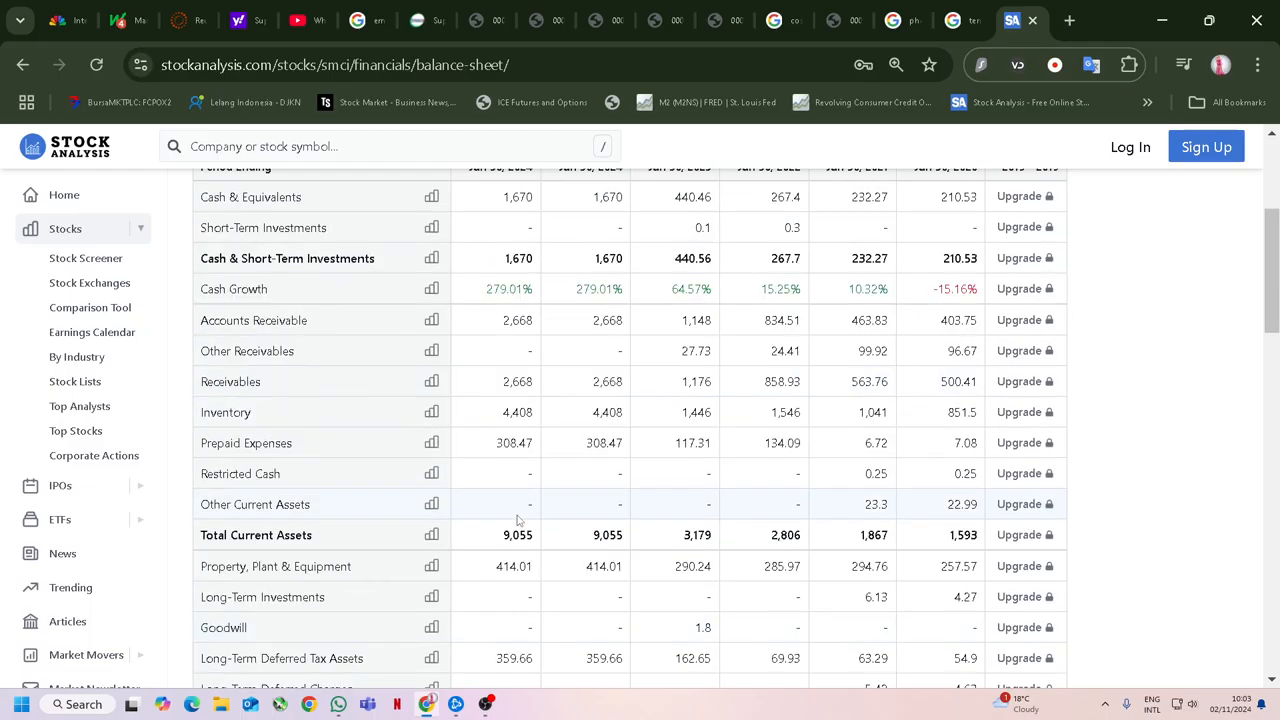
{"action": "scroll", "scroll_direction": "down", "scroll_amount": 3}
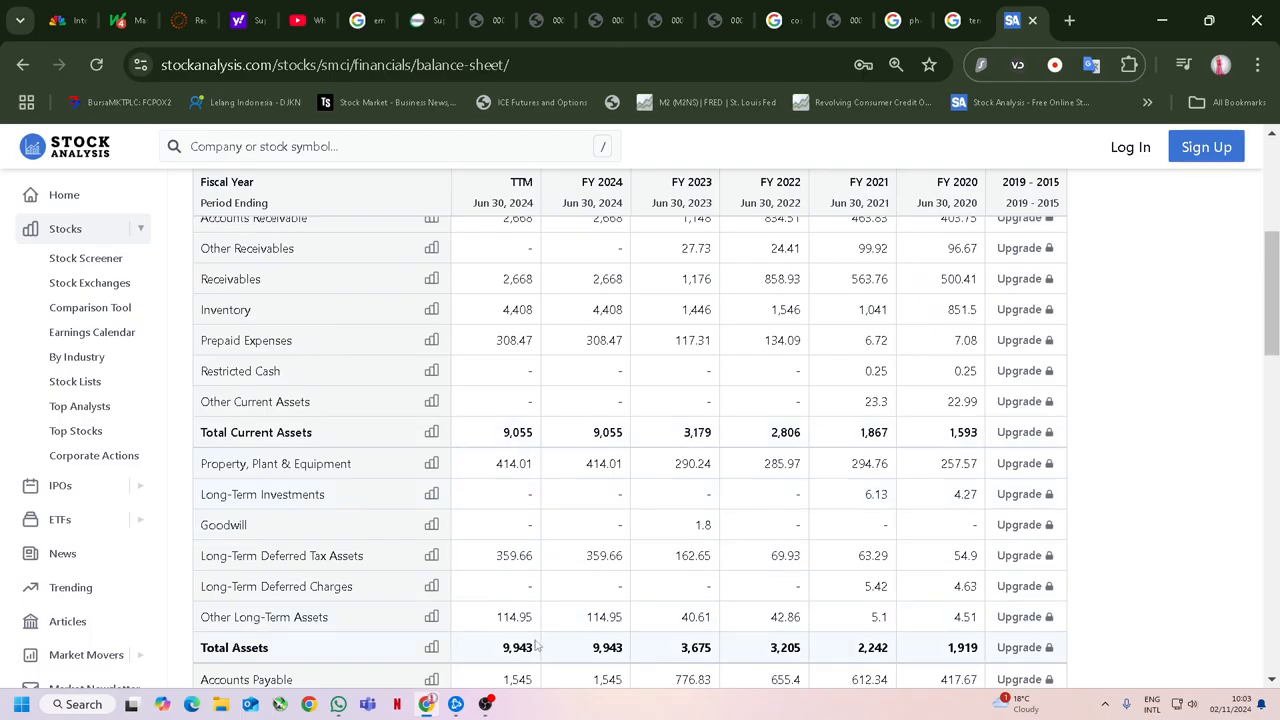
Highlight the TTM Total Liabilities figure of 4,474 for the calculation.
{"action": "scroll", "scroll_direction": "down", "scroll_amount": 3}
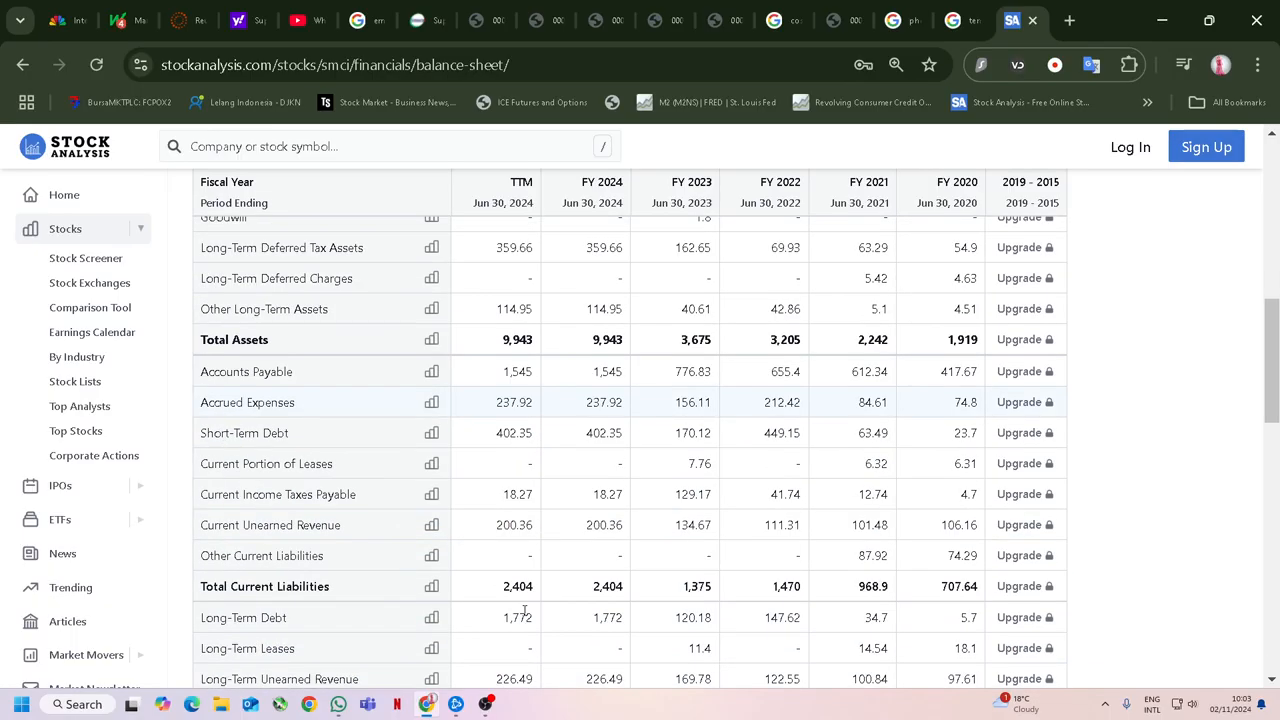
{"action": "scroll", "scroll_direction": "down", "scroll_amount": 3}
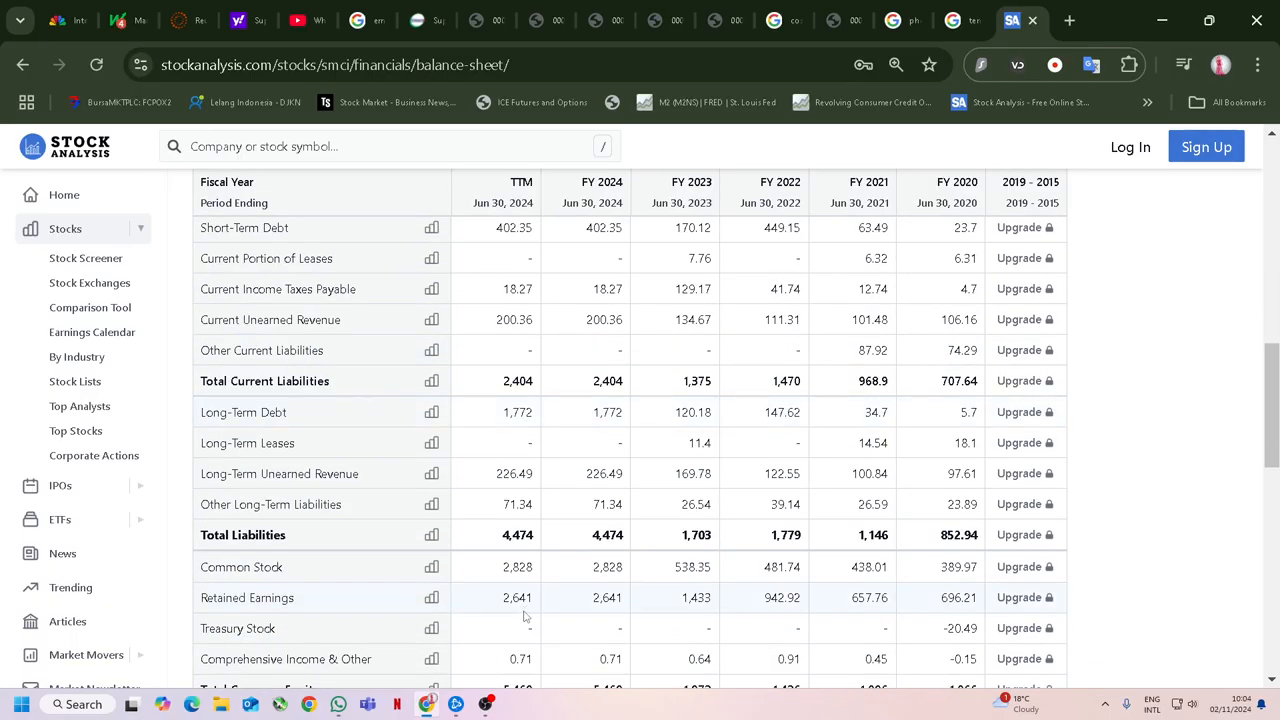
{"action": "double_click", "coordinate": [516, 536]}
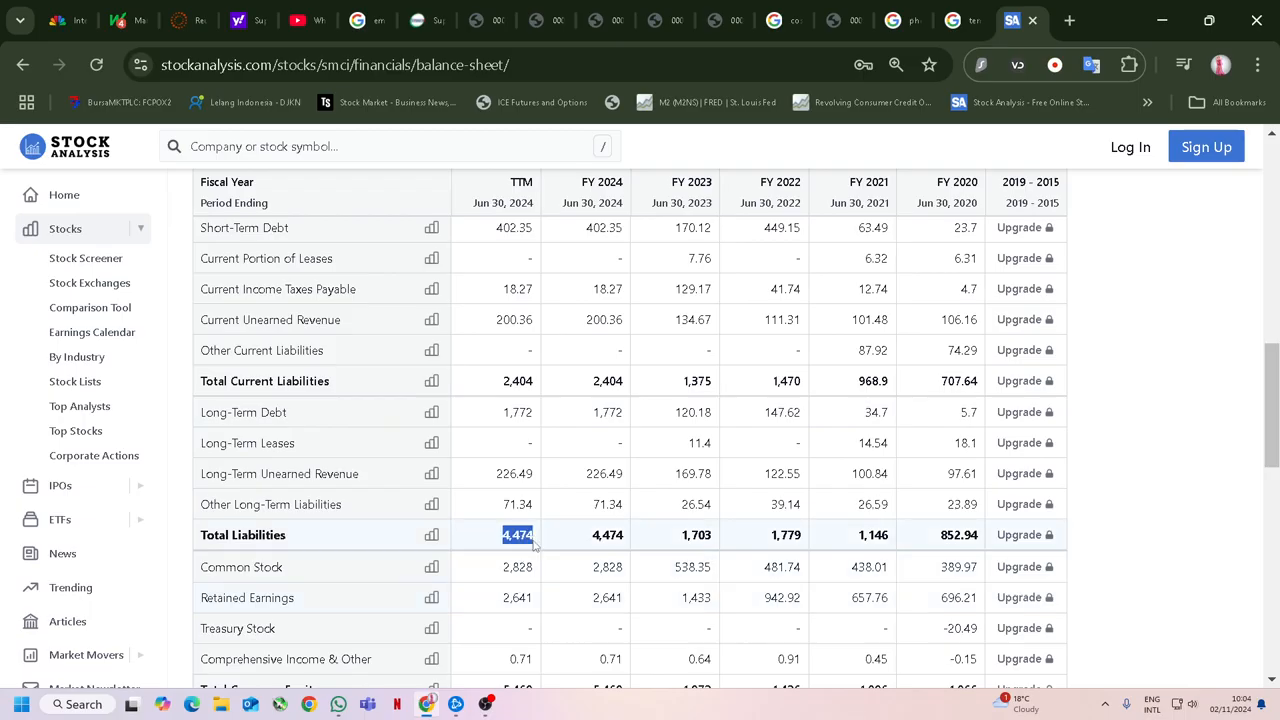
{"action": "scroll", "scroll_direction": "up", "scroll_amount": 3}
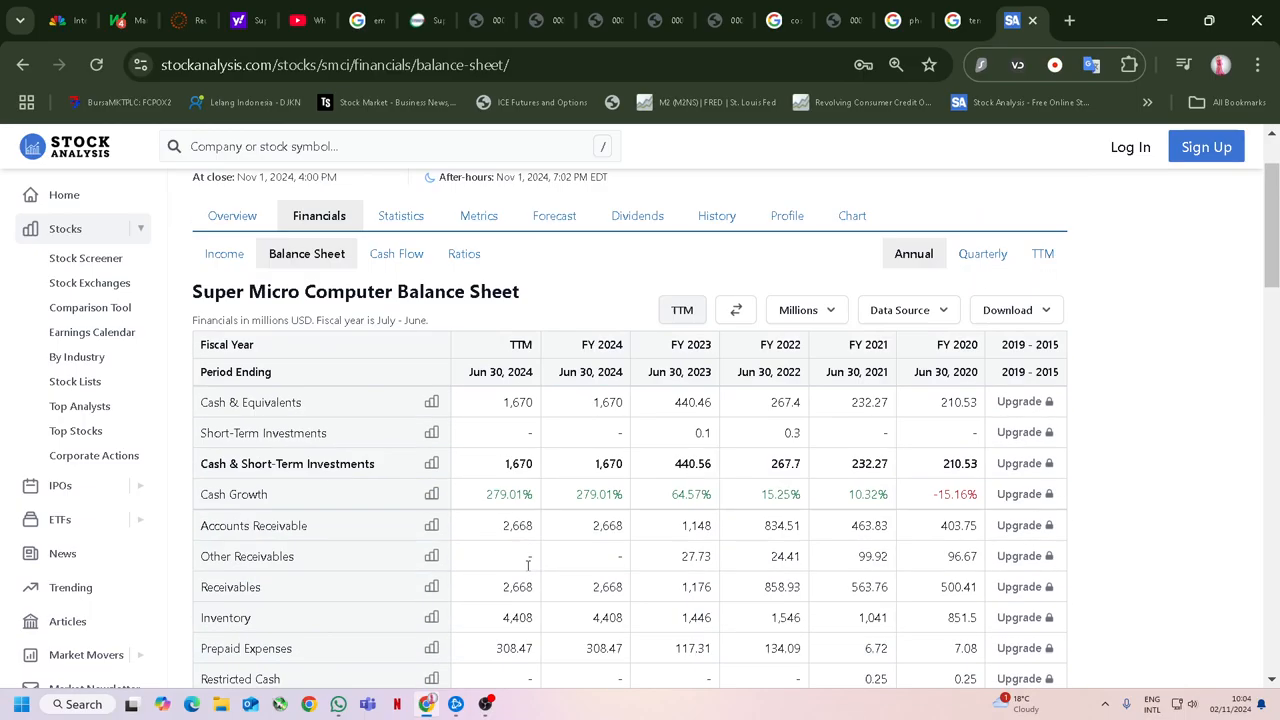
{"action": "scroll", "scroll_direction": "down", "scroll_amount": 3}
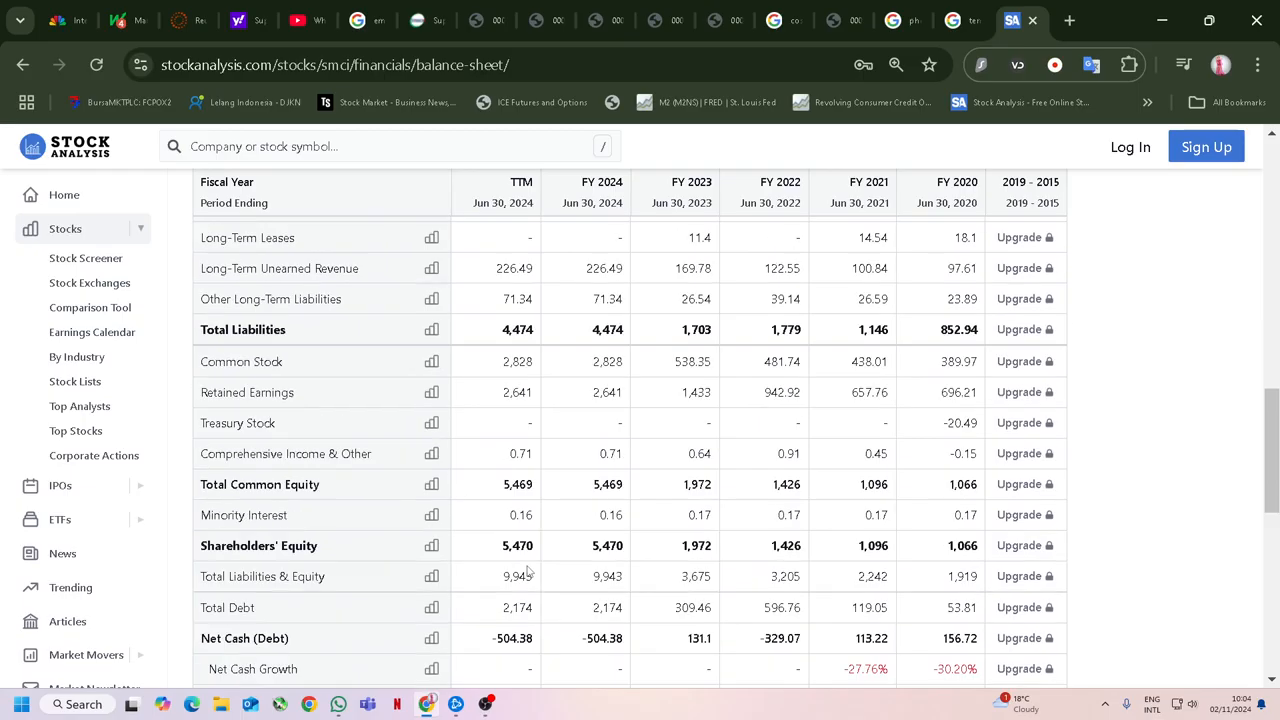
{"action": "scroll", "scroll_direction": "up", "scroll_amount": 3}
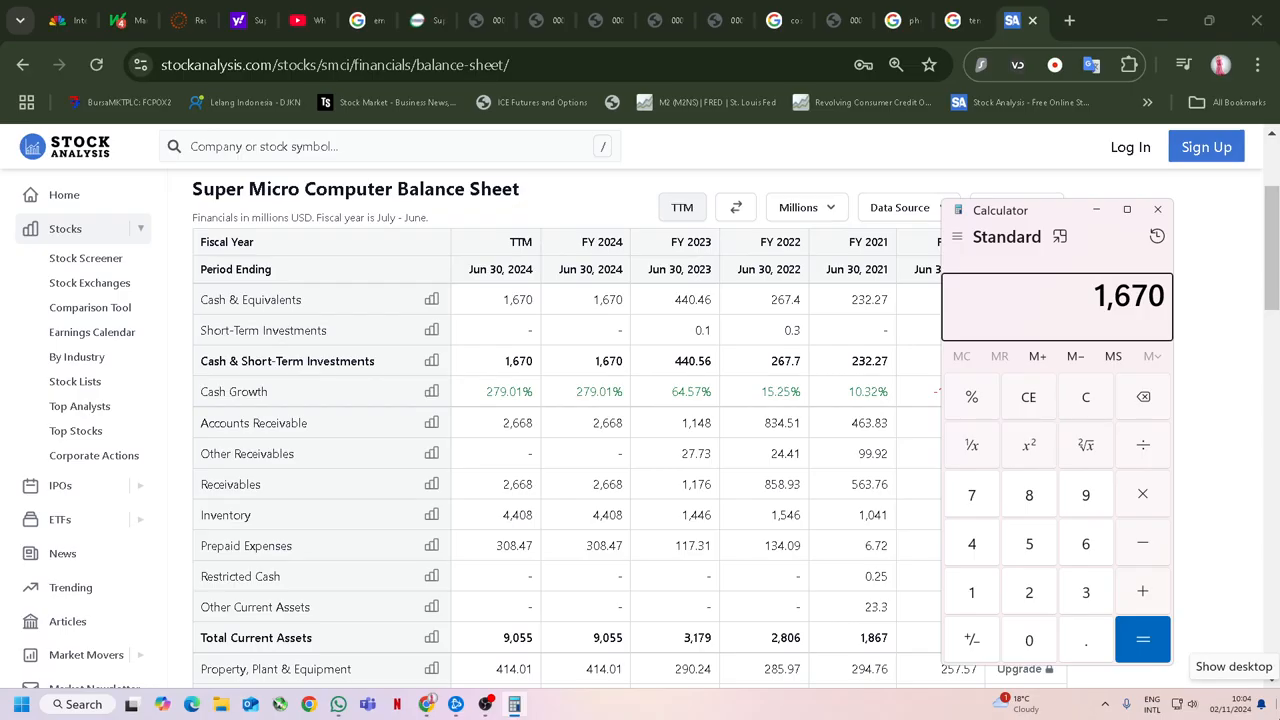
Total the asset figures in Calculator to reach 6,070.
{"action": "left_click", "coordinate": [1028, 592]}
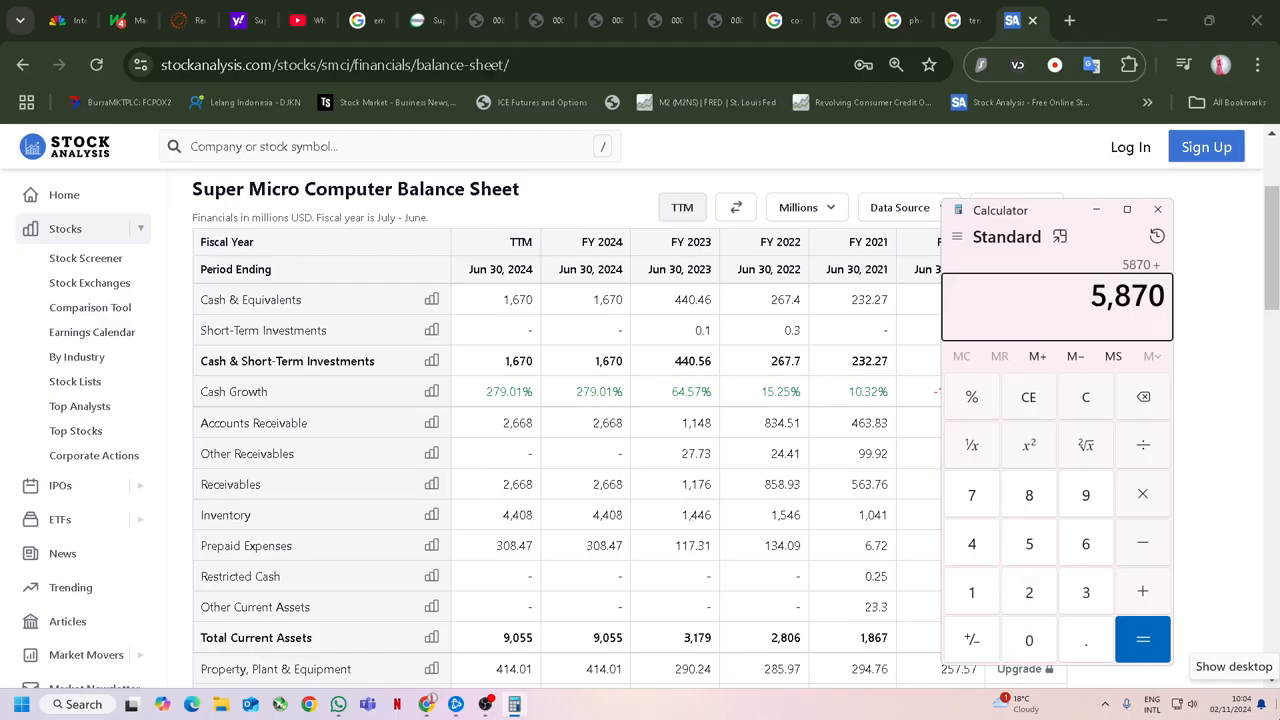
{"action": "left_click", "coordinate": [1084, 592]}
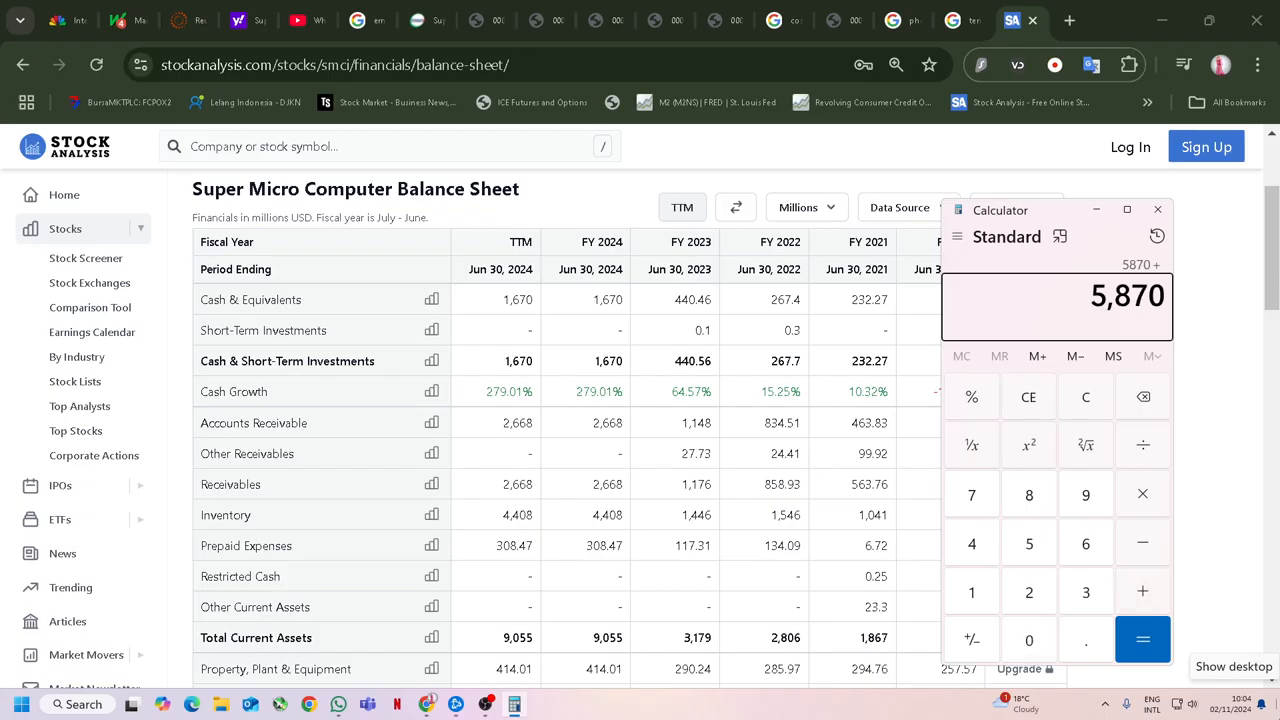
{"action": "scroll", "scroll_direction": "down", "scroll_amount": 3}
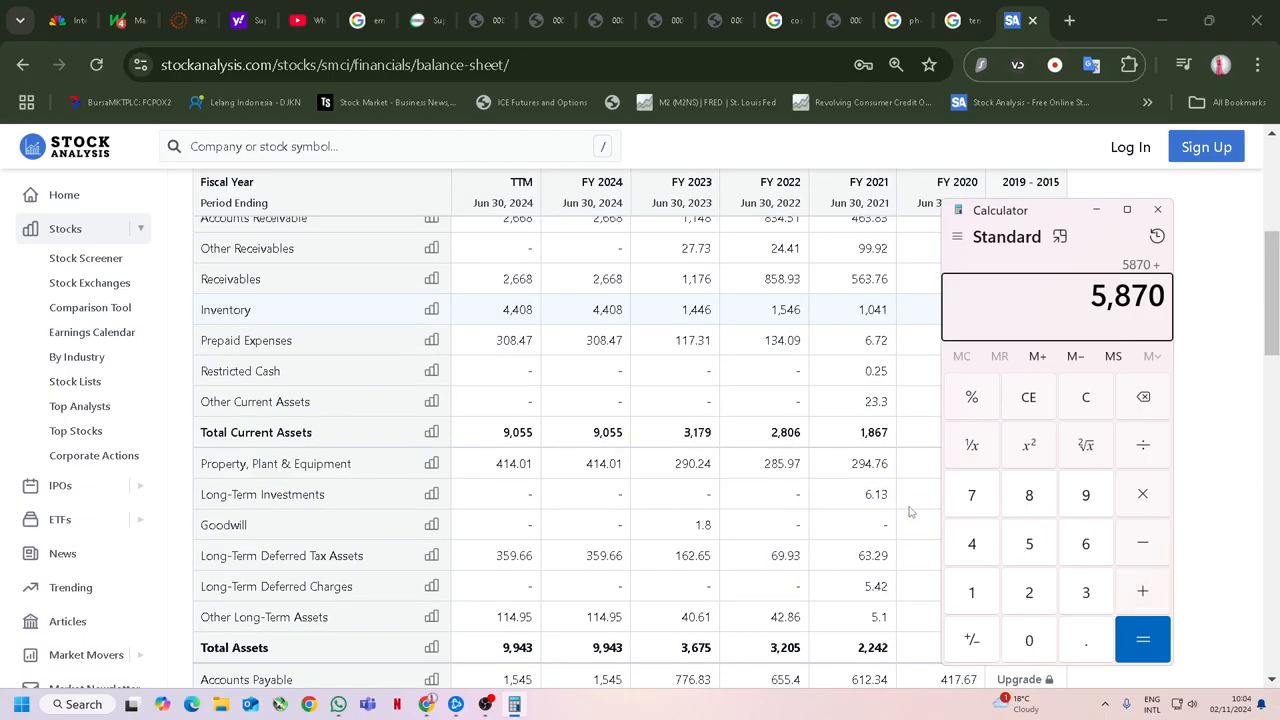
{"action": "scroll", "scroll_direction": "down", "scroll_amount": 3}
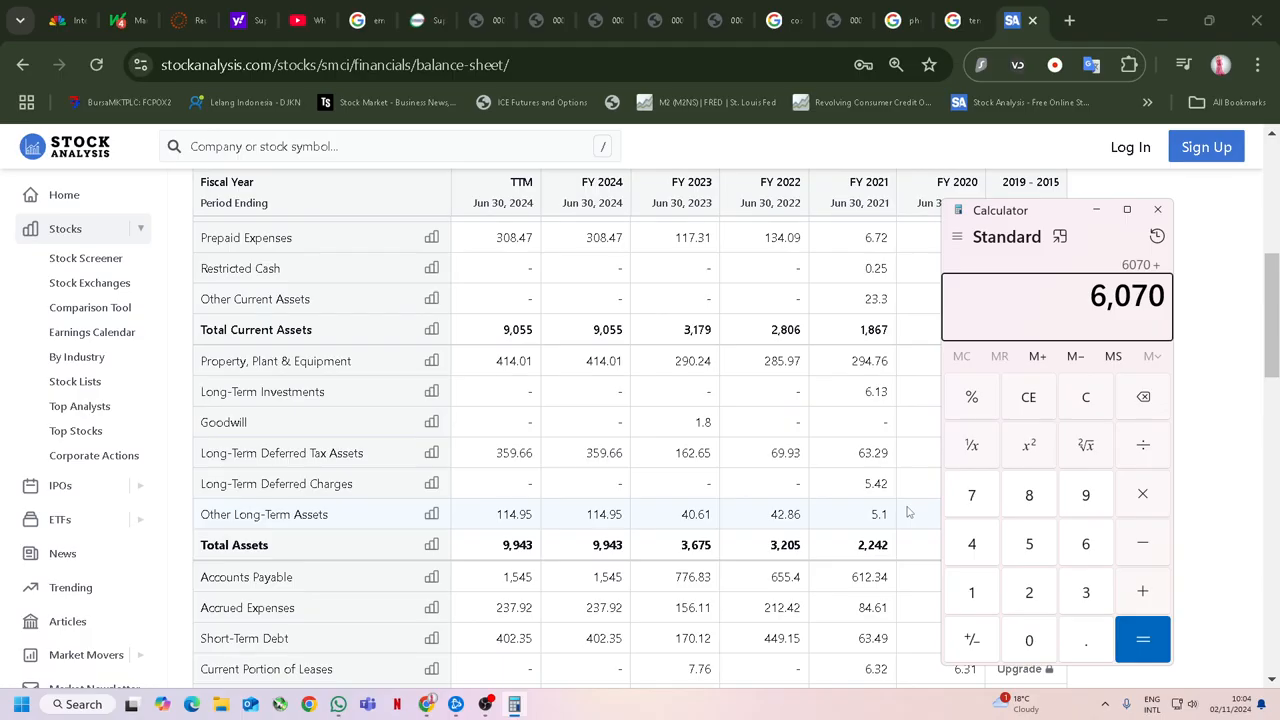
{"action": "scroll", "scroll_direction": "down", "scroll_amount": 3}
{"action": "type", "text": "44"}
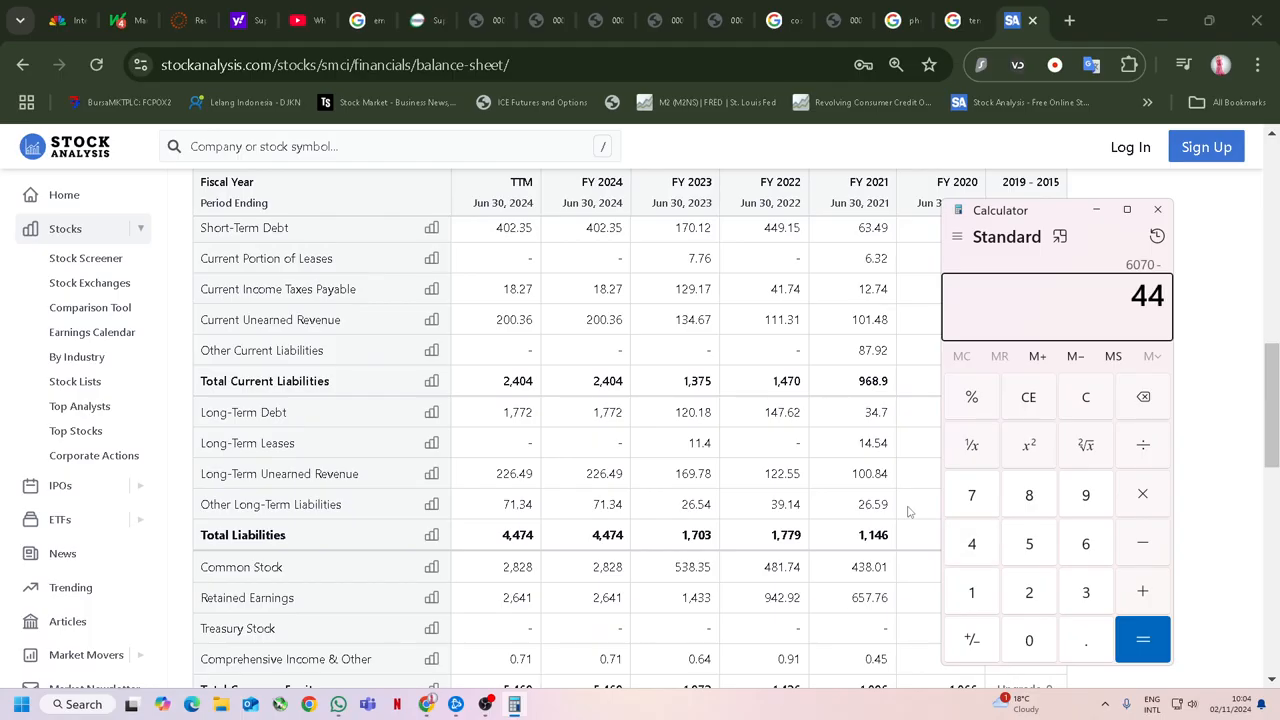
Subtract 4,474 liabilities to get 1,596 and return toward the SMCI overview.
{"action": "left_click", "coordinate": [1142, 640]}
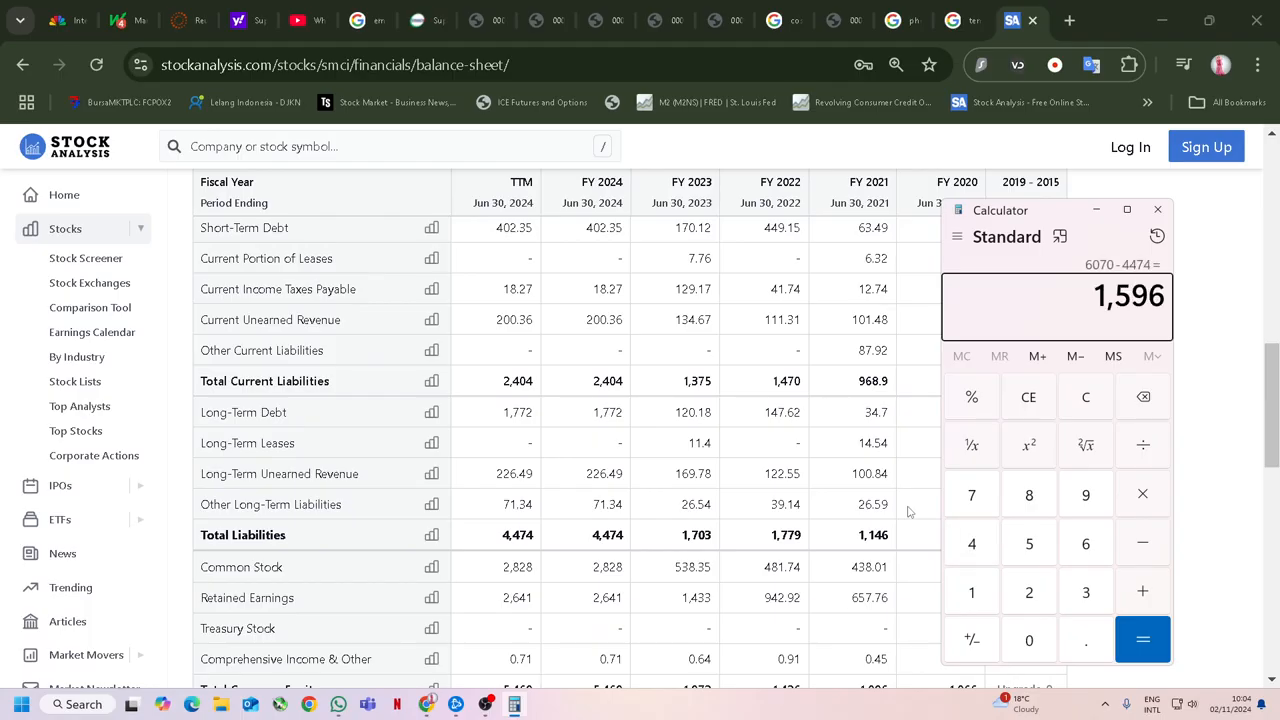
{"action": "mouse_move", "coordinate": [600, 412]}
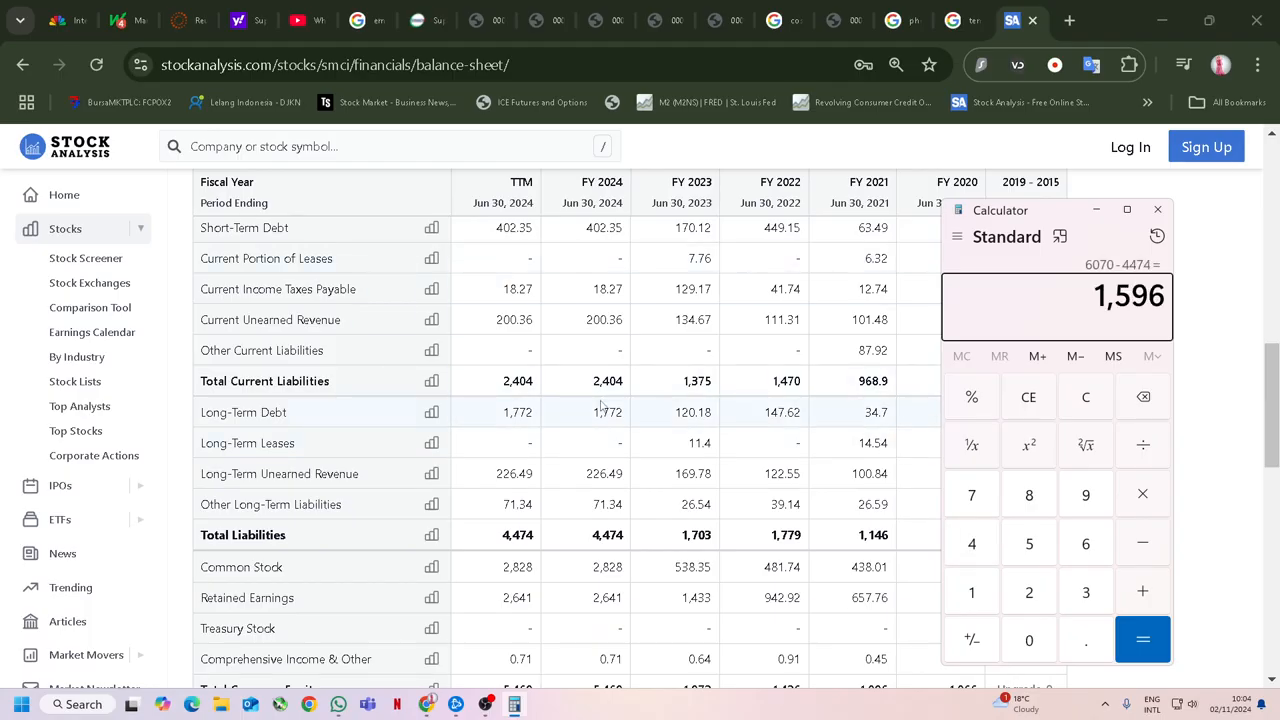
{"action": "scroll", "scroll_direction": "up", "scroll_amount": 3}
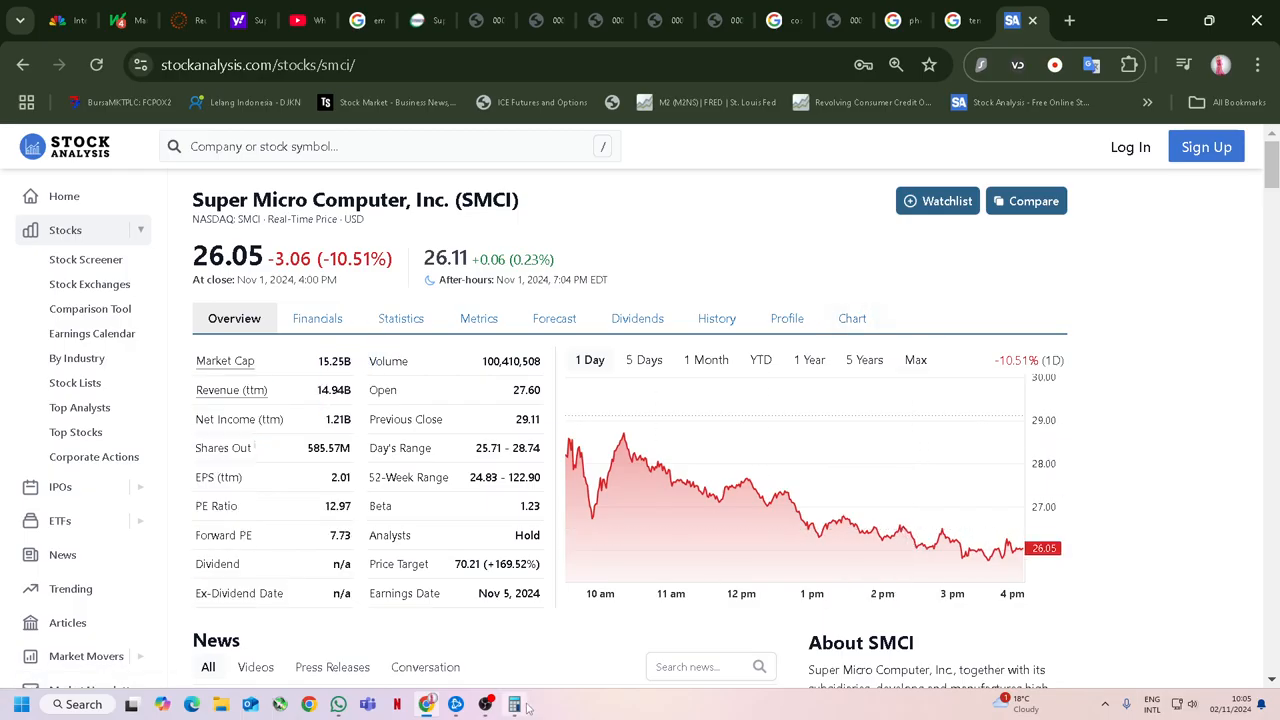
{"action": "left_click", "coordinate": [514, 704]}
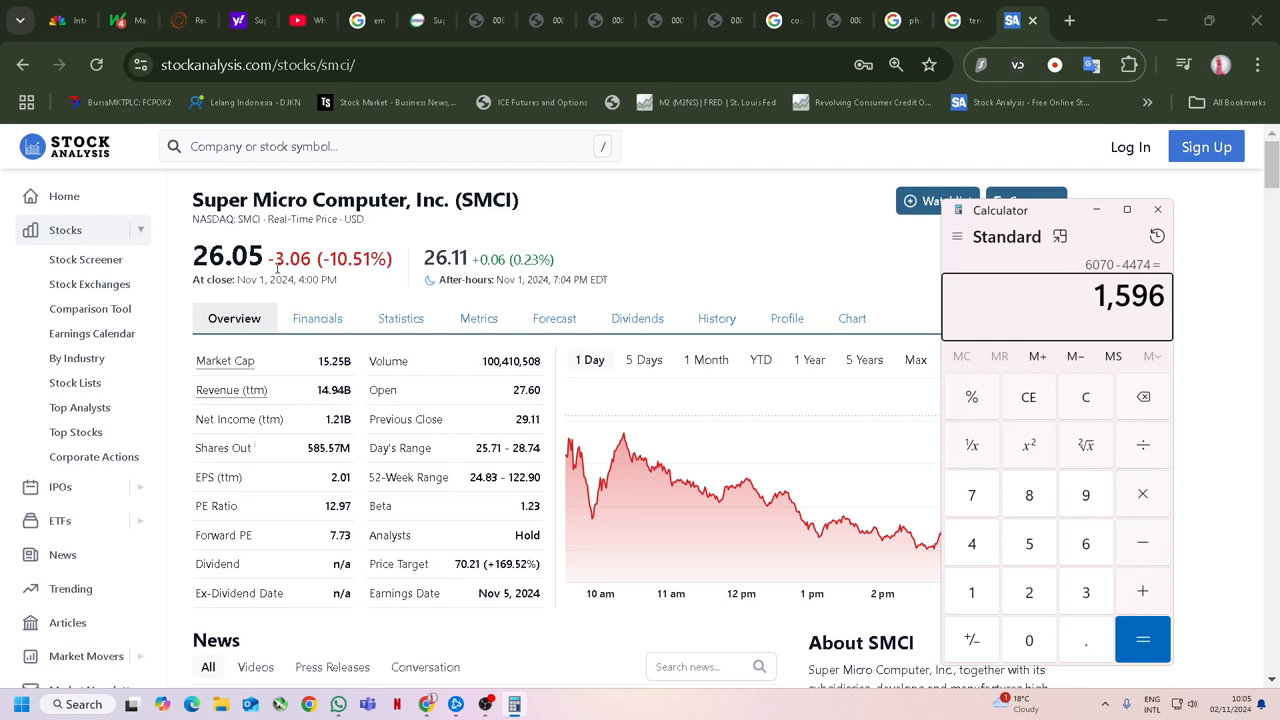
{"action": "left_click", "coordinate": [1158, 210]}
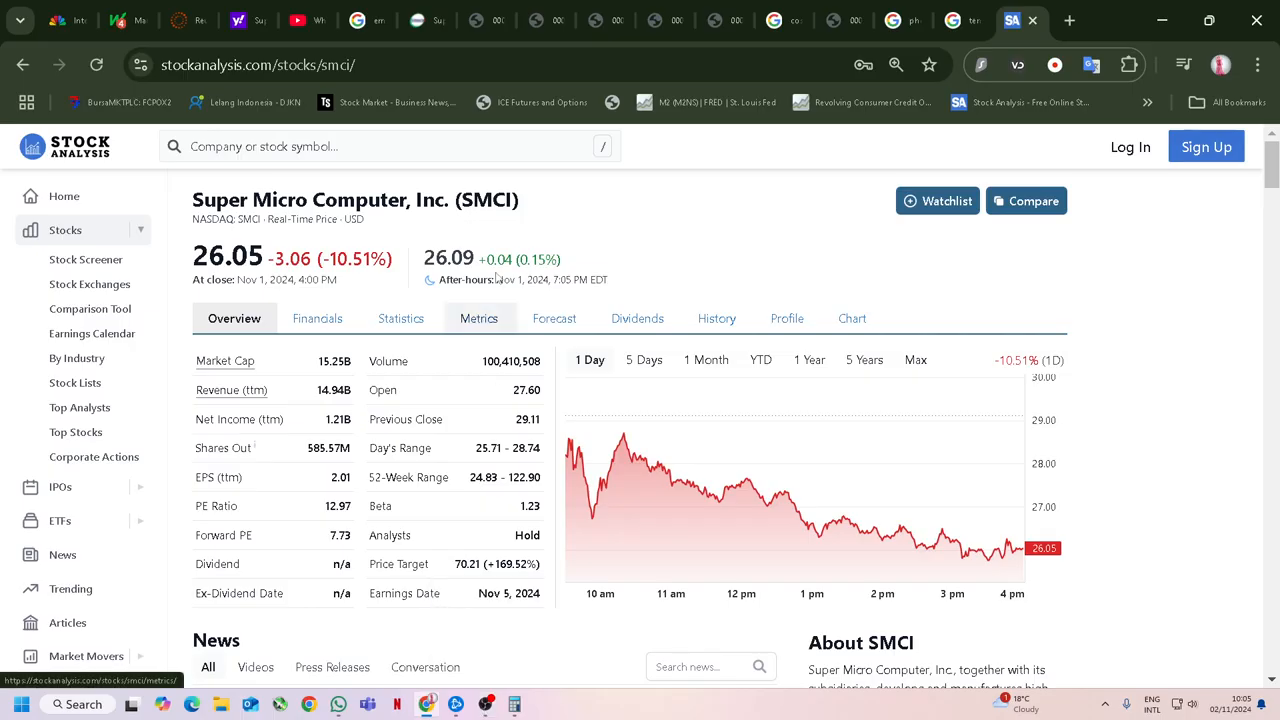
{"action": "mouse_move", "coordinate": [636, 238]}
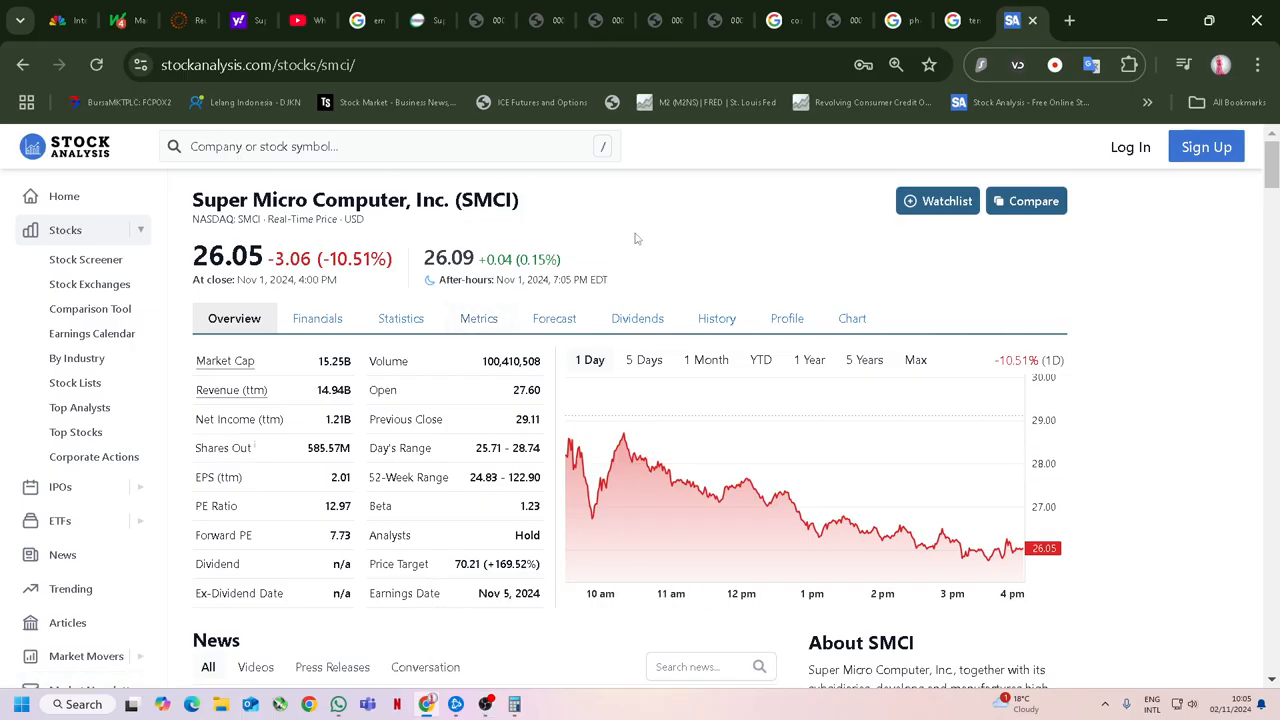